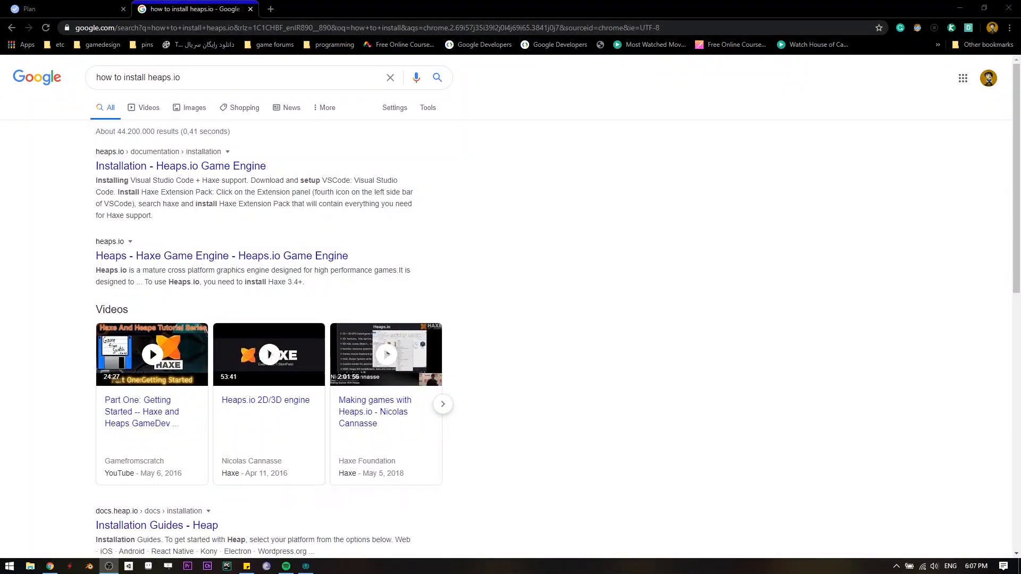
mouse_move(878, 236)
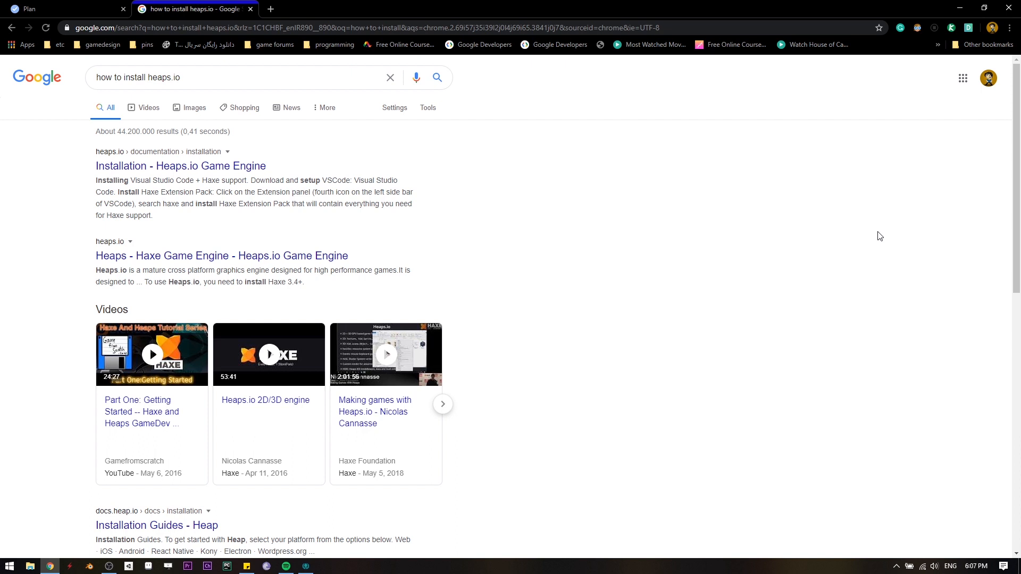
mouse_move(577, 215)
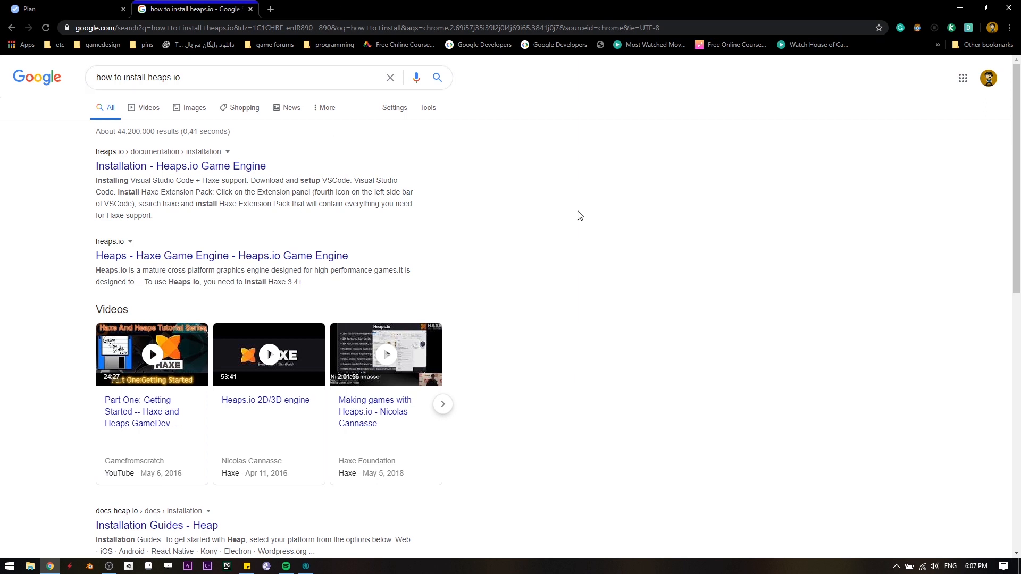
Search for heaps.io and download the Haxe 3.4.2 Windows installer.
left_click(297, 77)
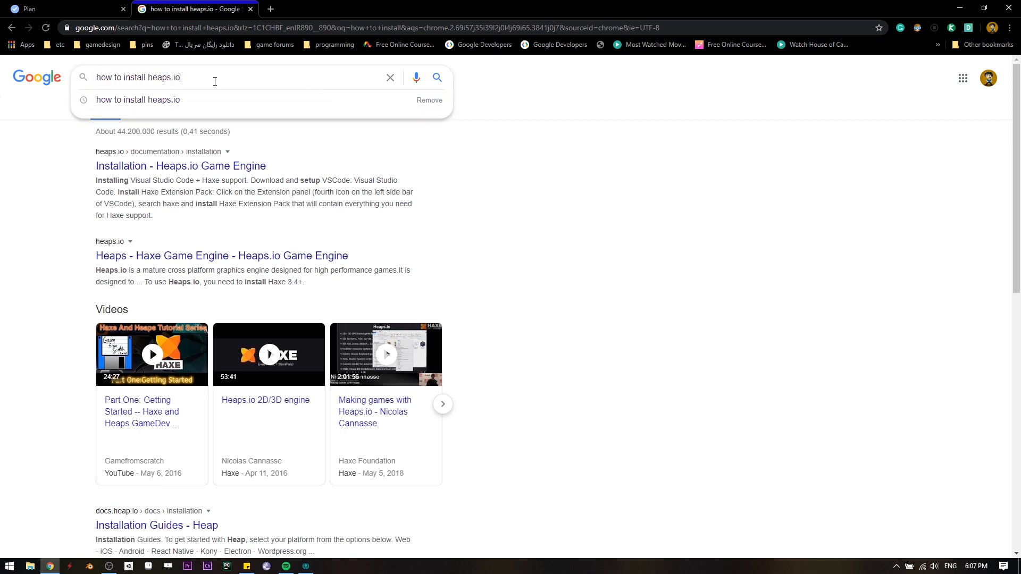
left_click(160, 166)
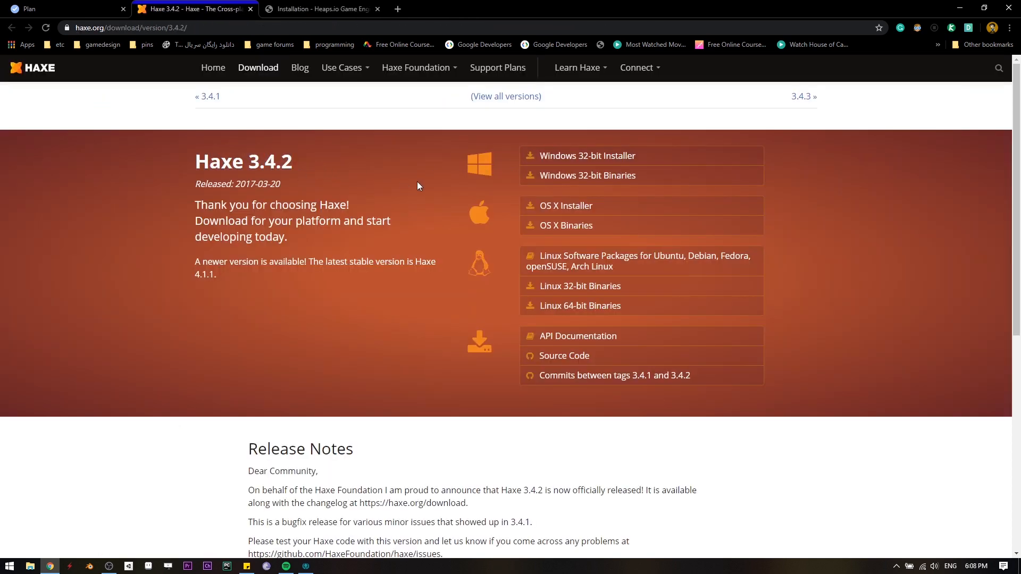
mouse_move(594, 169)
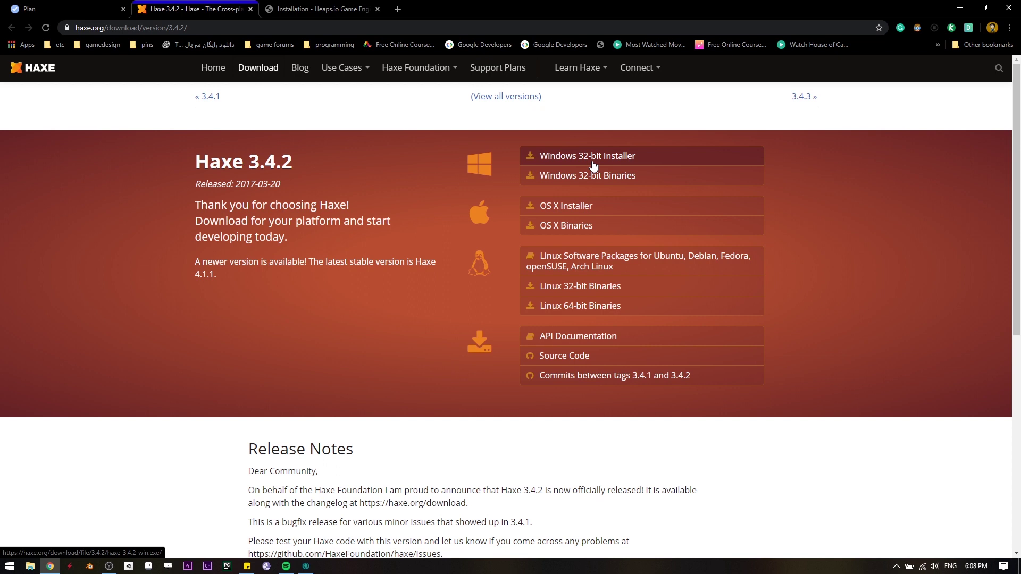
mouse_move(560, 156)
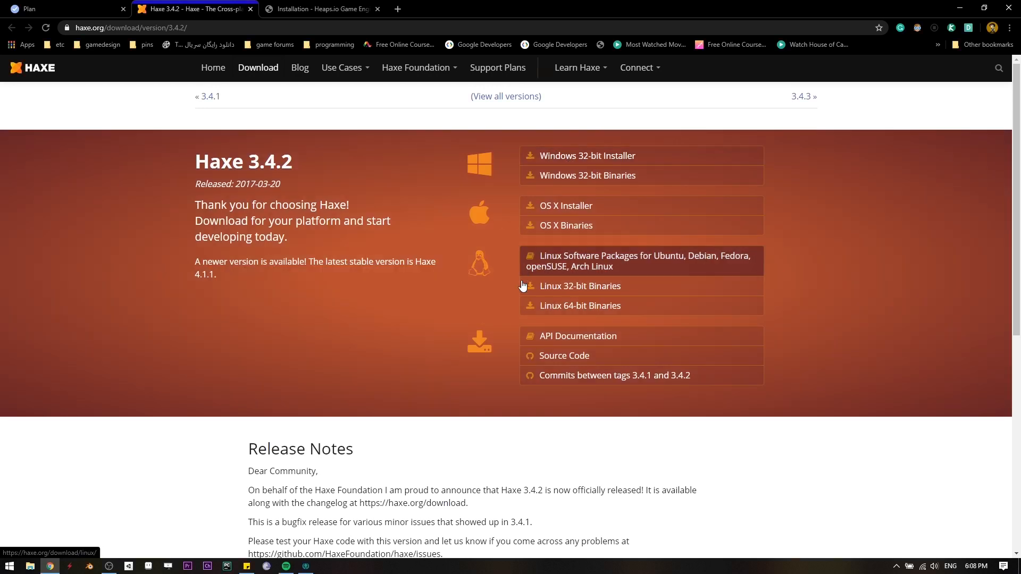
mouse_move(596, 156)
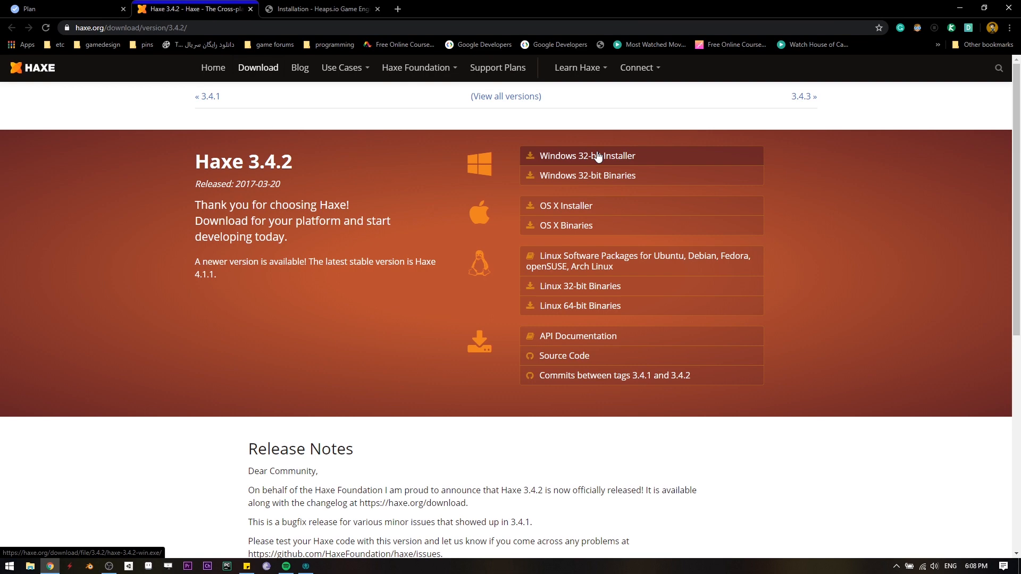
left_click(587, 156)
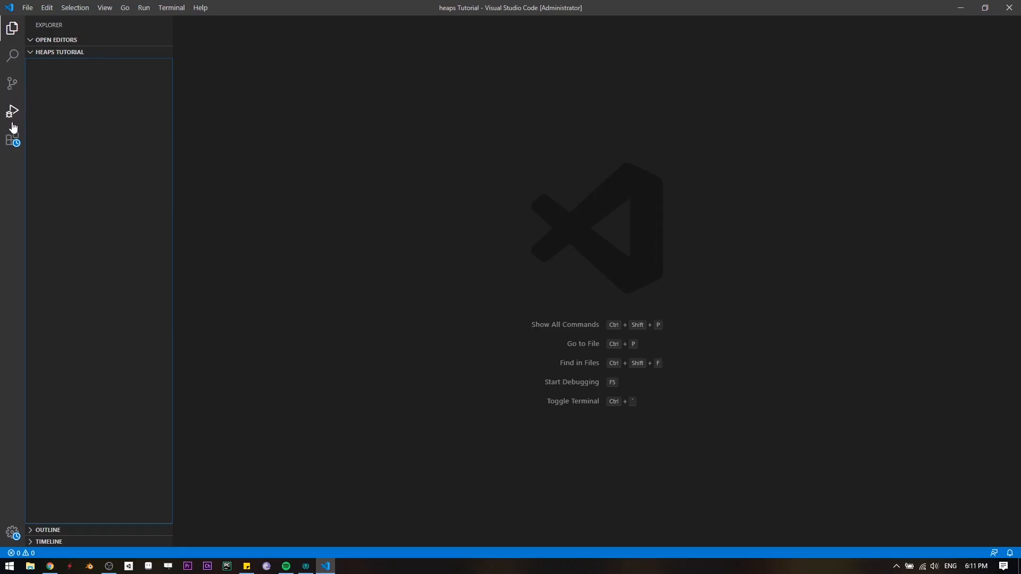
Search the extensions for 'haxe' and install the Haxe Extension Pack.
left_click(12, 138)
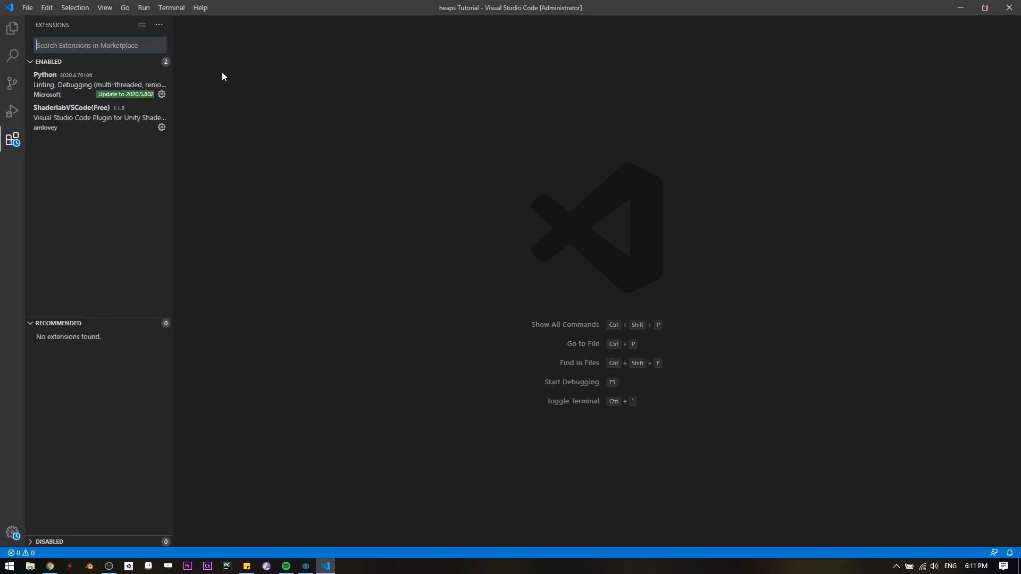
type("haxe")
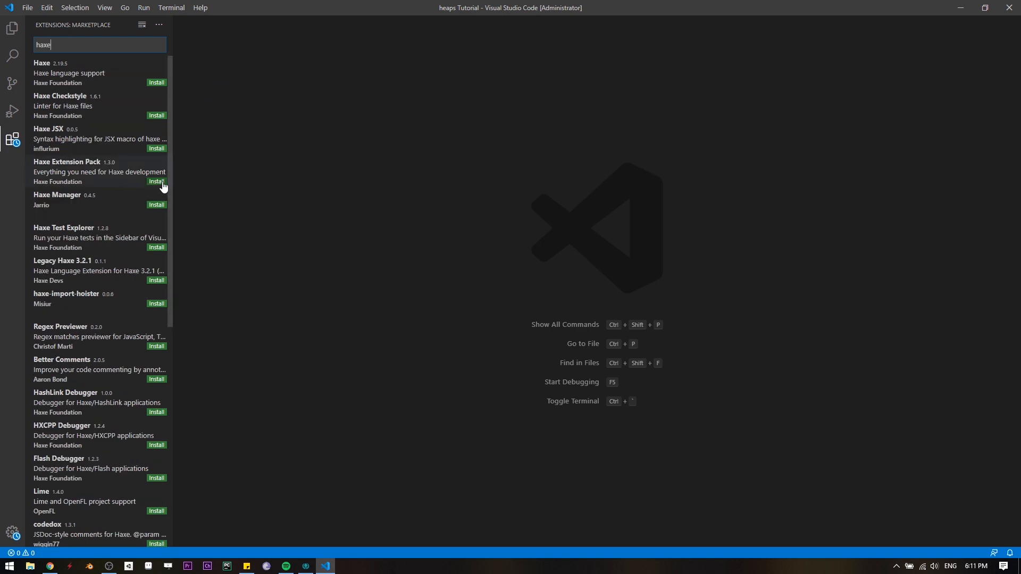
left_click(156, 182)
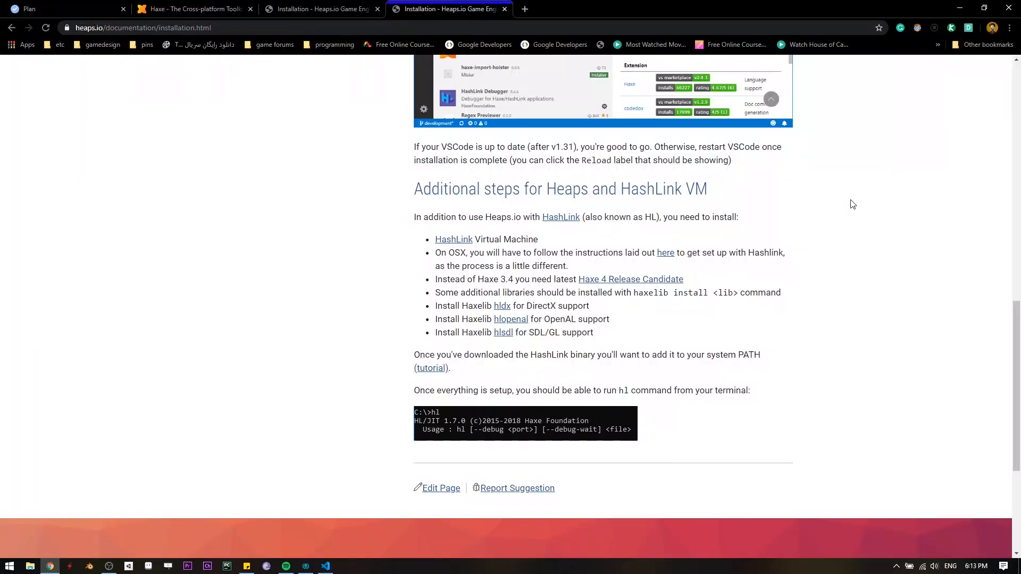
mouse_move(581, 204)
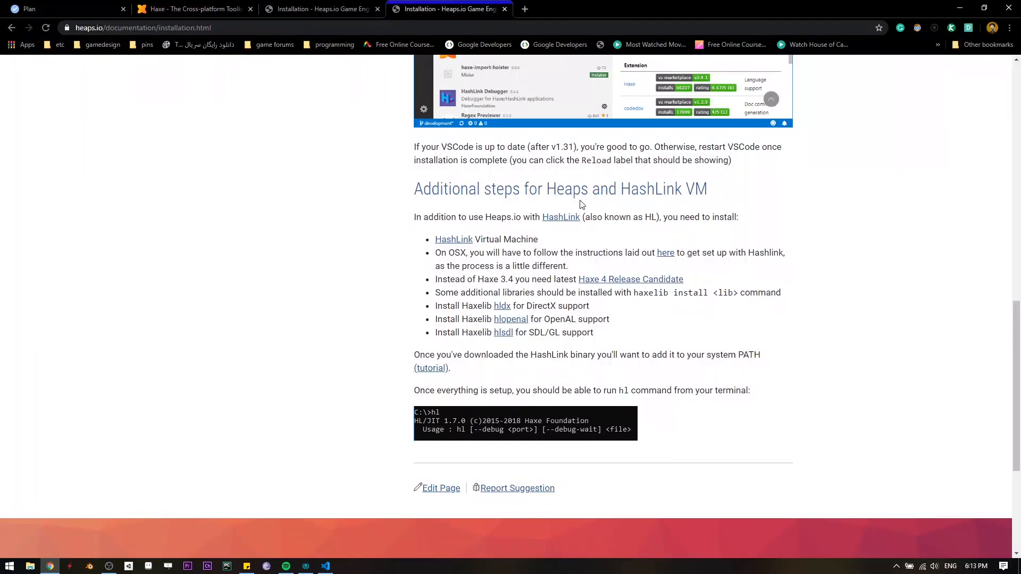
mouse_move(912, 324)
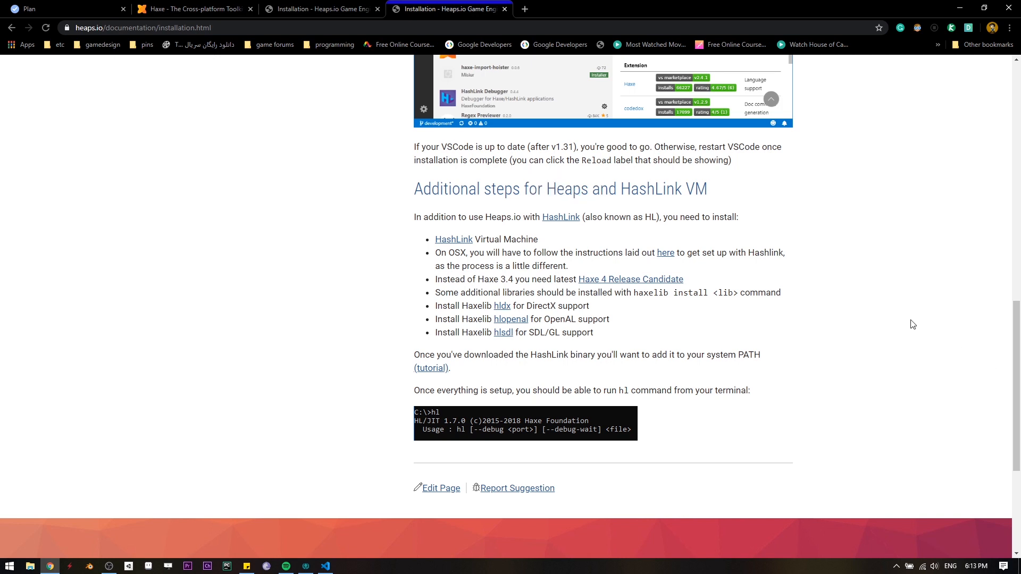
Open the HashLink site and download hl-1.11.0-win.zip from the latest binary release.
left_click(453, 240)
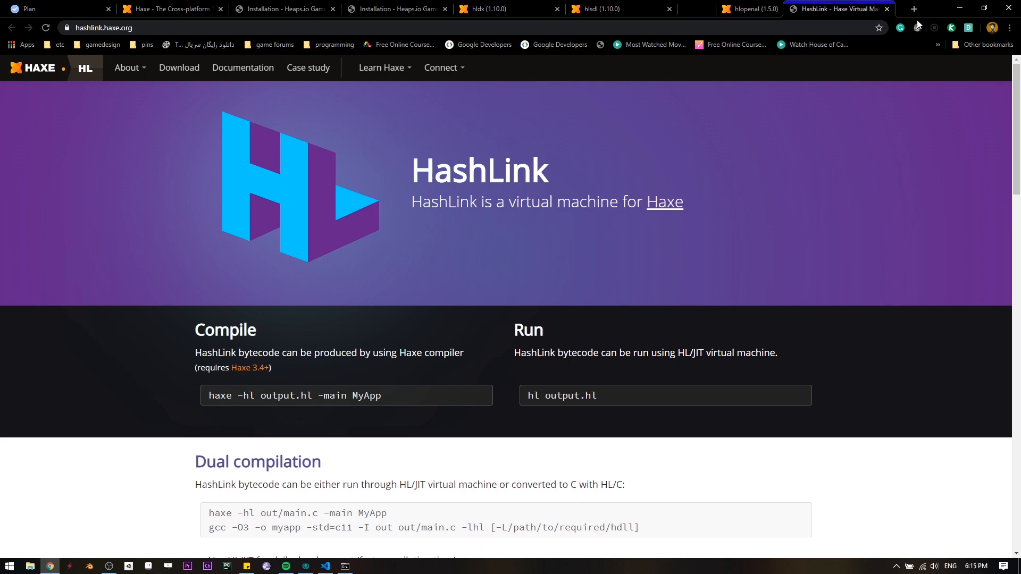
scroll("down", 3)
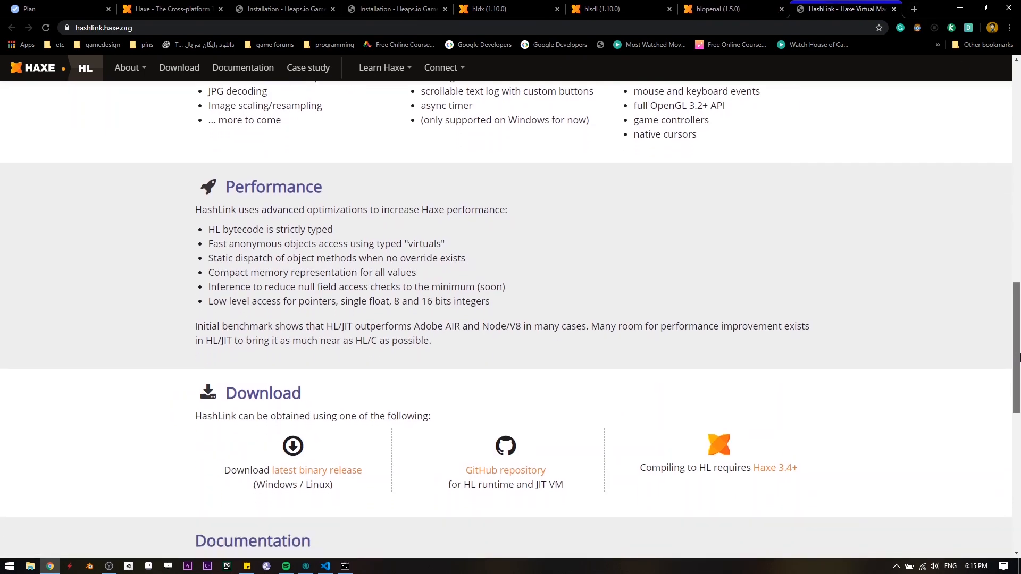
scroll("down", 3)
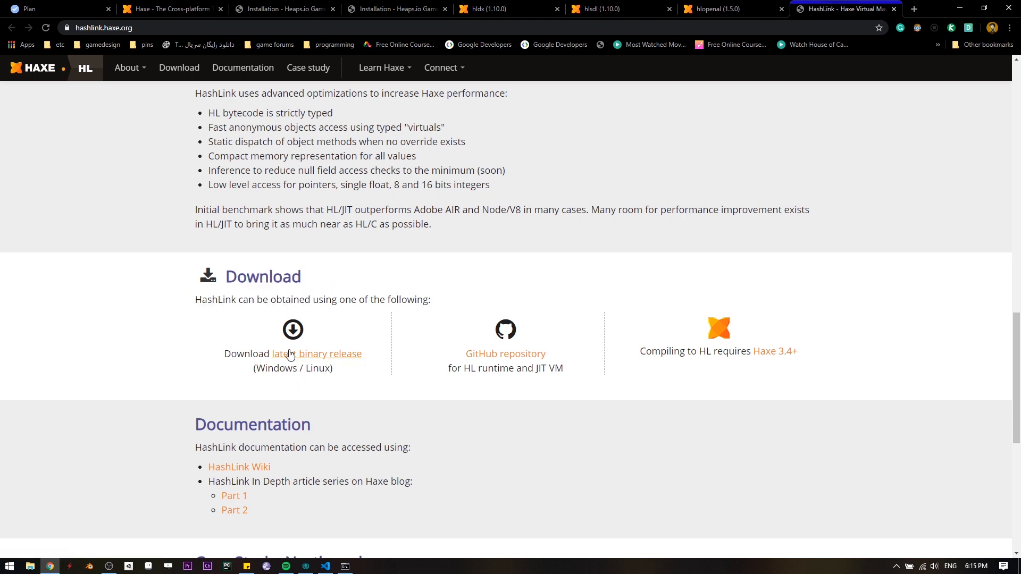
left_click(317, 353)
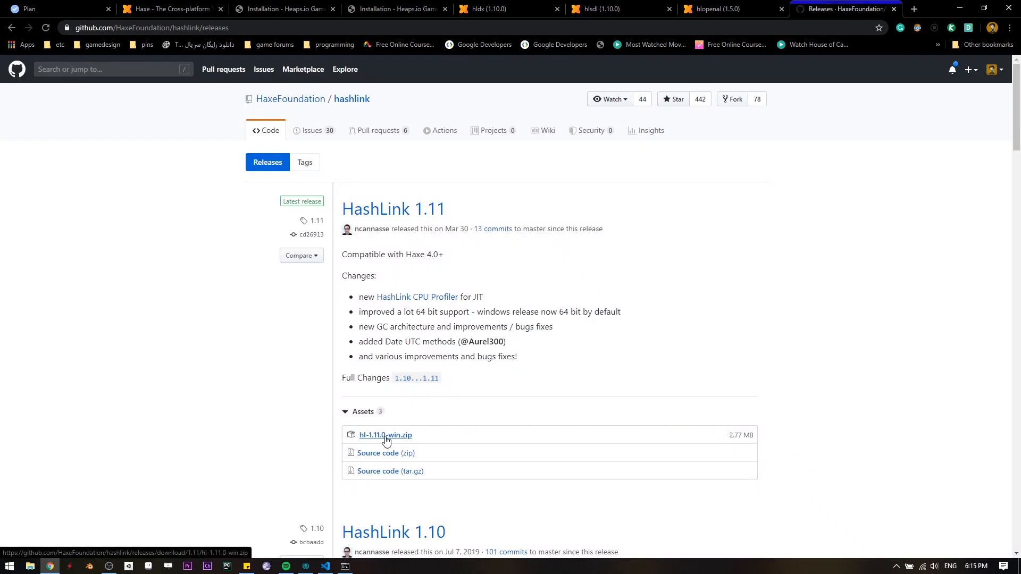
left_click(385, 435)
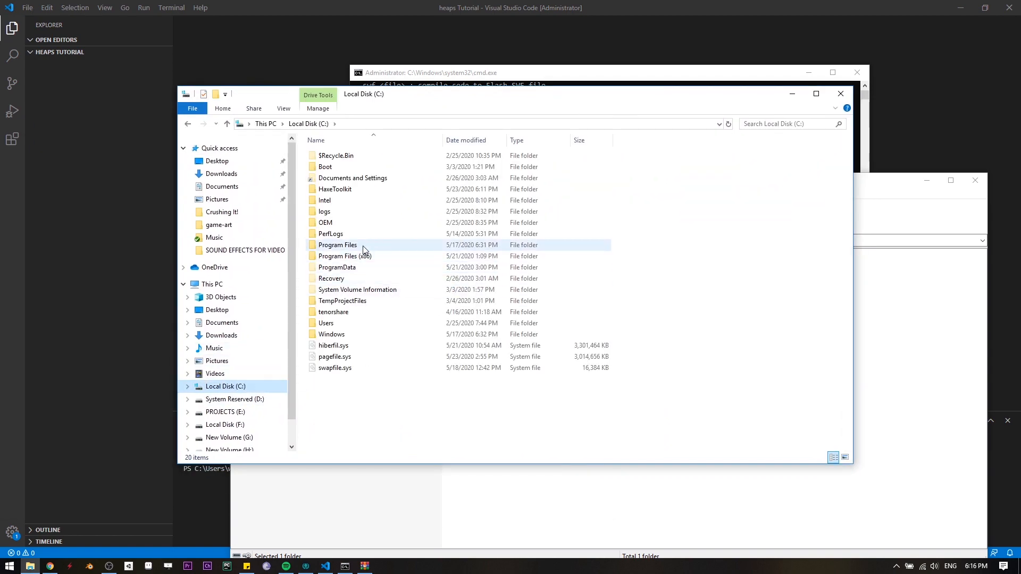
Open C:\HaxeToolkit\hl-1.11.0-win in File Explorer and search Start for 'envi'.
double_click(335, 189)
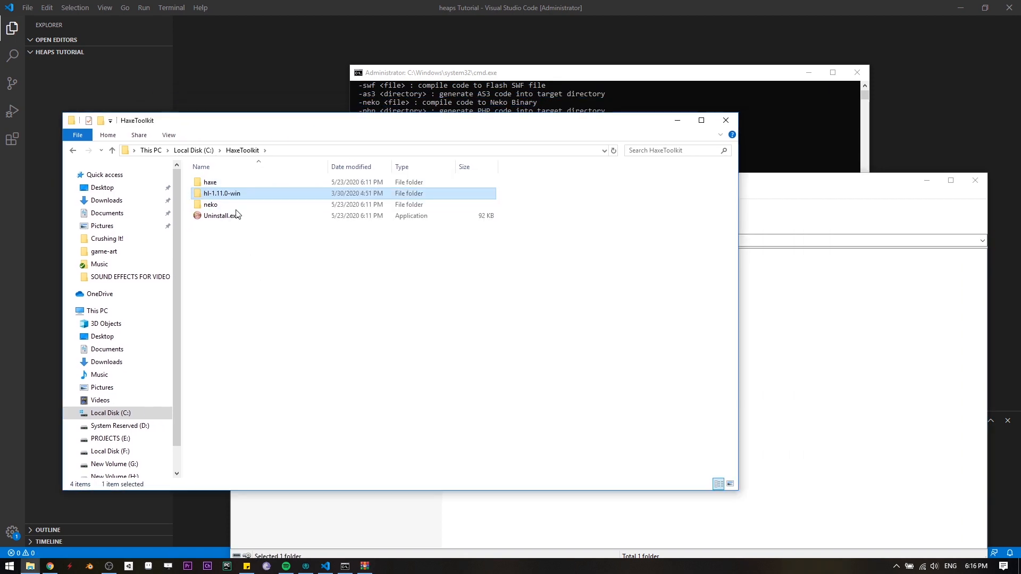
double_click(221, 193)
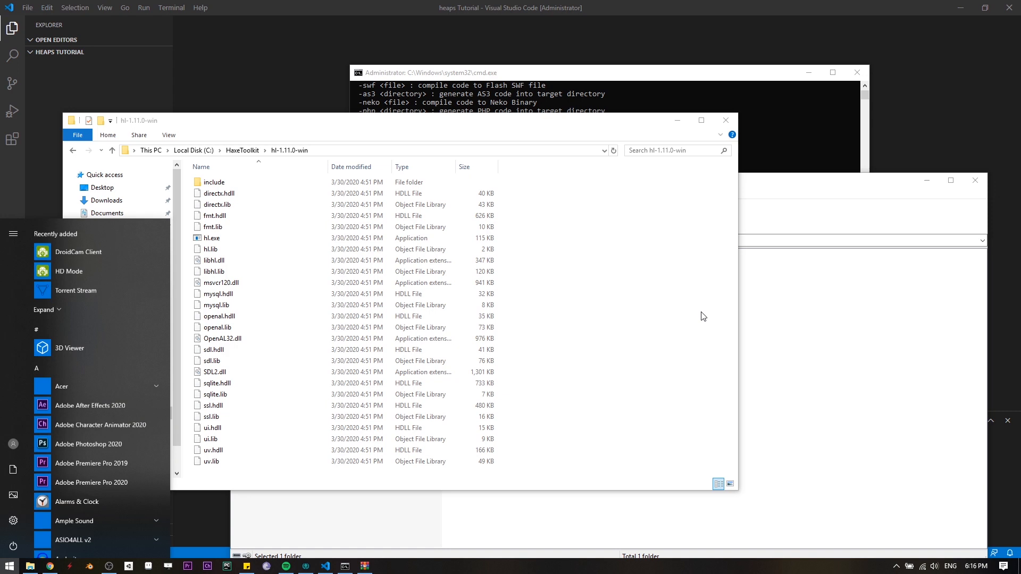
type("envi")
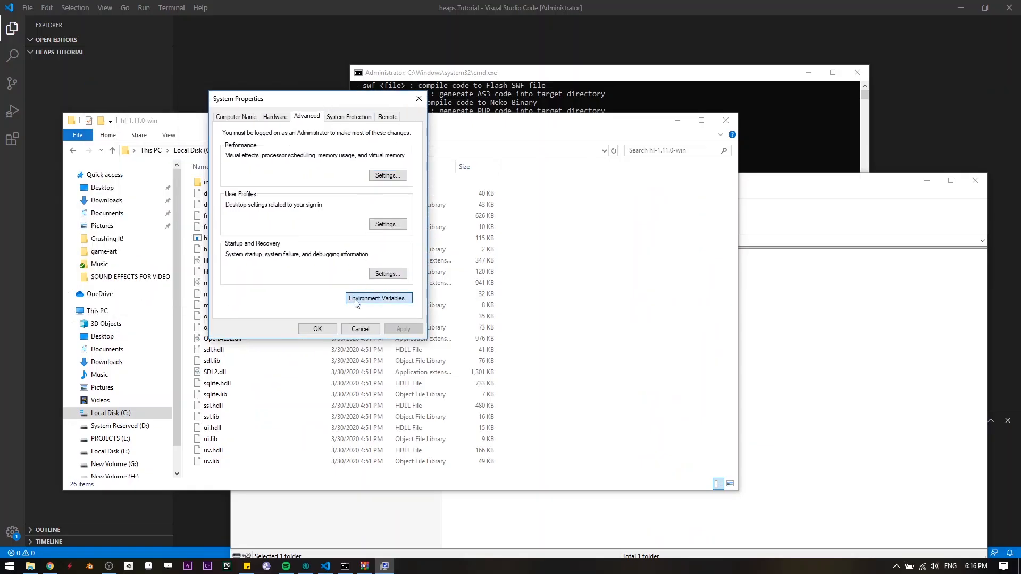
Add C:\HaxeToolkit\hl-1.11.0-win to the system Path variable and confirm.
left_click(378, 299)
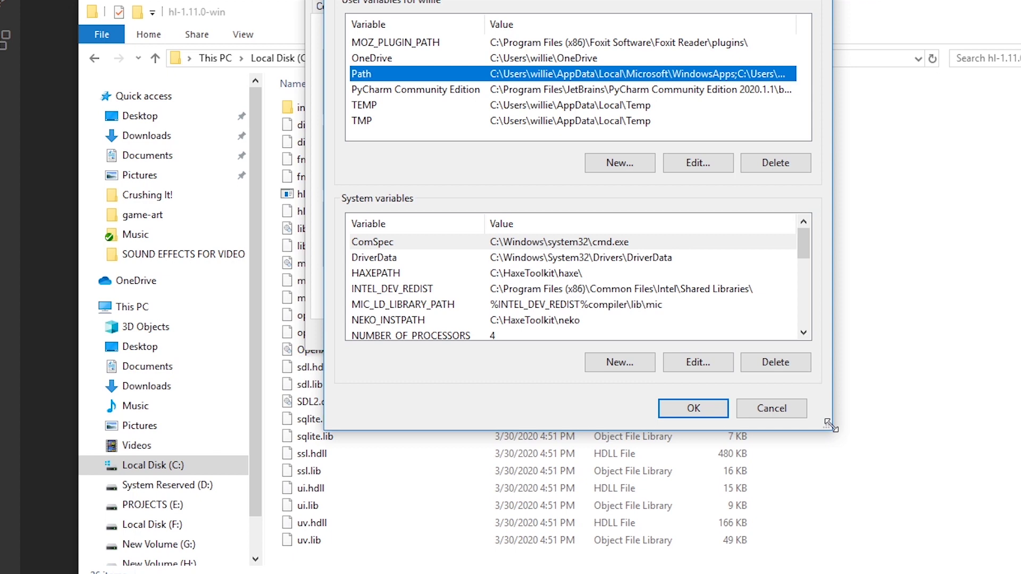
left_click_drag(831, 427, 833, 565)
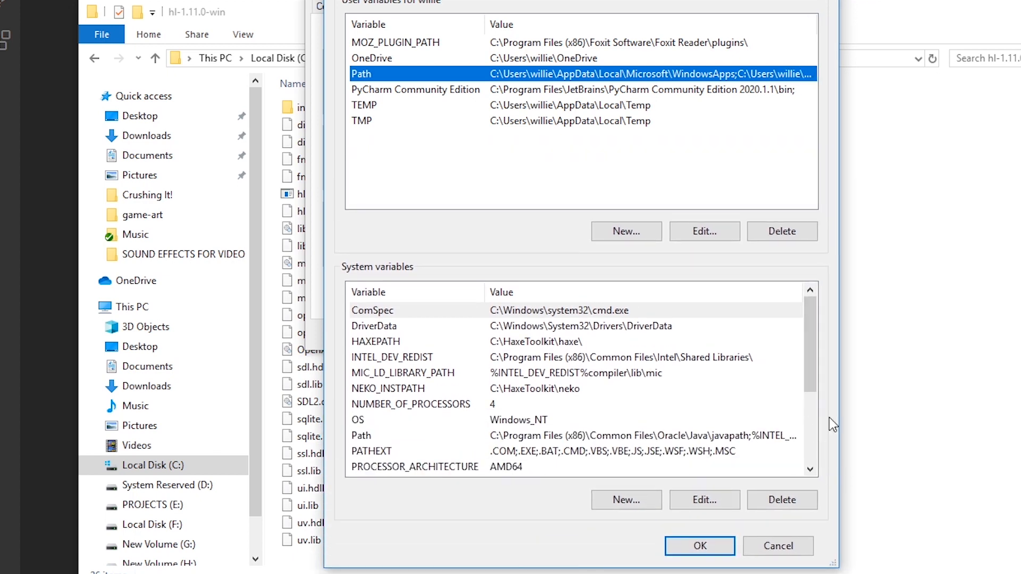
scroll("down", 3)
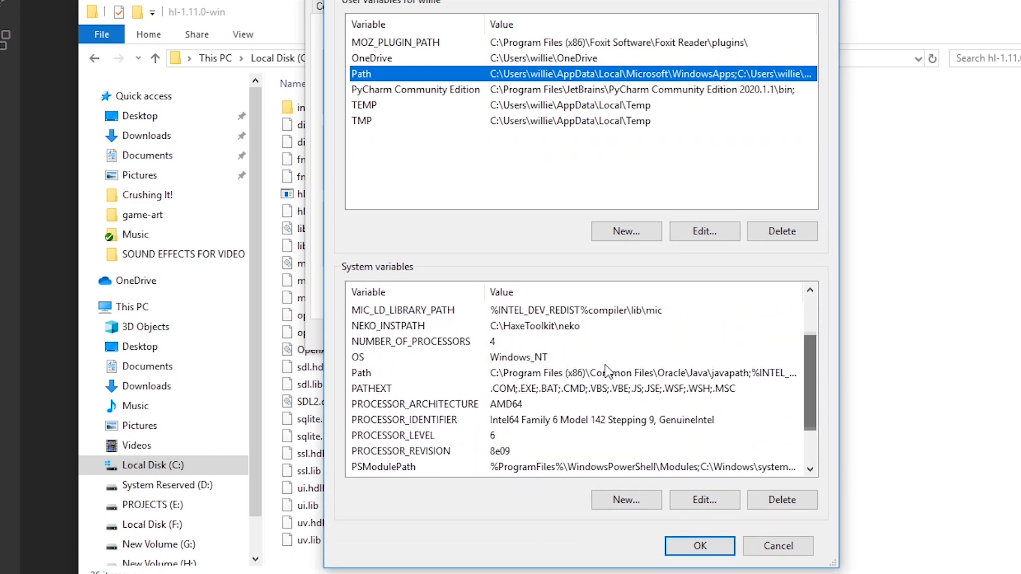
left_click(382, 373)
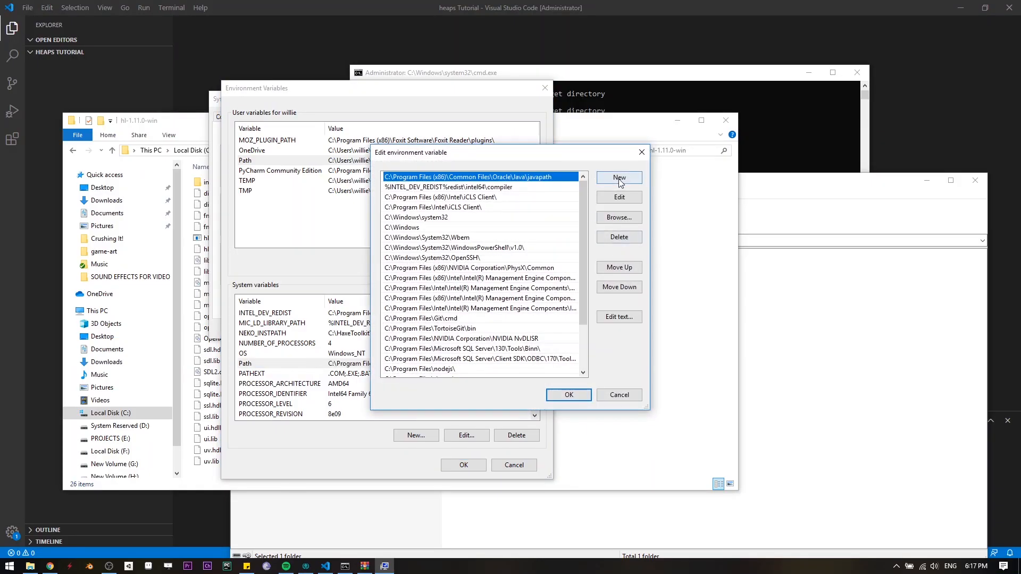
left_click(619, 177)
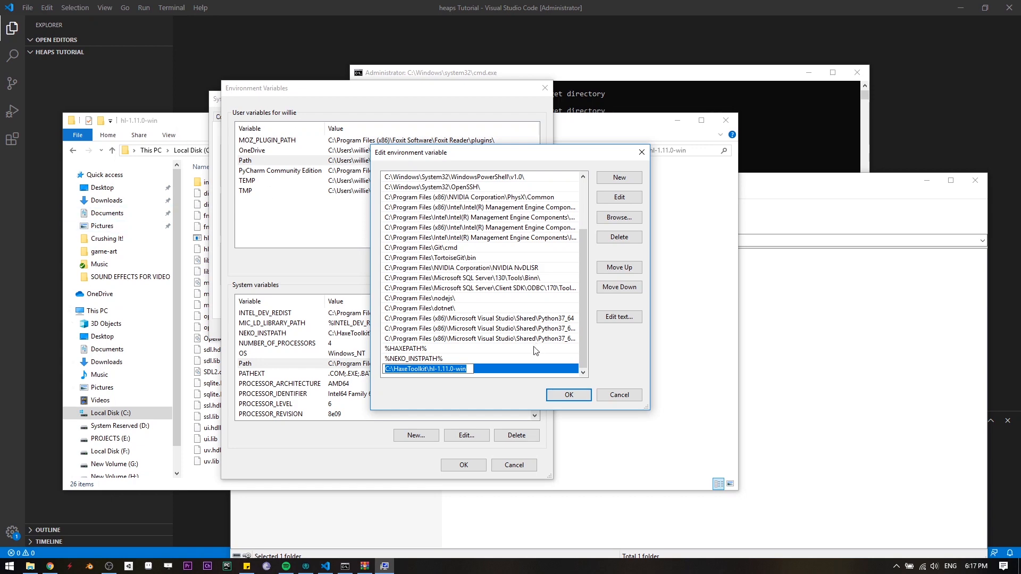
left_click(568, 395)
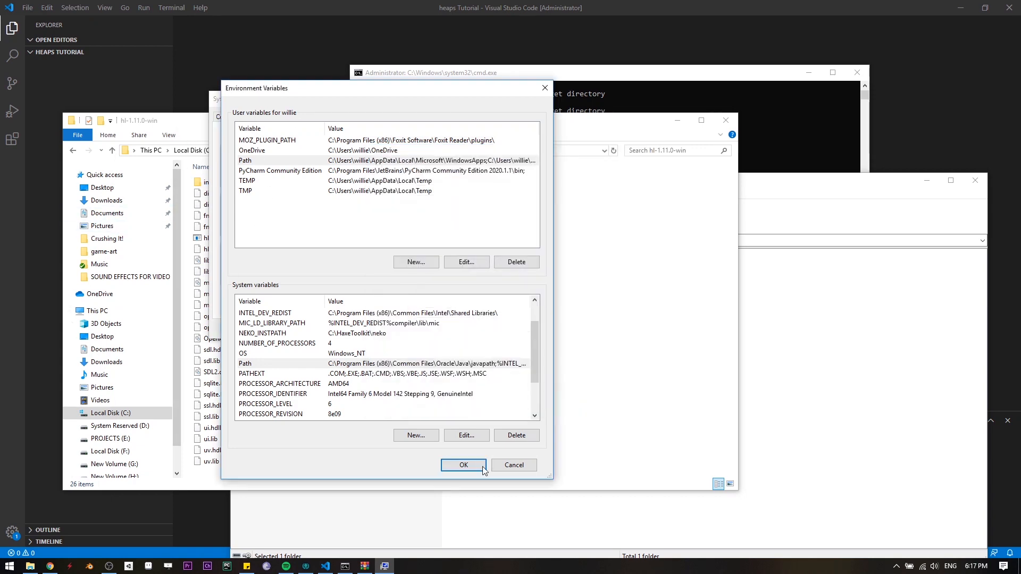
left_click(464, 465)
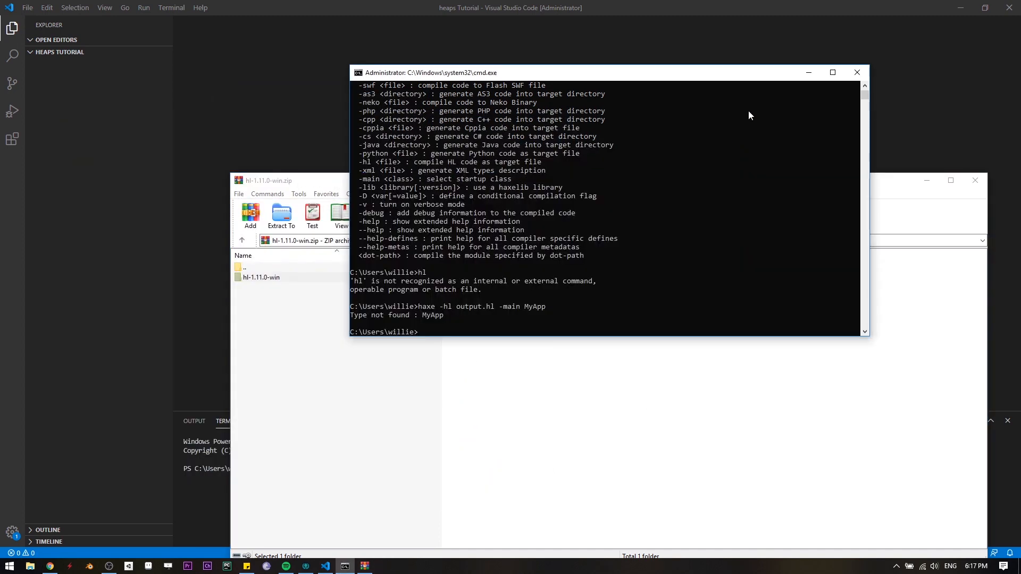
Close File Explorer and run hl again in a fresh Command Prompt.
key("Enter")
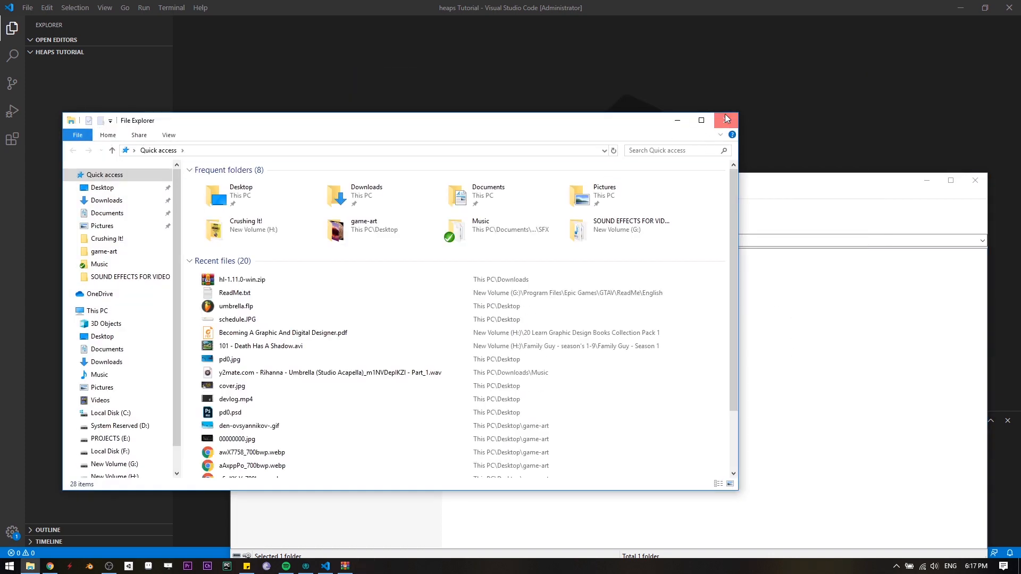
left_click(726, 119)
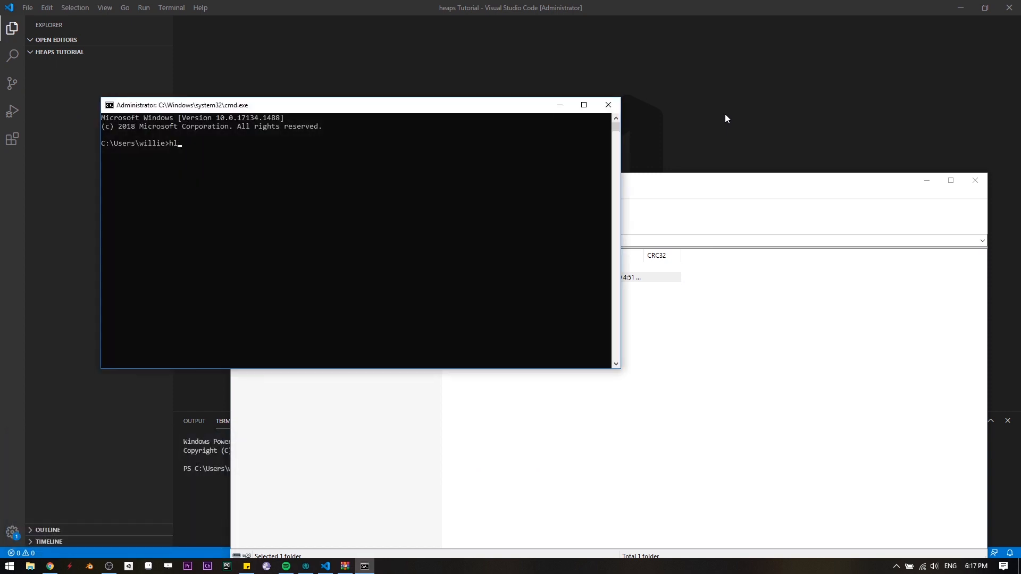
key("Enter")
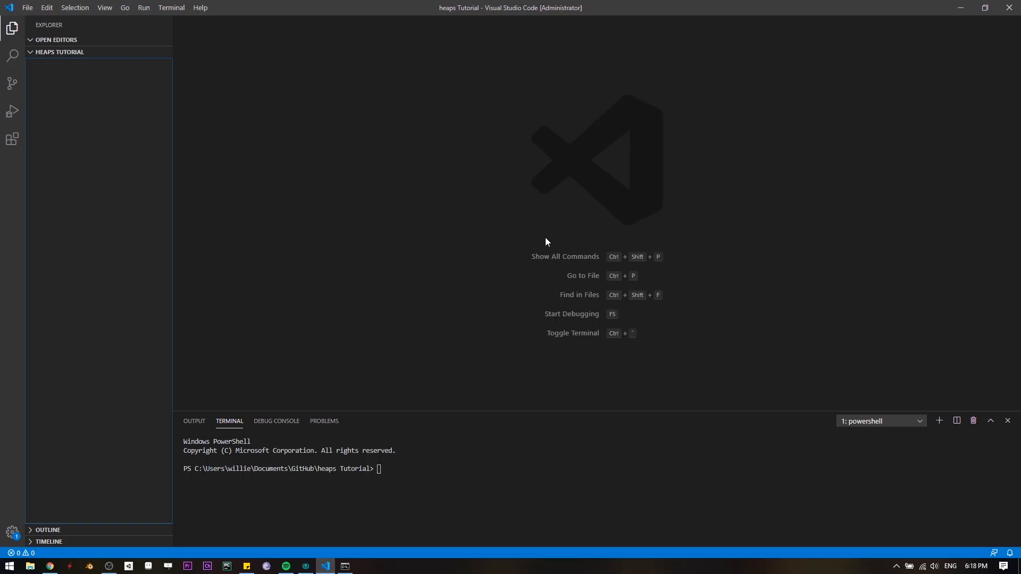
mouse_move(770, 5)
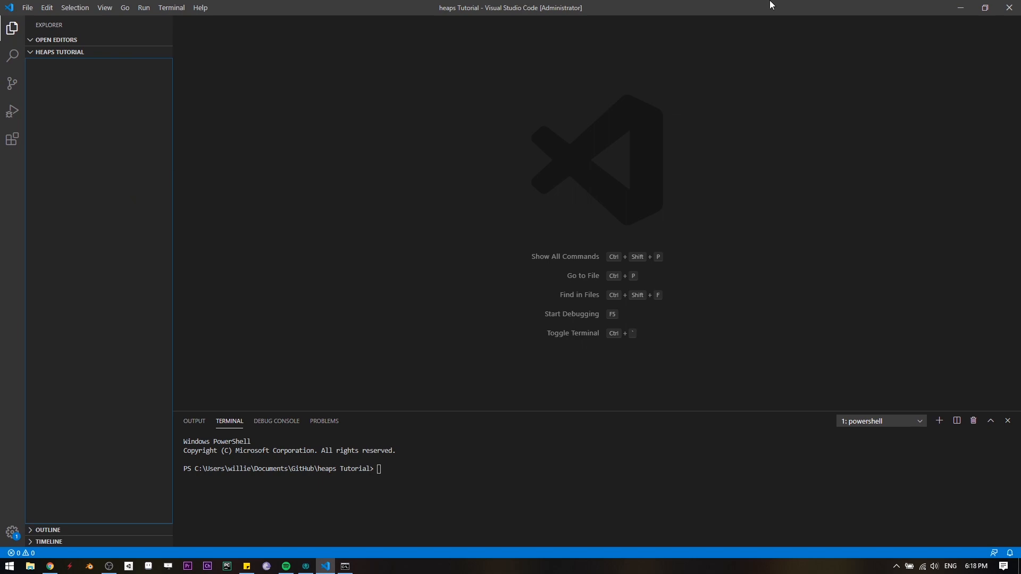
mouse_move(740, 251)
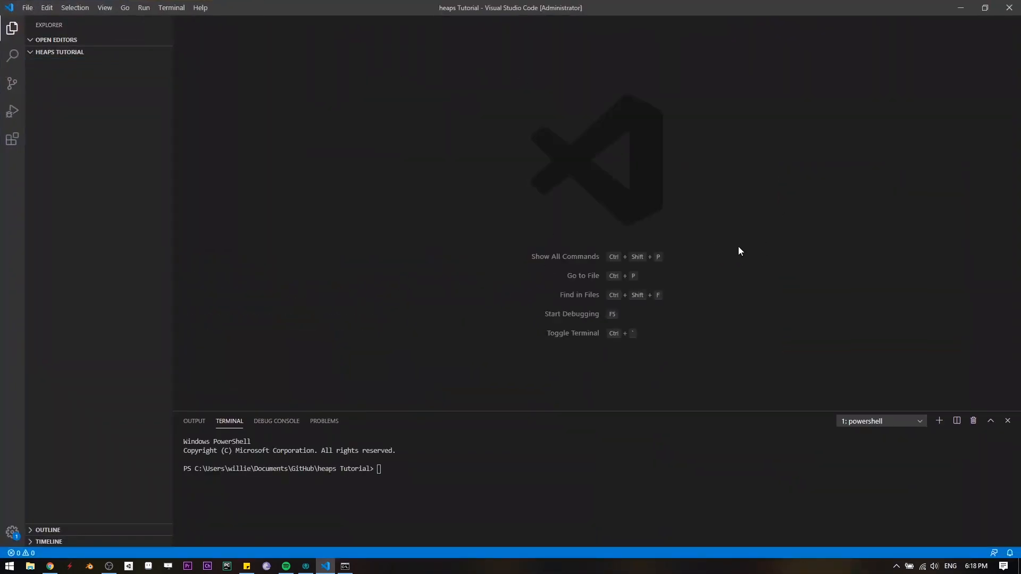
mouse_move(651, 283)
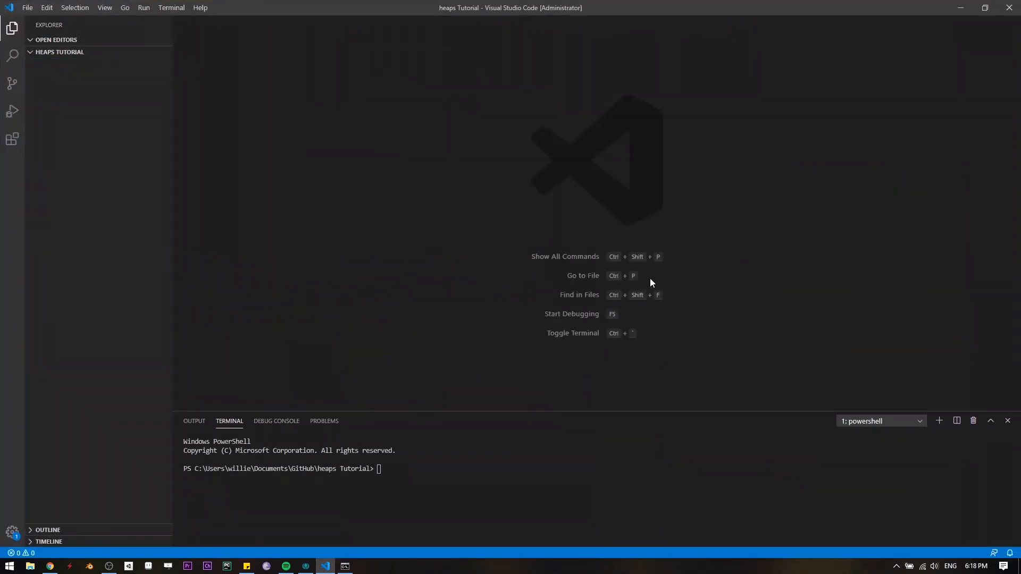
Create compile.hxml in the heaps Tutorial folder from the Explorer context menu.
right_click(110, 111)
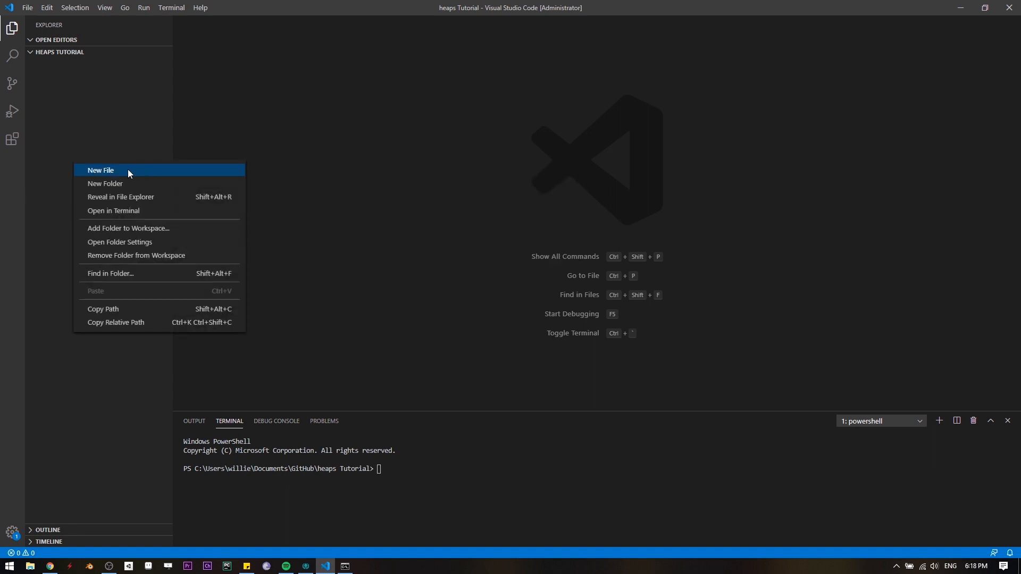
left_click(100, 170)
type("compile.h")
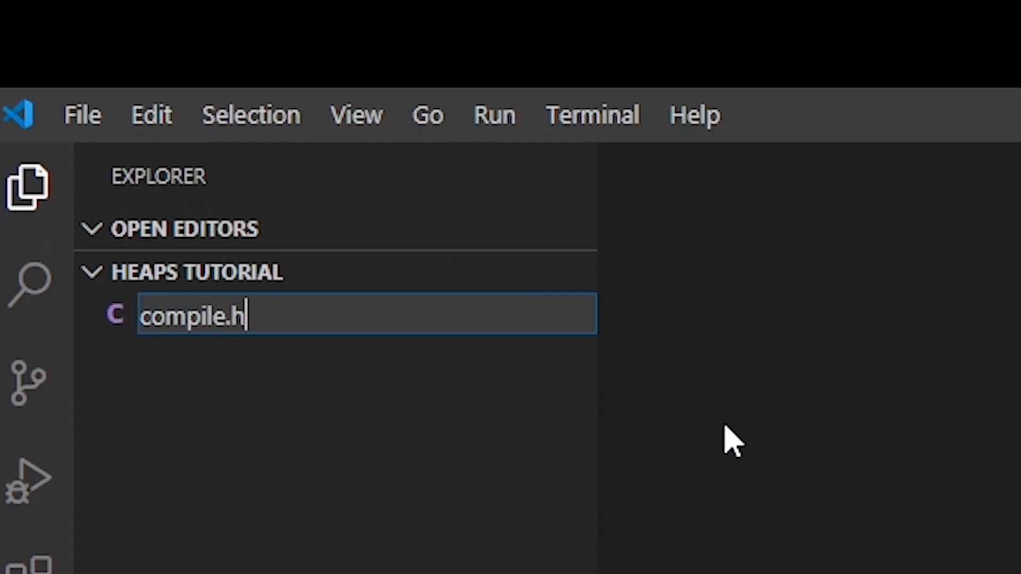
type("x")
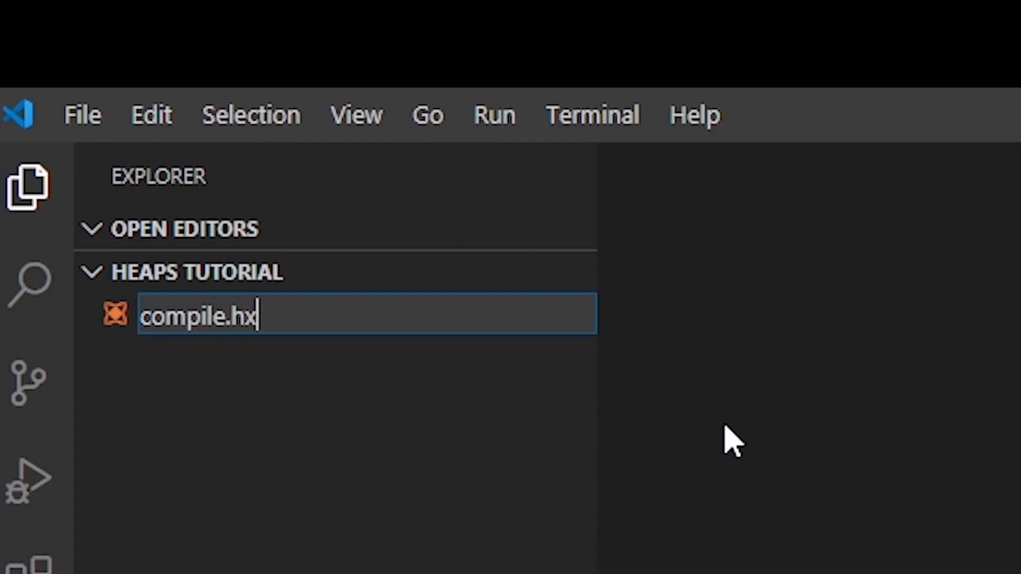
type("l")
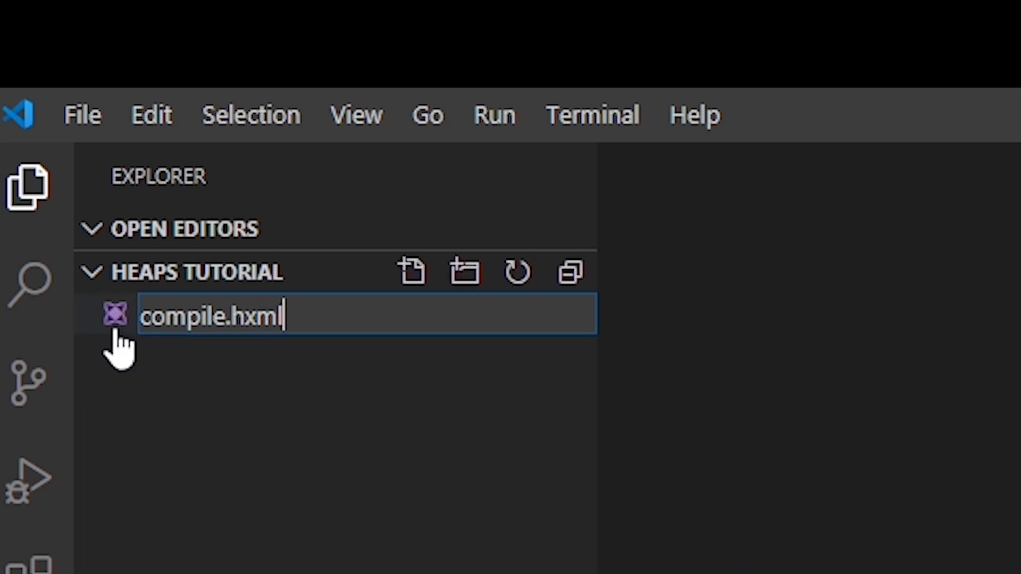
key("Enter")
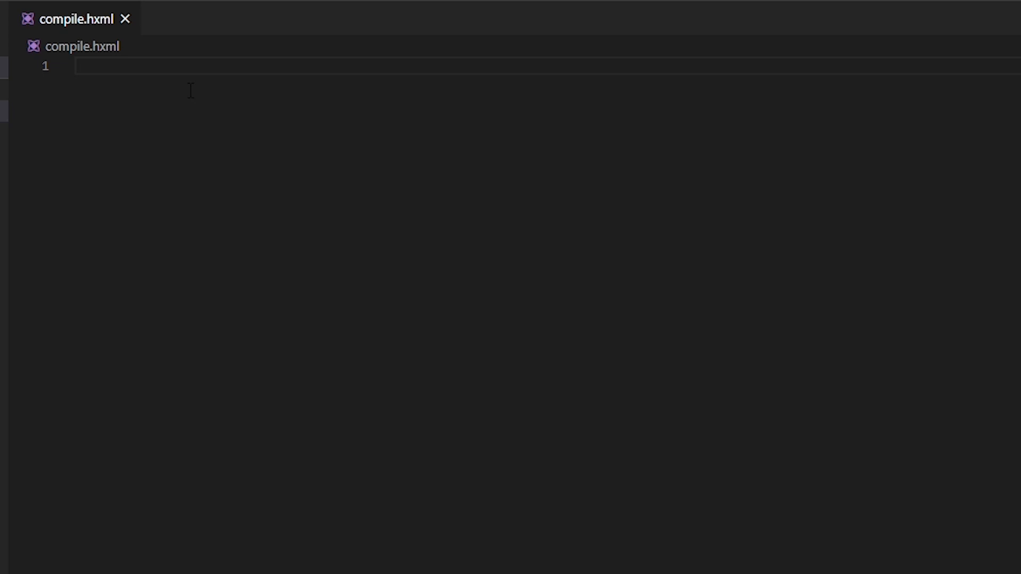
Write -lib heaps, -js hello.js and -main Main into compile.hxml and save.
type("-")
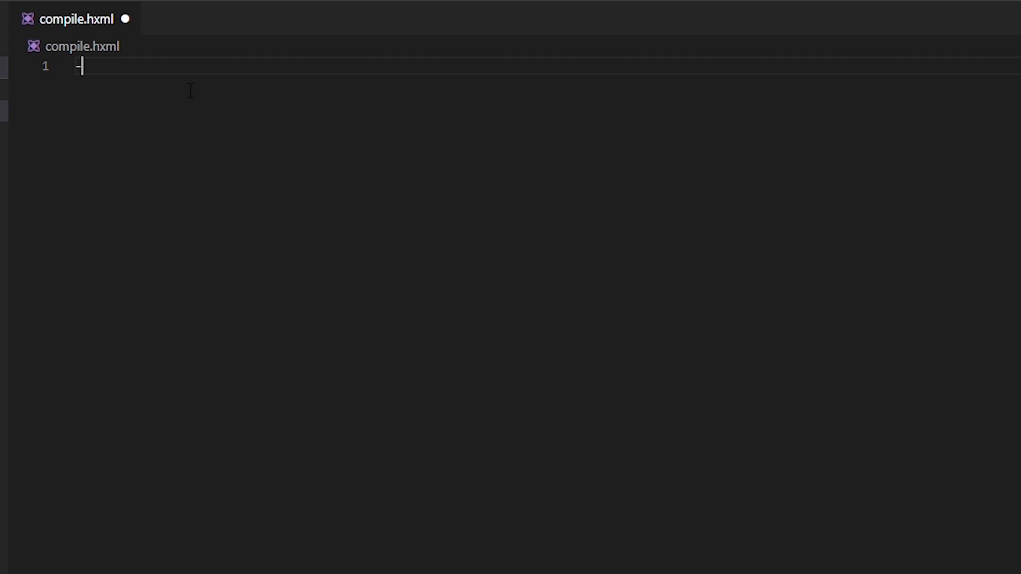
type("lib heaps")
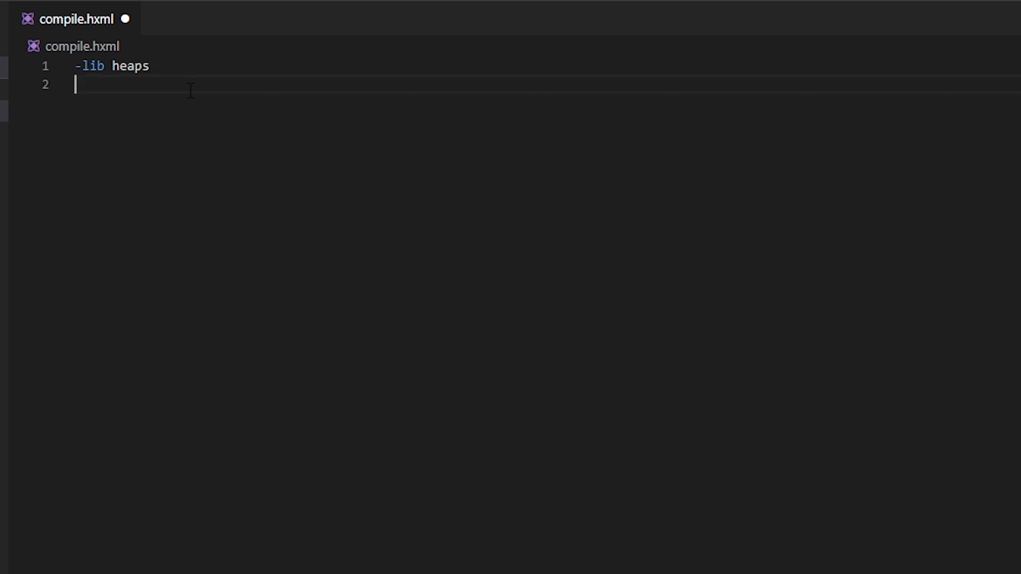
type("-js")
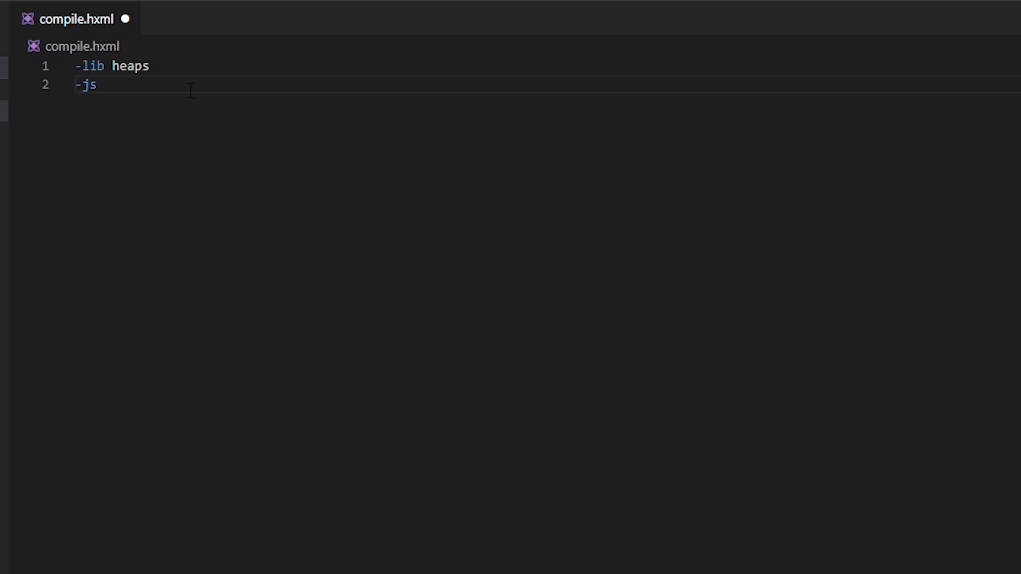
type("hello.js")
type("-")
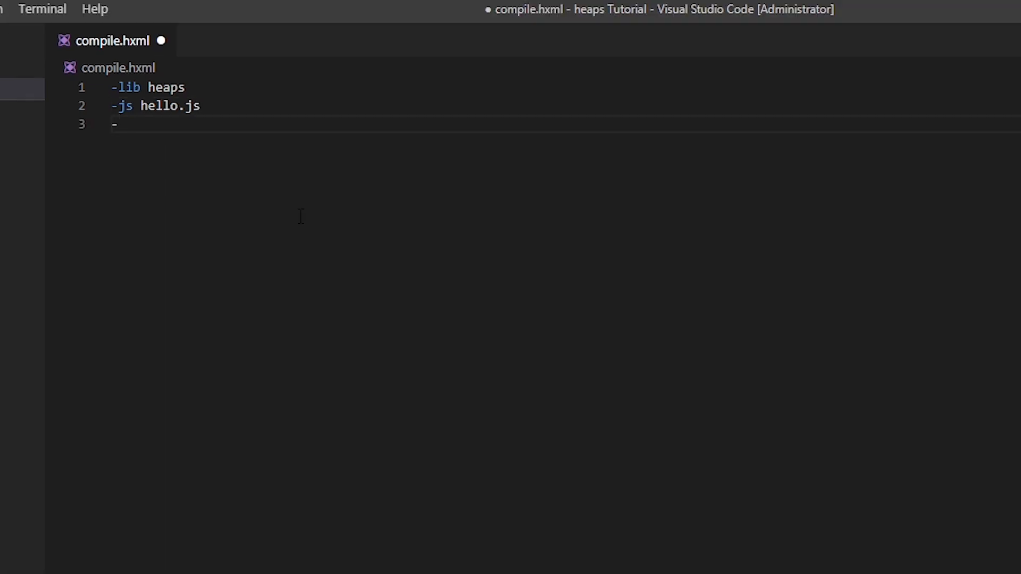
type("mai")
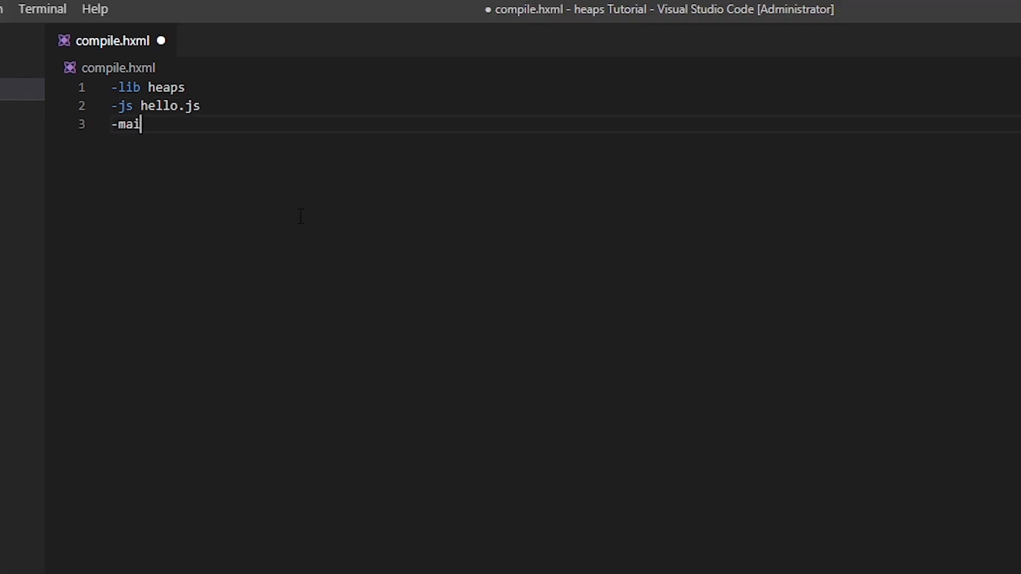
type("n")
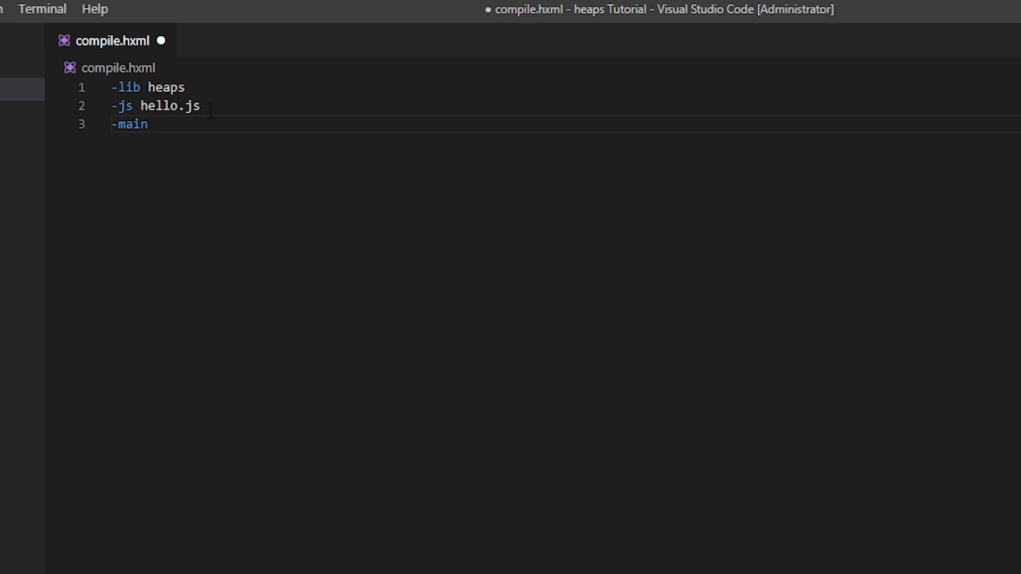
mouse_move(115, 55)
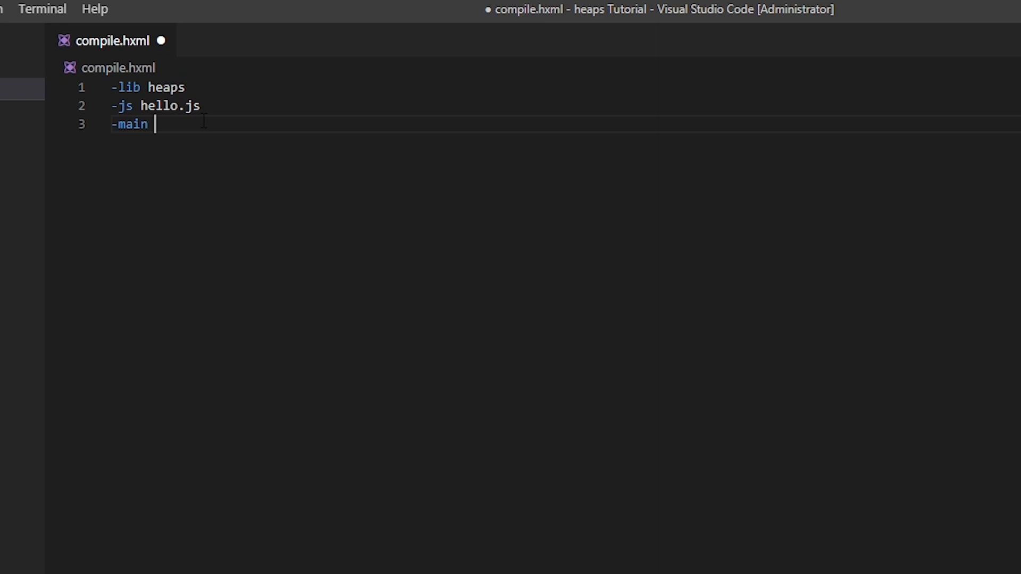
type("Main")
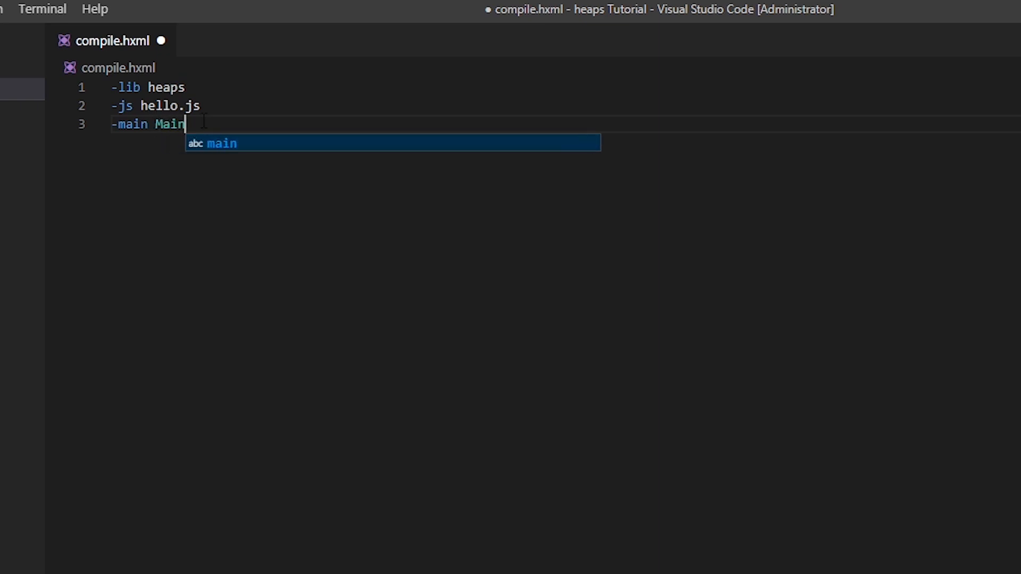
key("Ctrl+s")
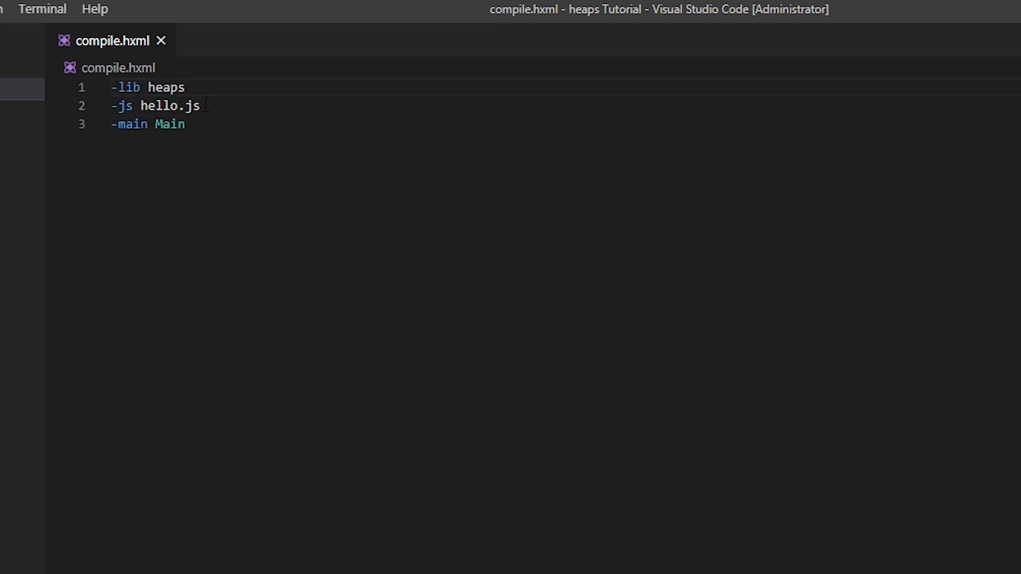
Add a -debug line below -main Main in compile.hxml.
double_click(168, 106)
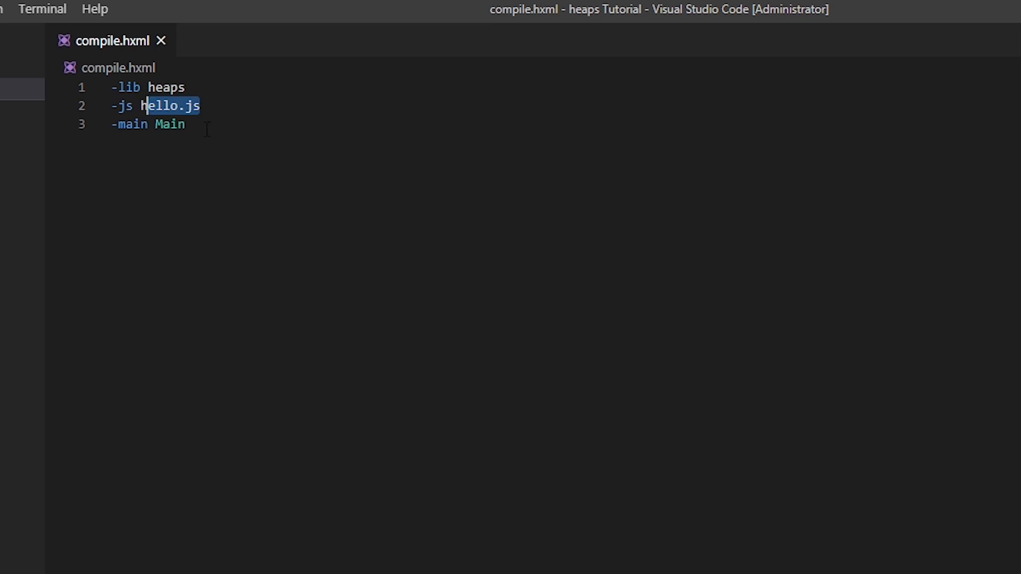
key("Enter")
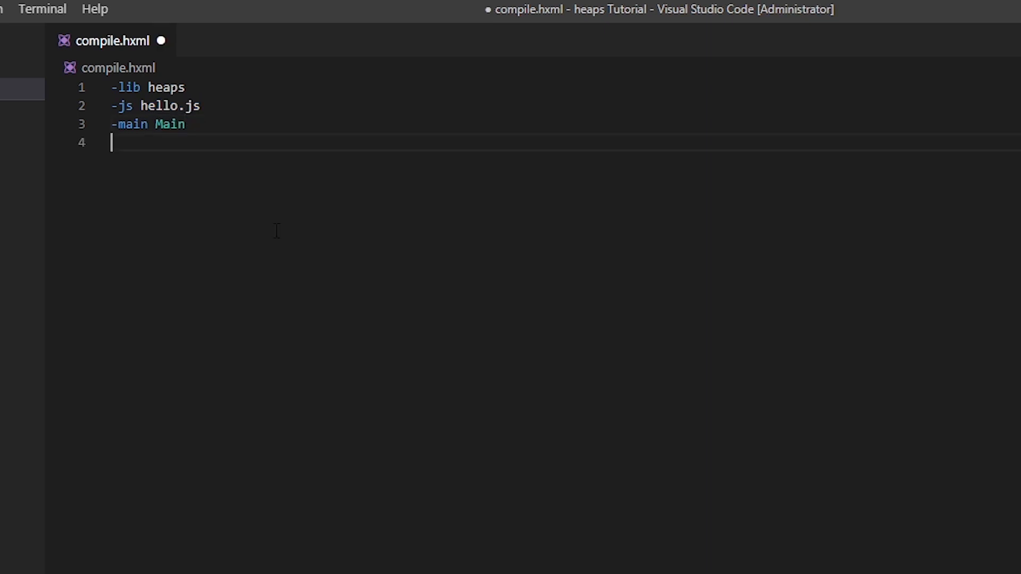
type("-de")
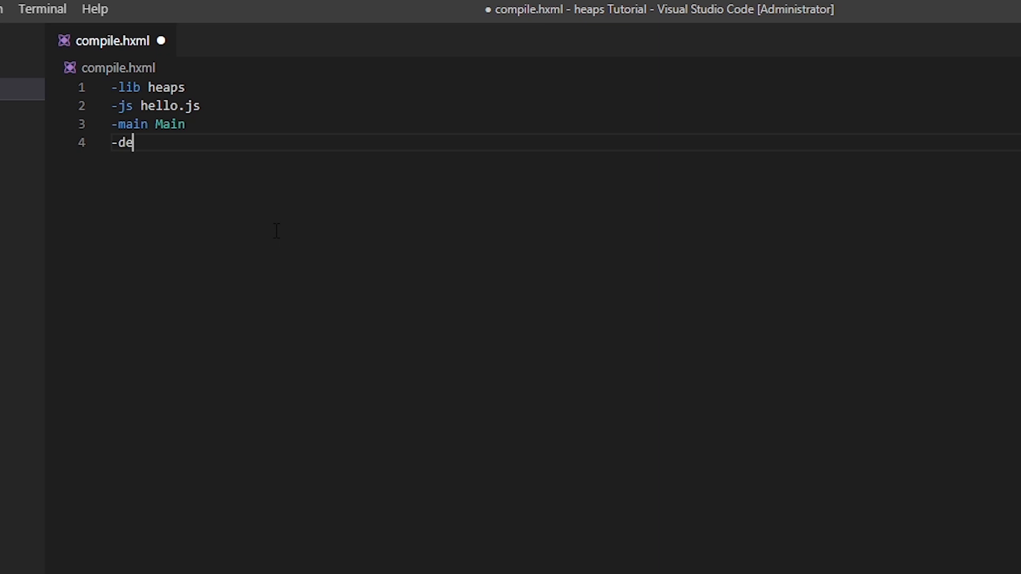
type("bug")
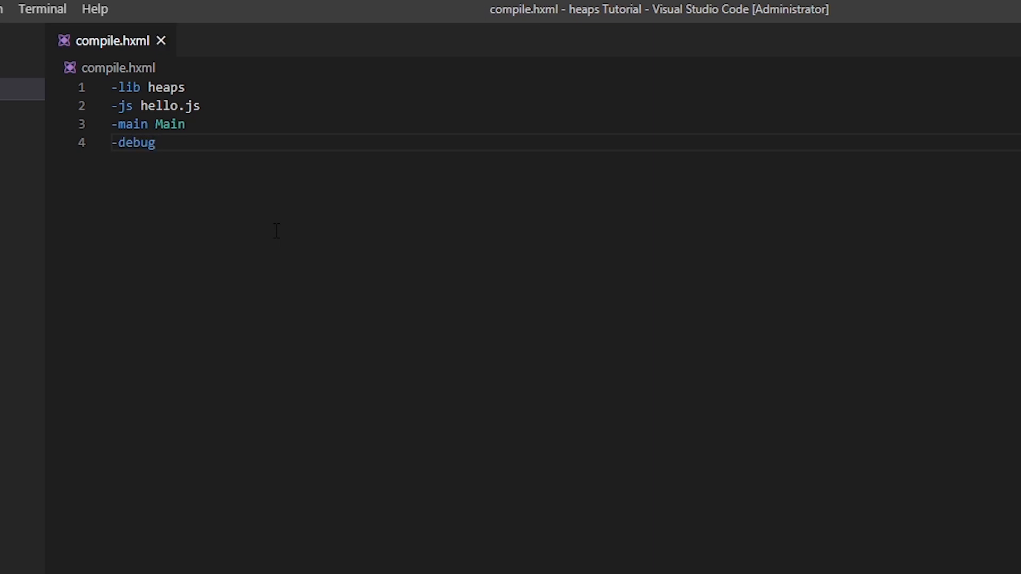
double_click(134, 142)
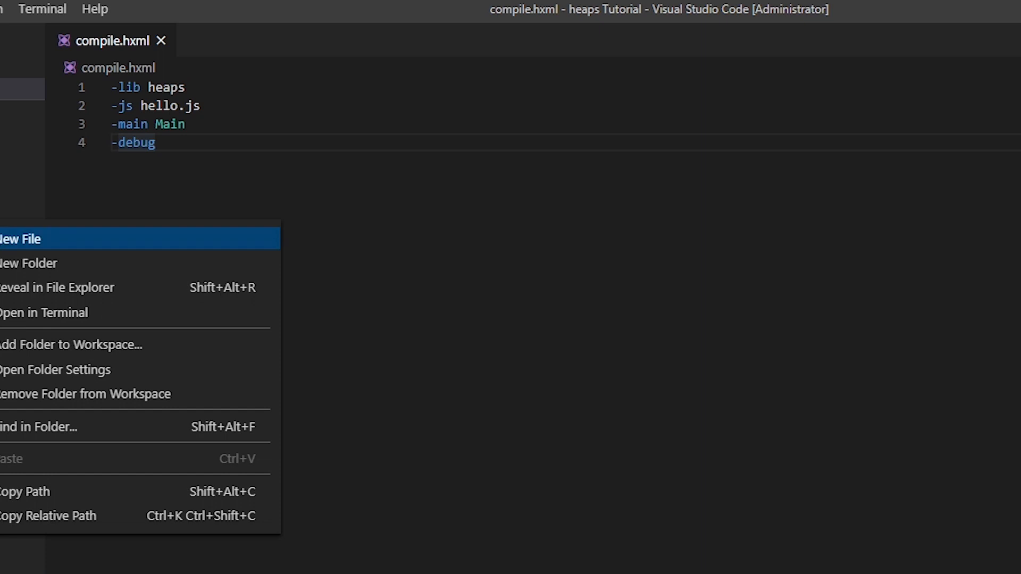
Create a new file named Main.hx in the heaps Tutorial project.
left_click(21, 239)
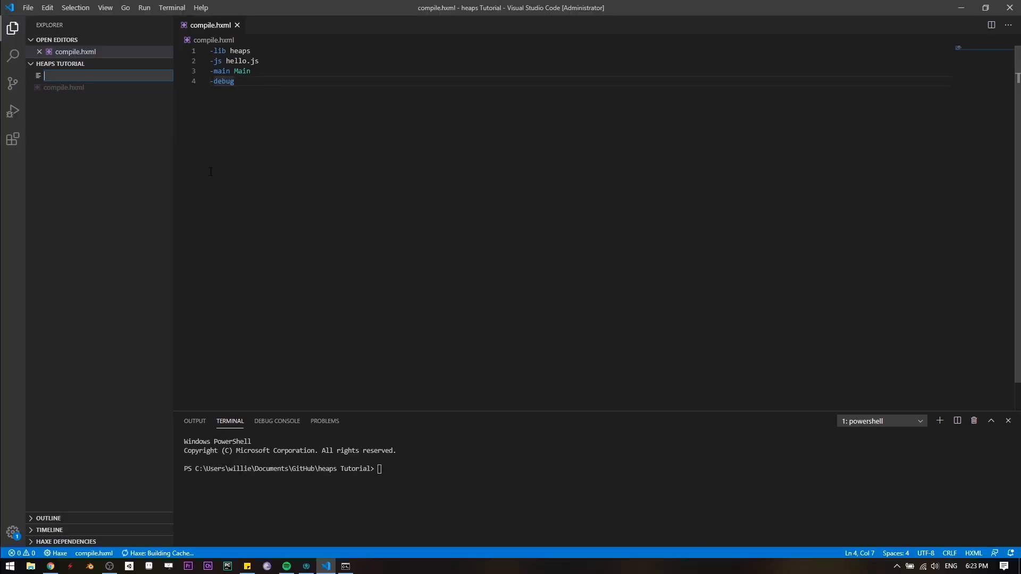
type("Main")
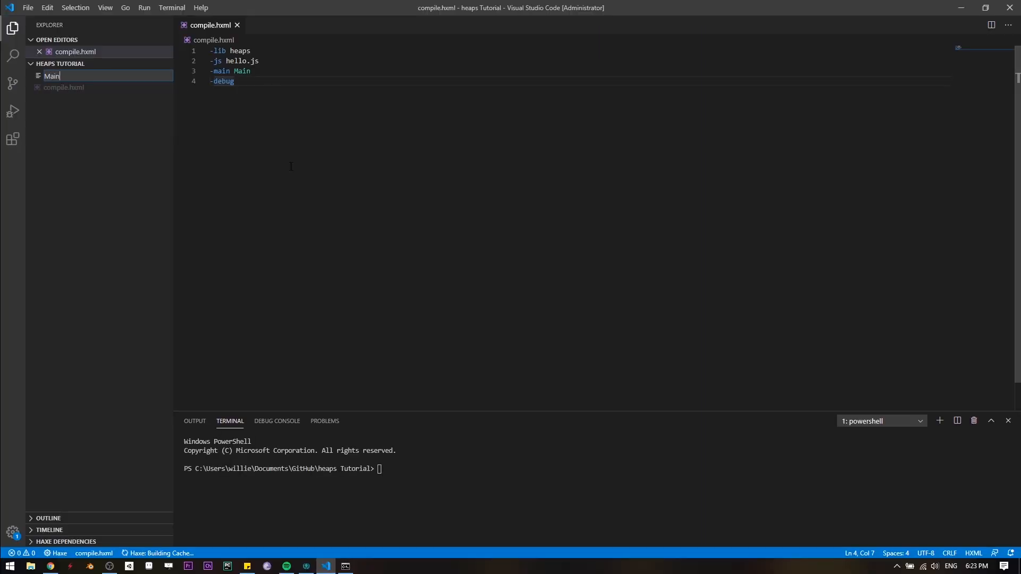
type(".")
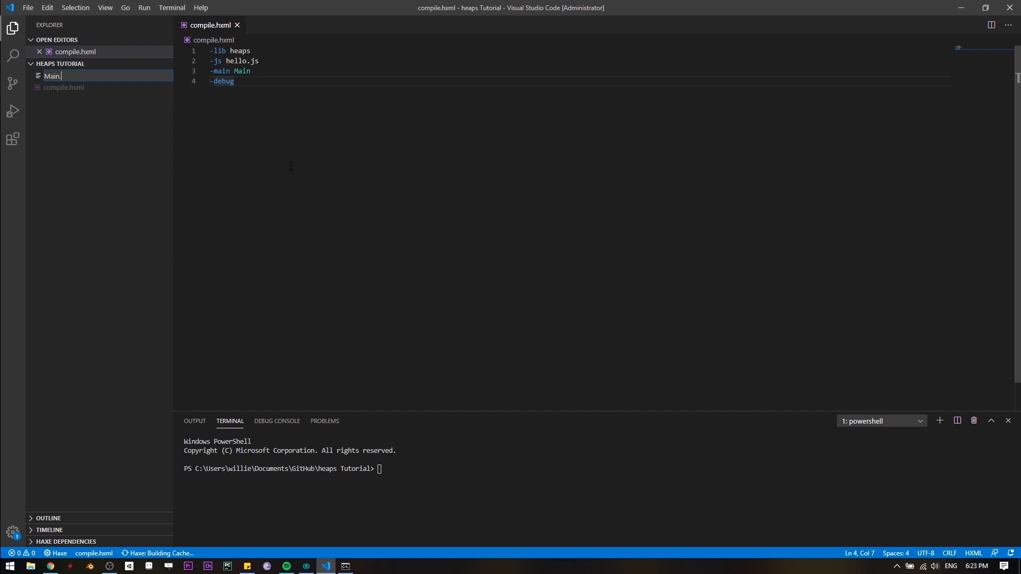
type("hx")
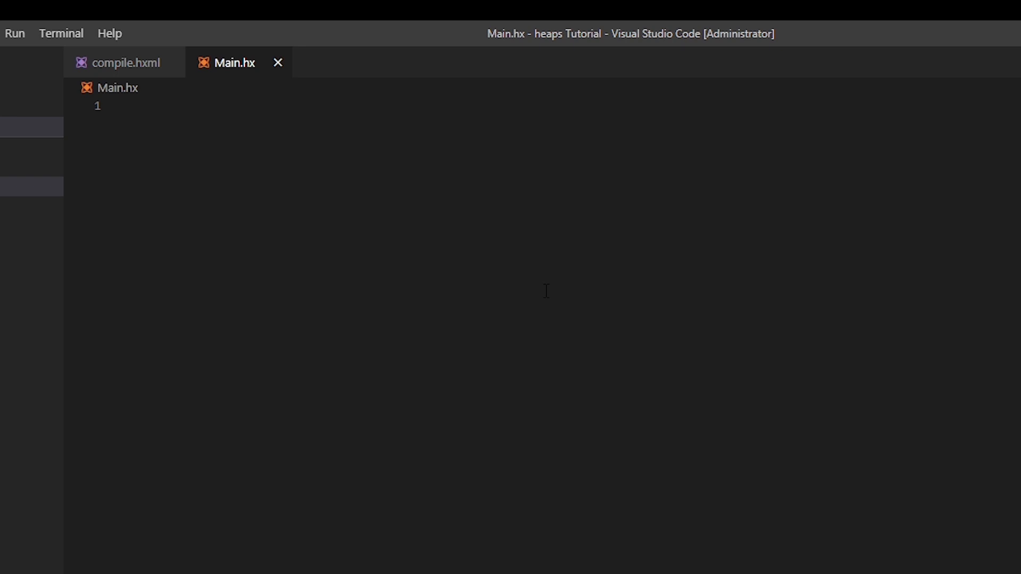
Declare class Main extends hxd.App with an empty override function init().
type("class Main e")
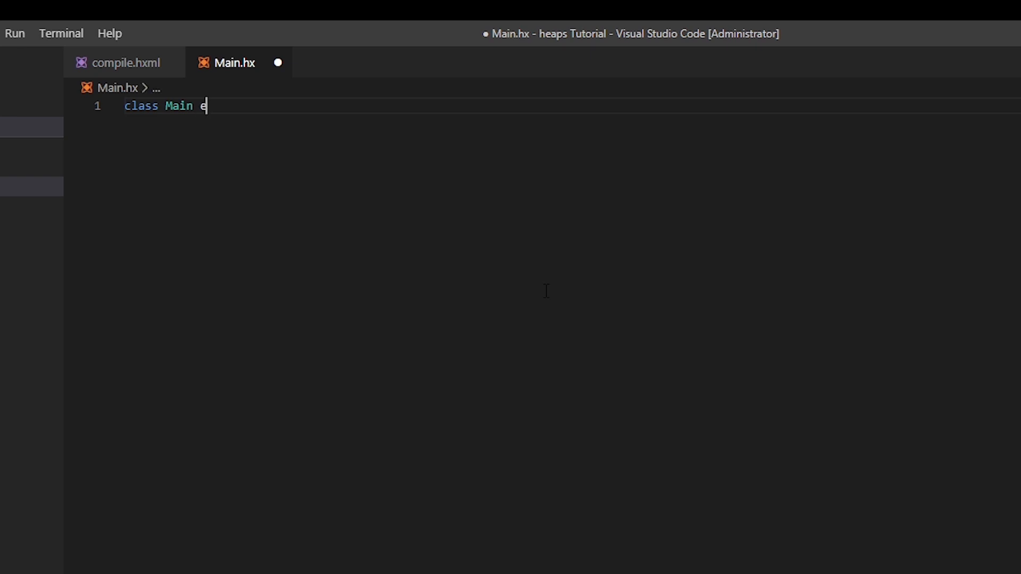
type("xtends")
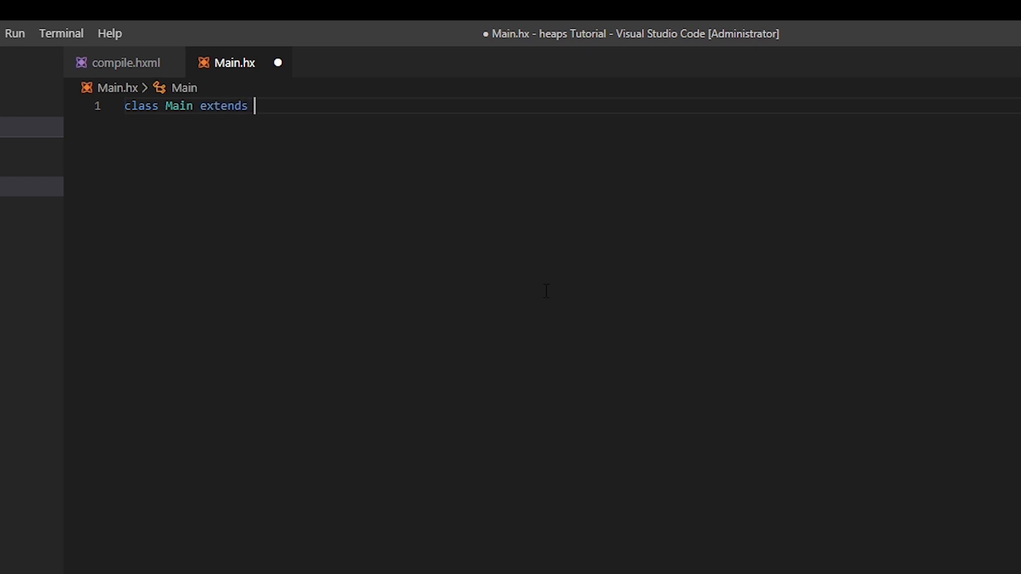
type("hxd")
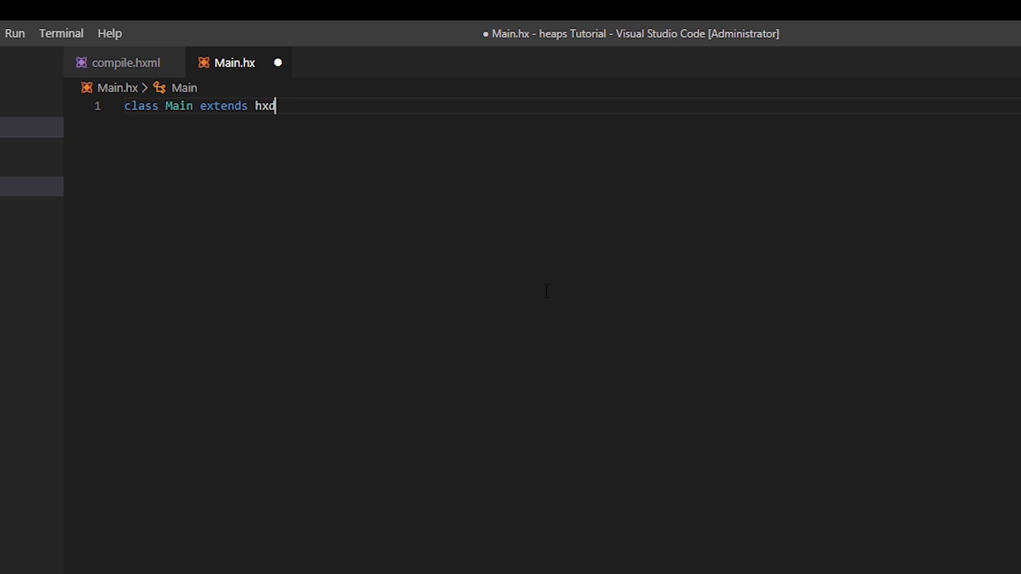
type(".App")
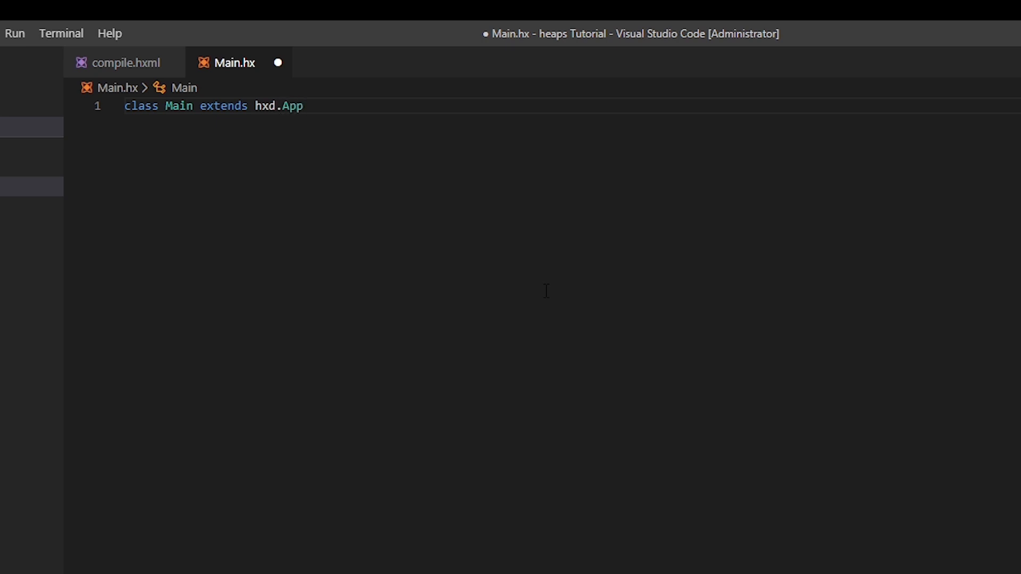
type("{")
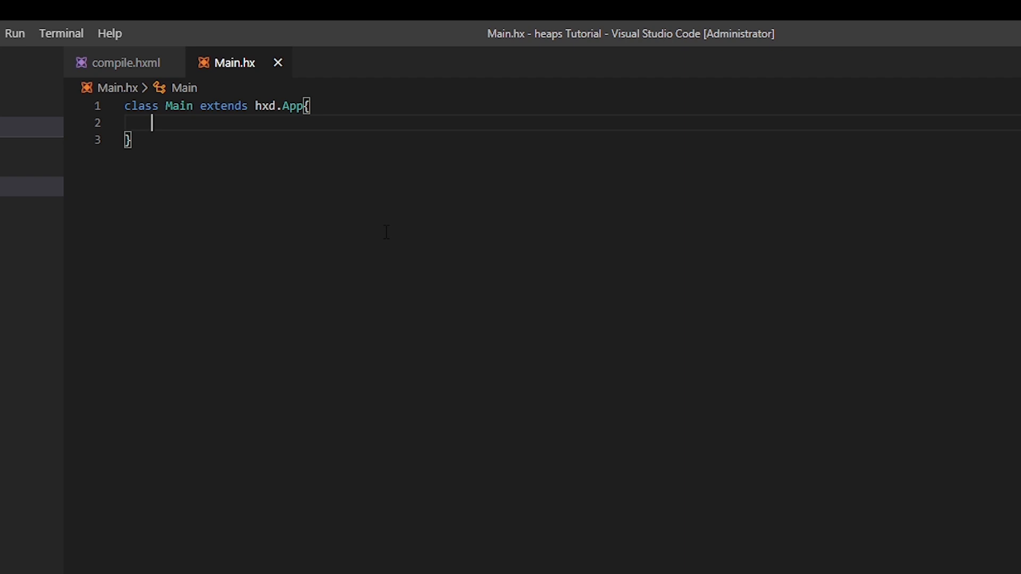
type("ove")
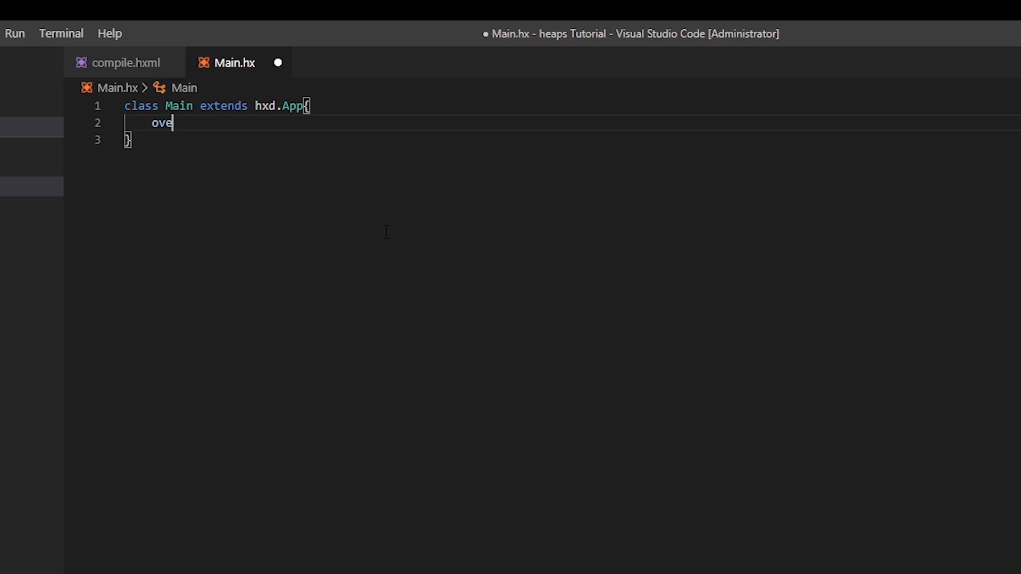
type("rride fu")
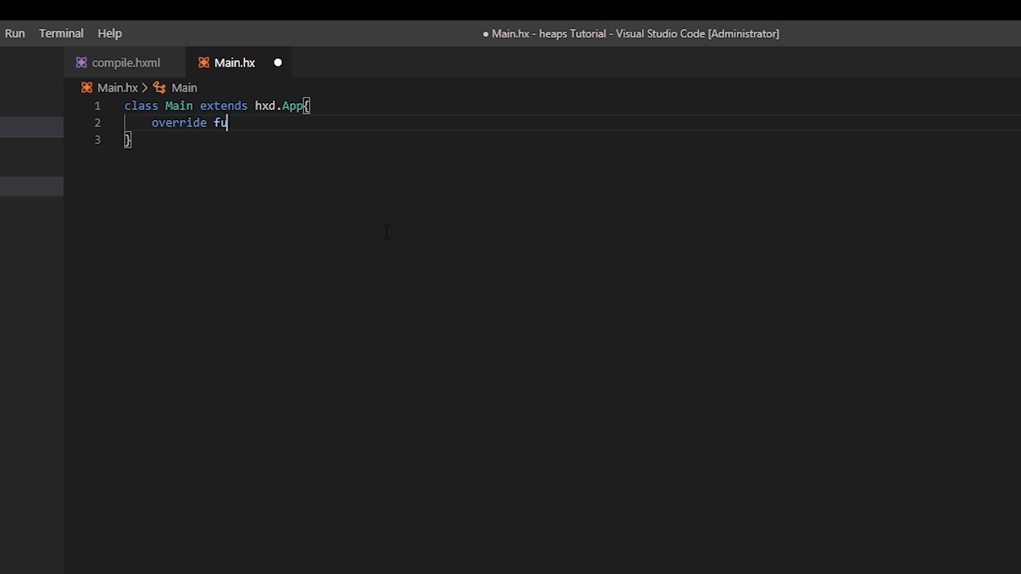
type("ntion init()")
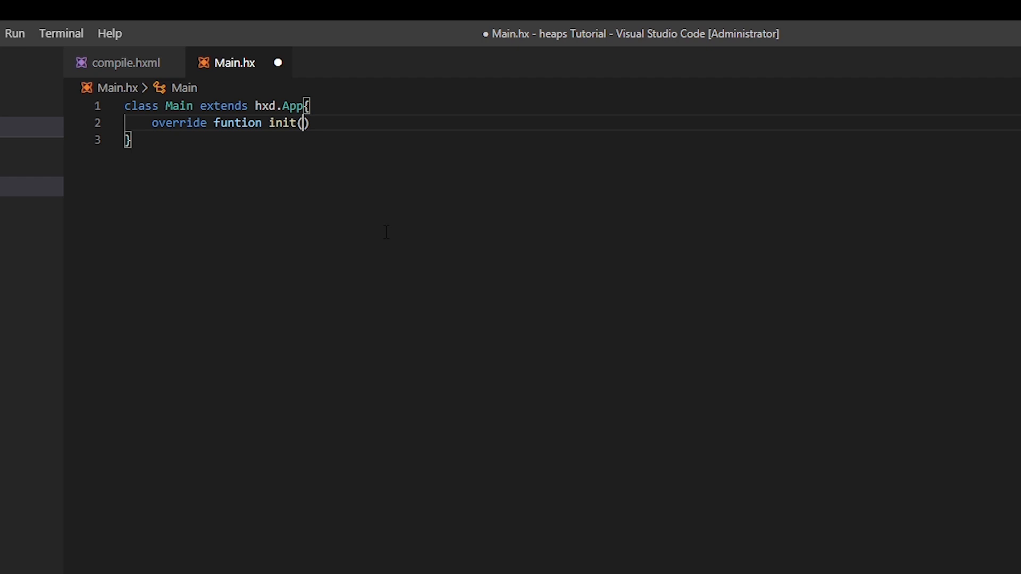
type("{")
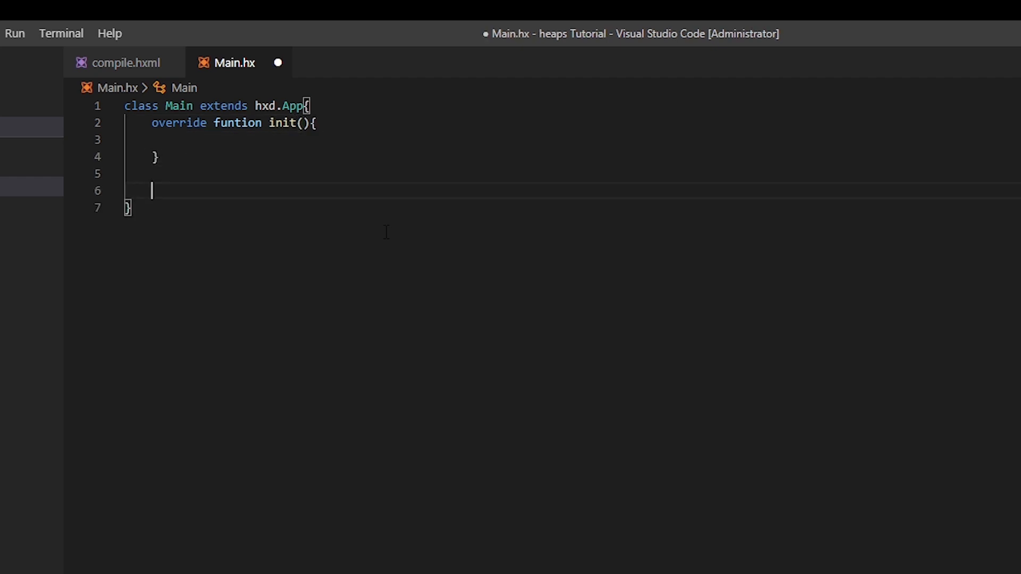
Add static function main() calling new Main() and save Main.hx.
type("static fu")
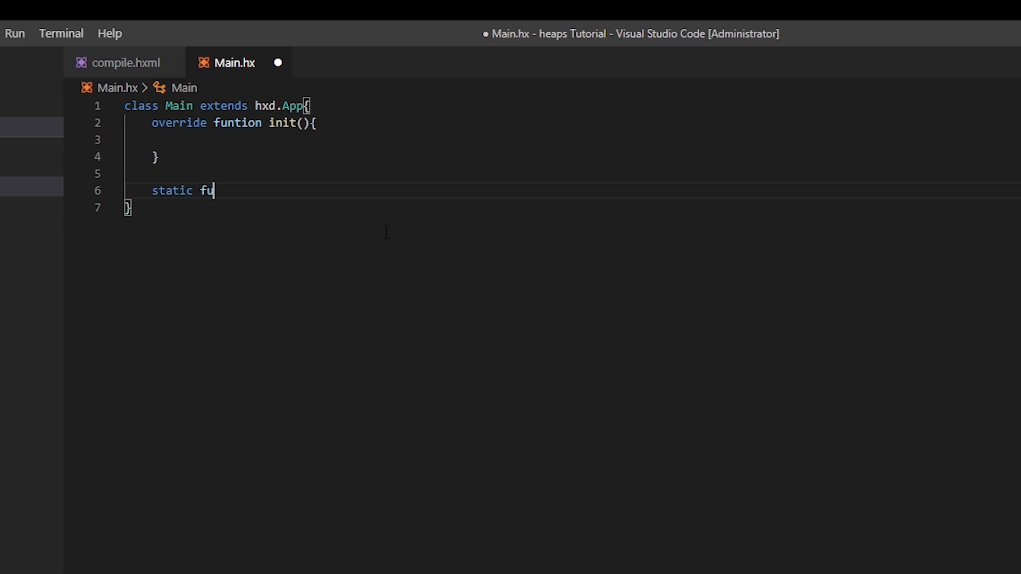
type("nction m")
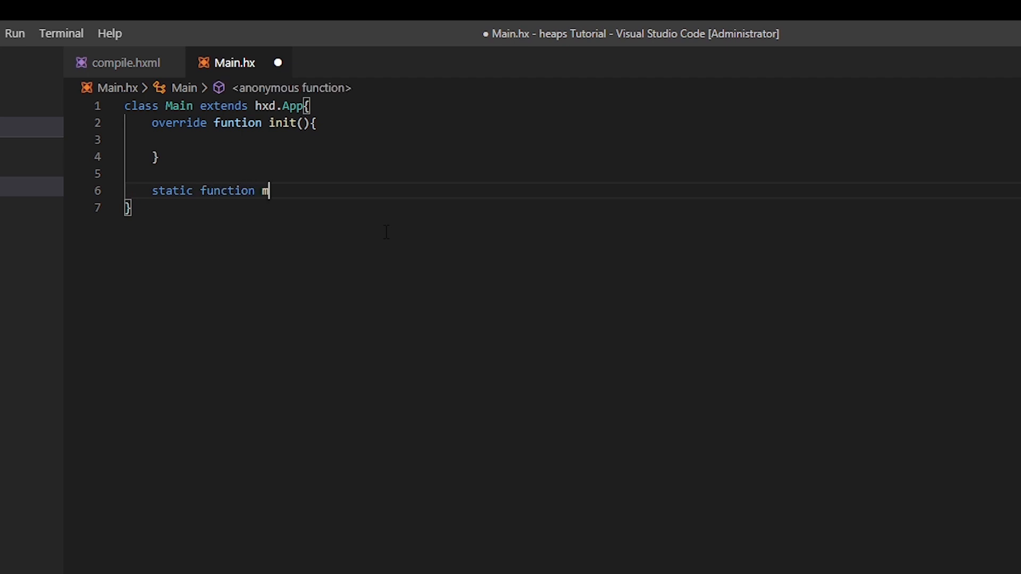
type("ain(){")
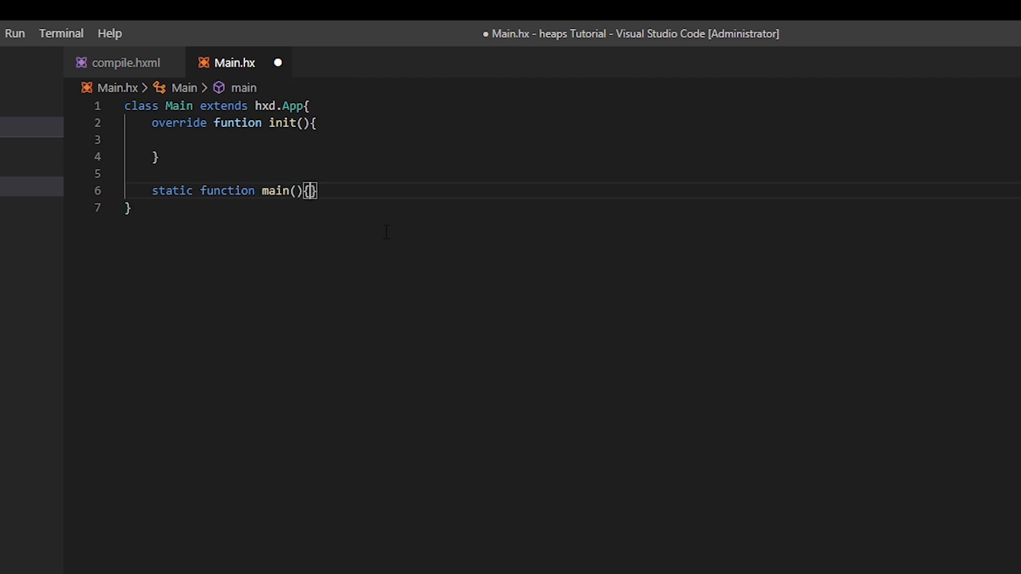
key("Enter")
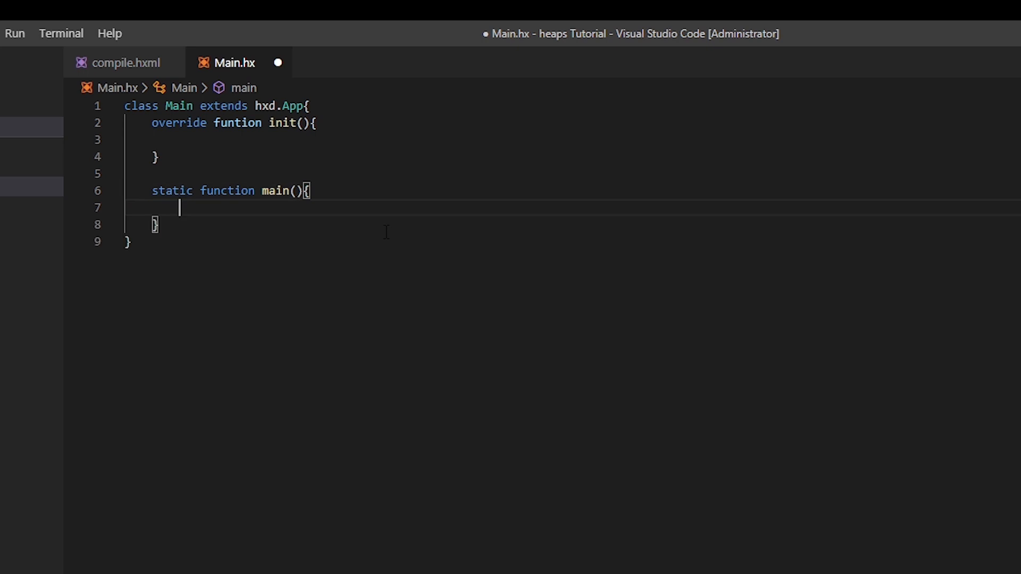
key("Ctrl+s")
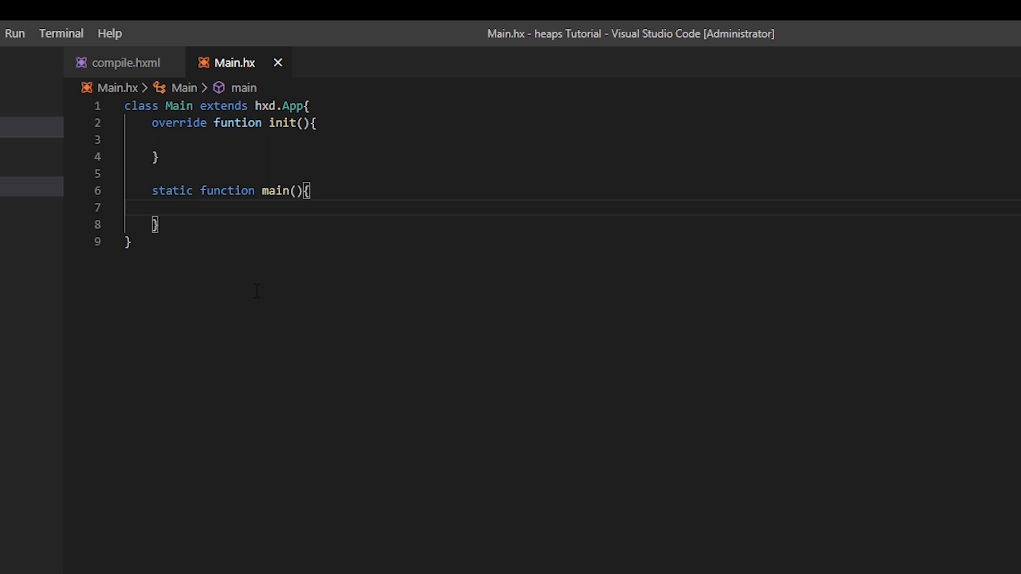
type("new")
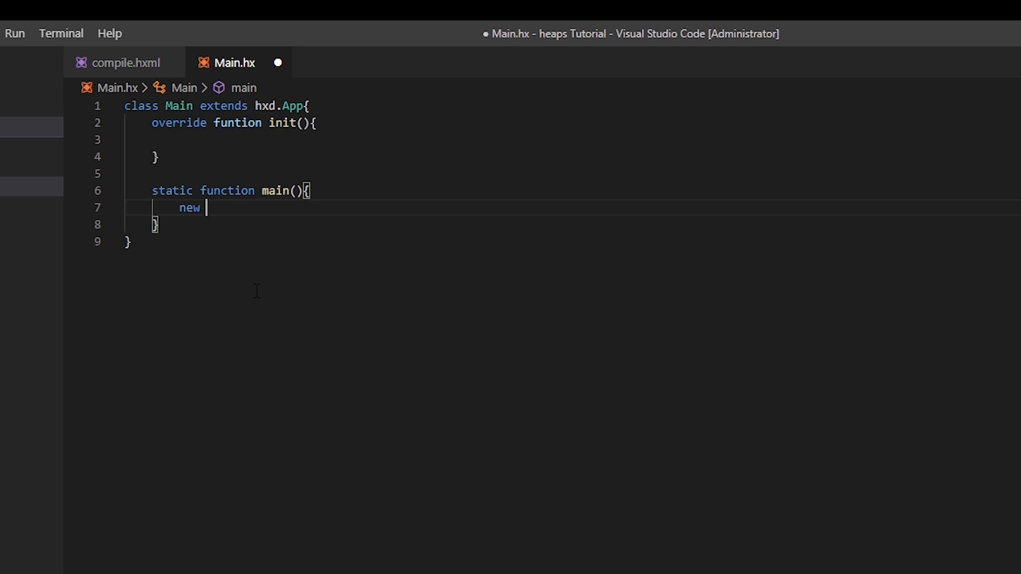
type("Main();")
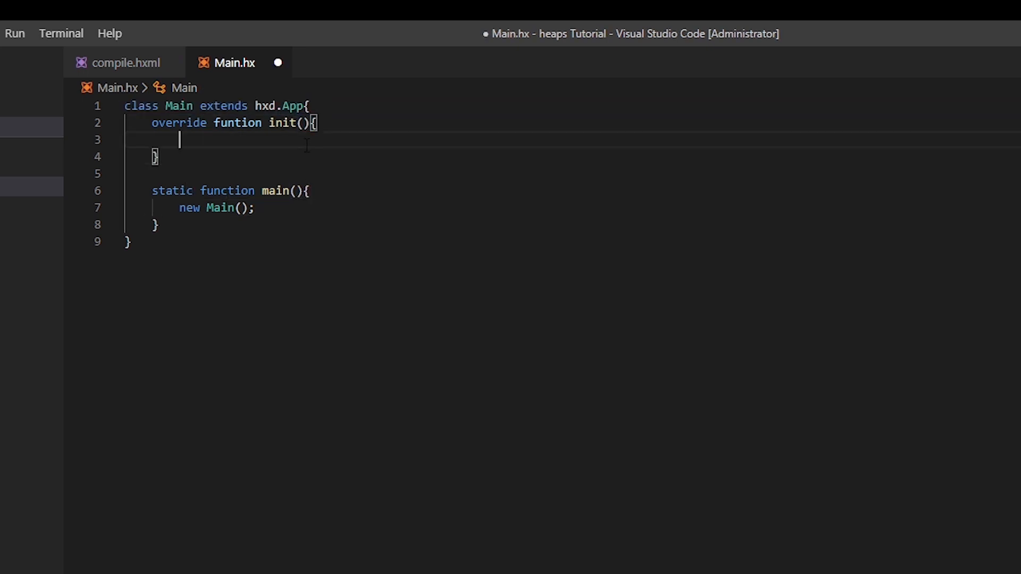
Save Main.hx, then start the init line 'var tf = new h2d.Text();'.
key("Ctrl+s")
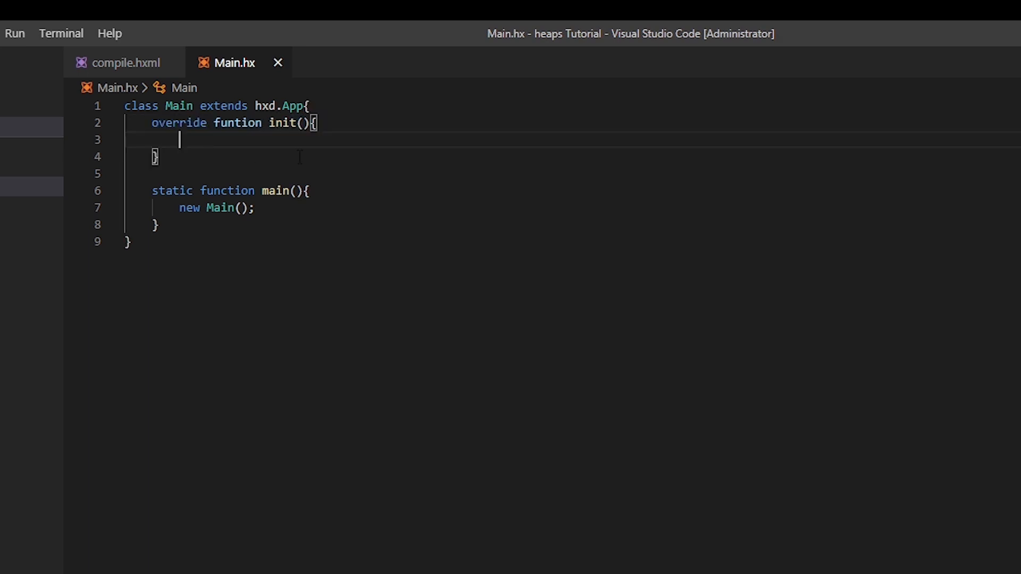
mouse_move(477, 183)
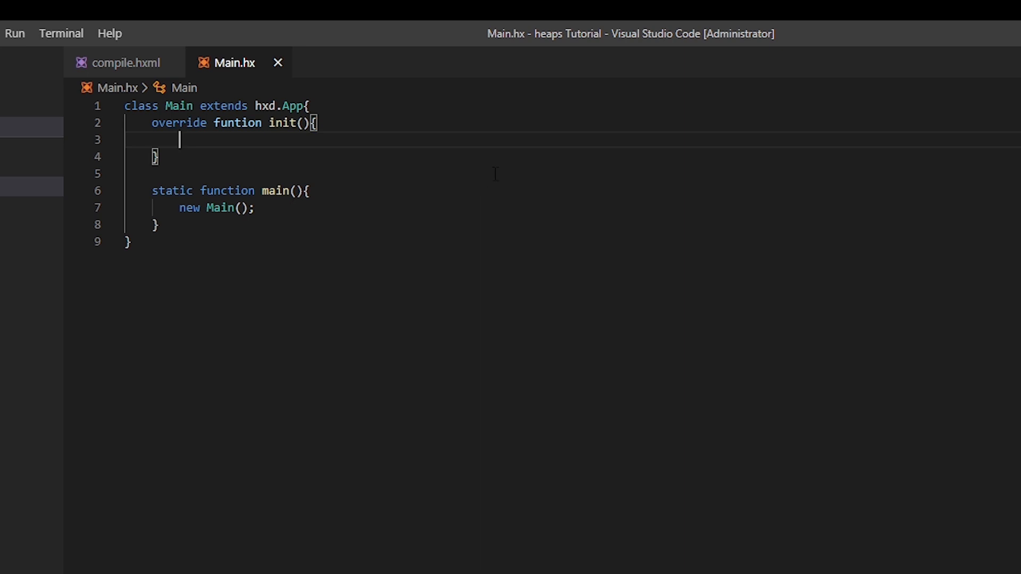
type("var")
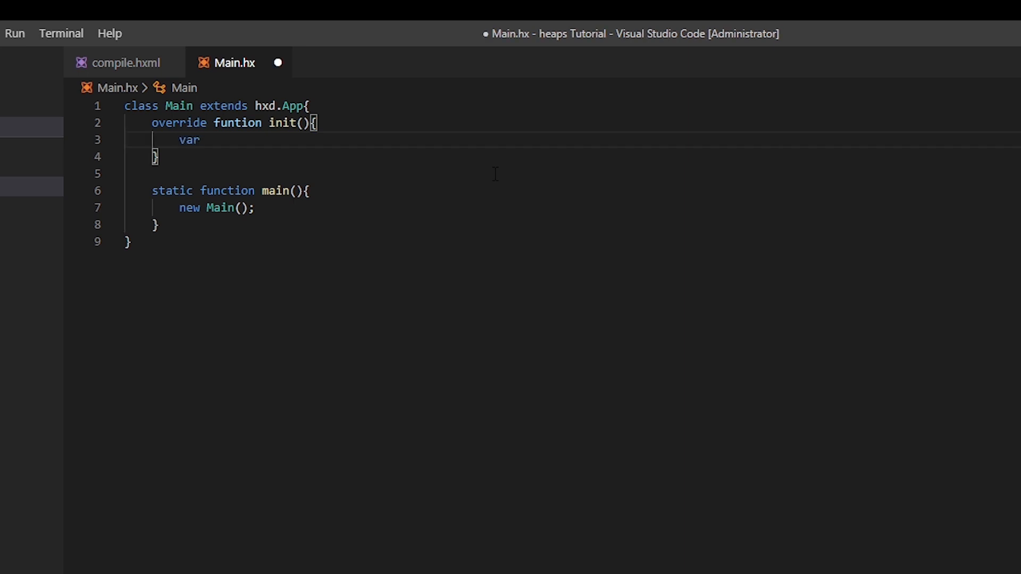
type("tf")
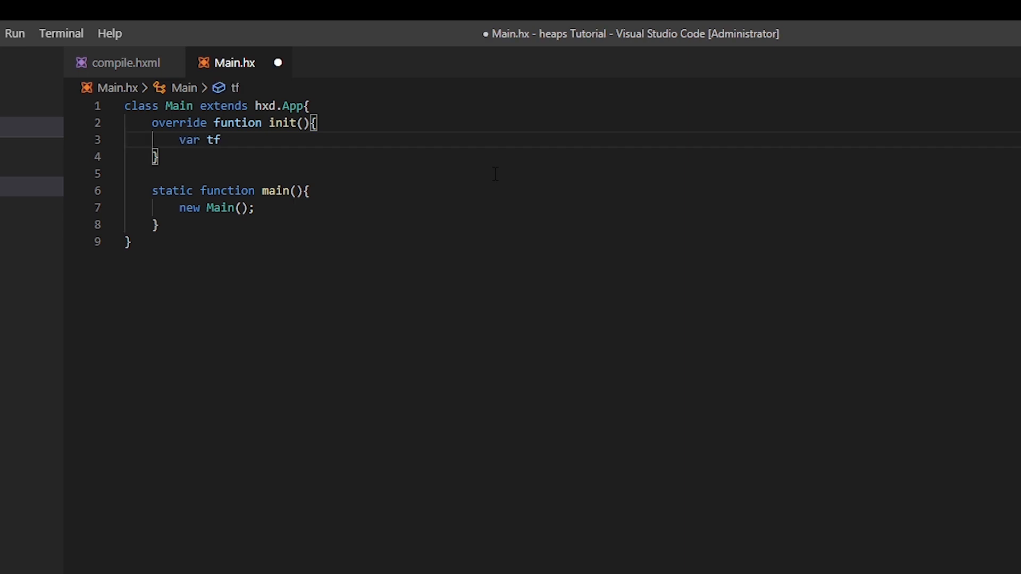
type("= new")
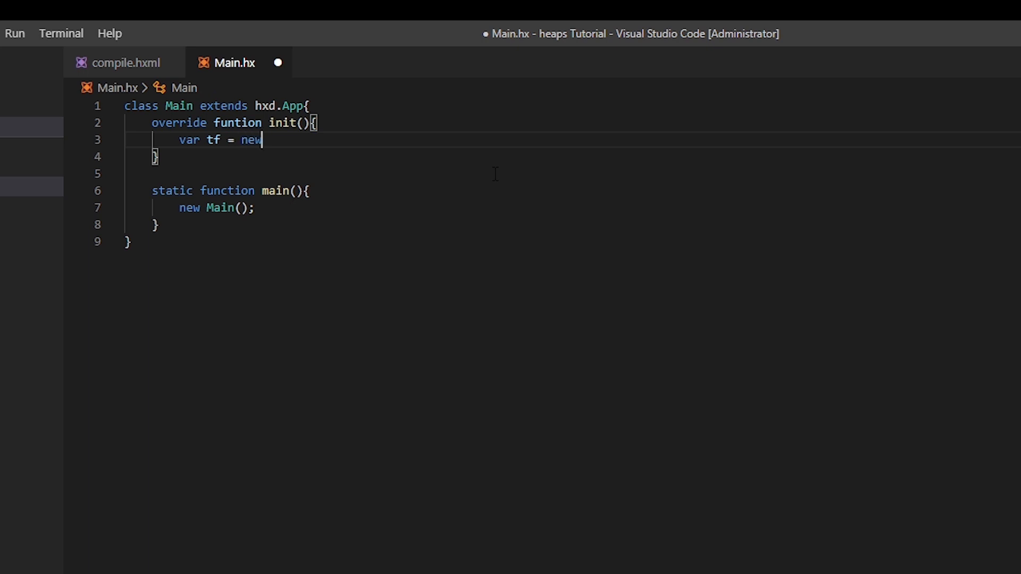
type("h2d")
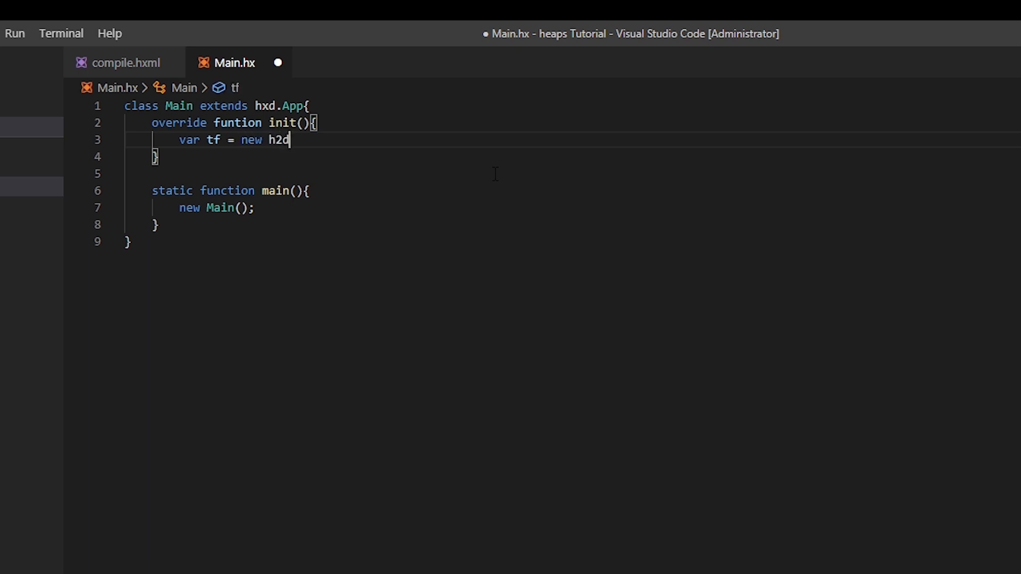
type(".Text")
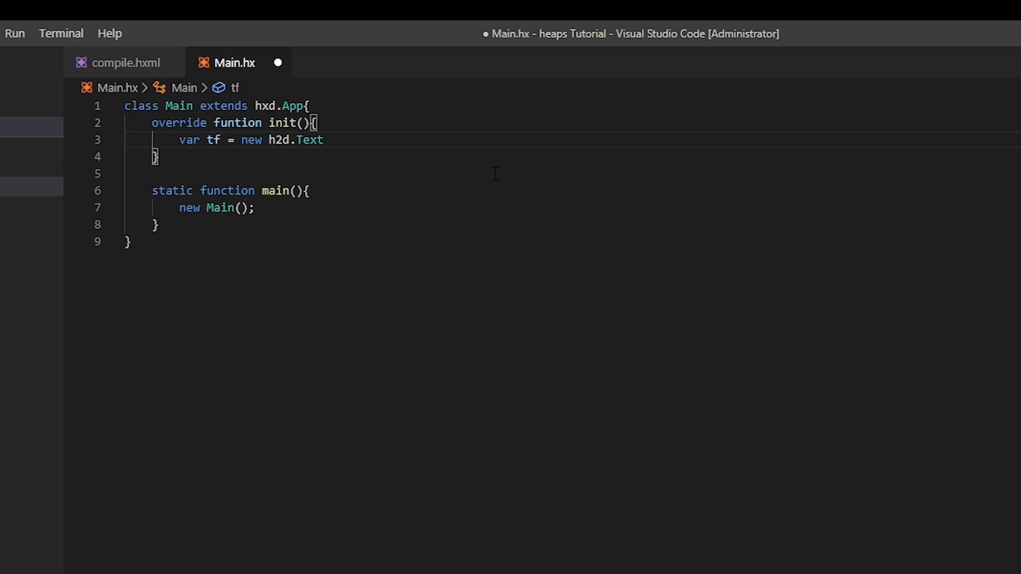
type("()")
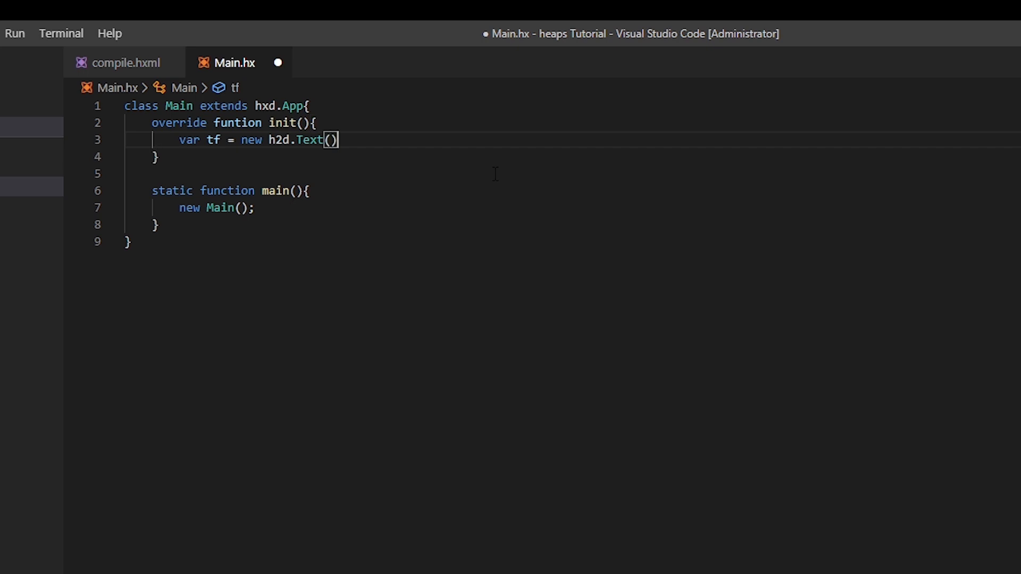
type(";")
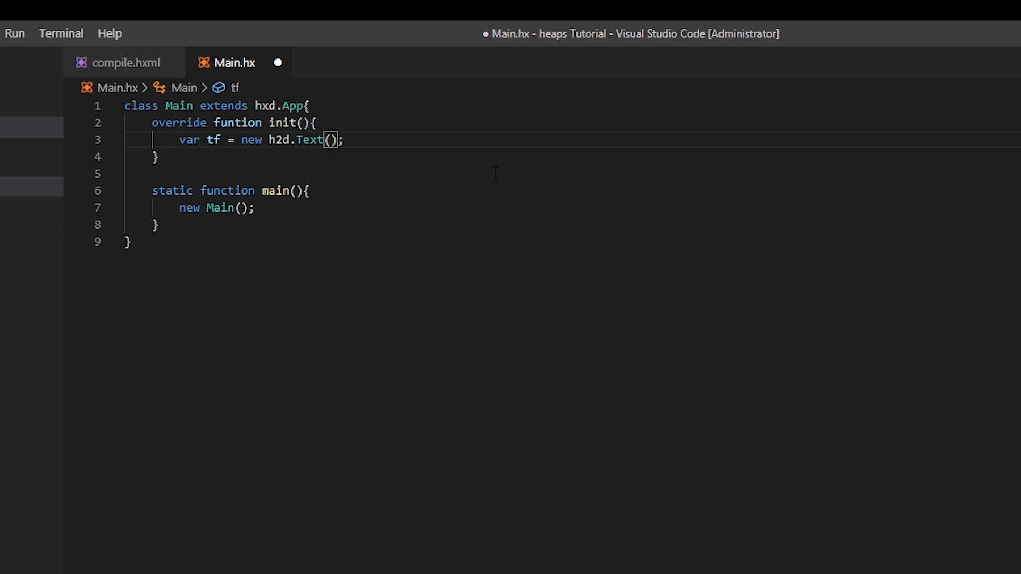
Pass hxd.res.DefaultFont.get() and s2d as the h2d.Text constructor arguments.
type("h")
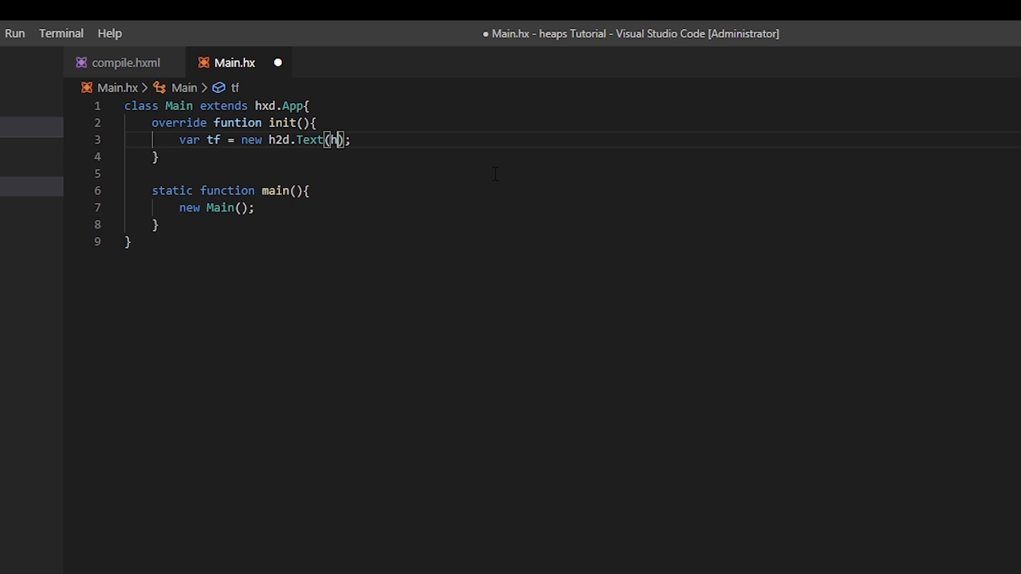
type("xd.re")
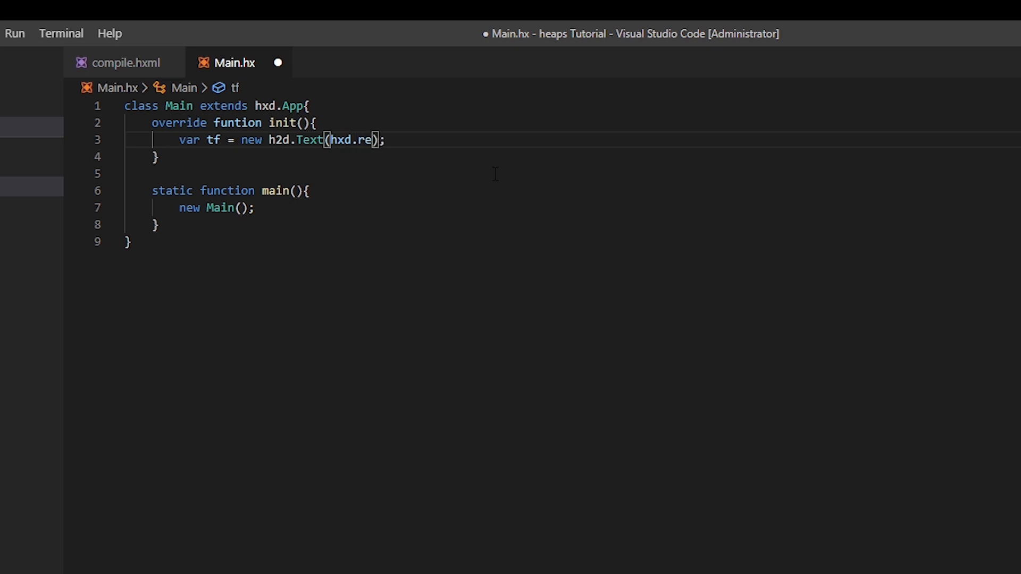
type("s.Def")
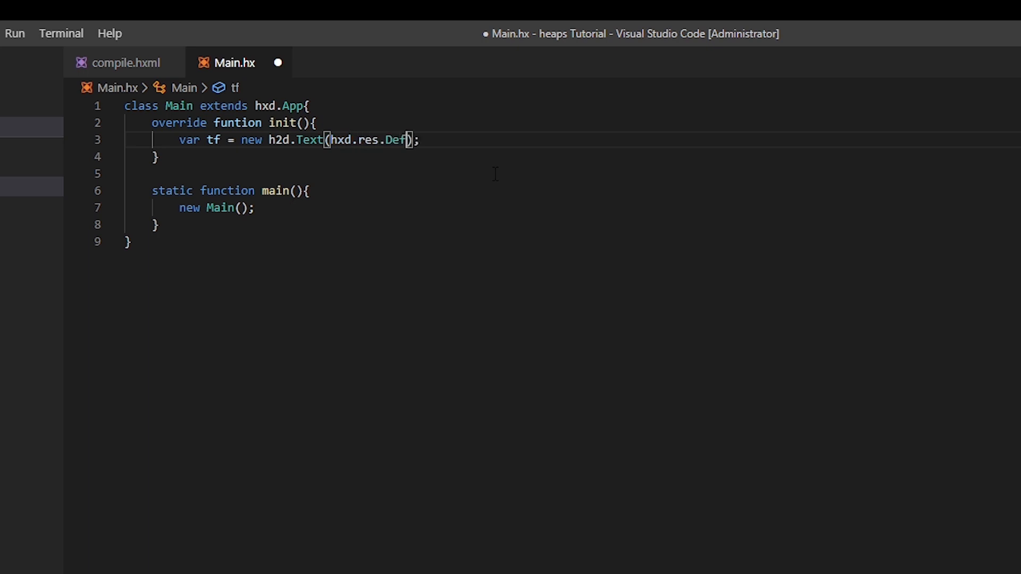
type("aultF")
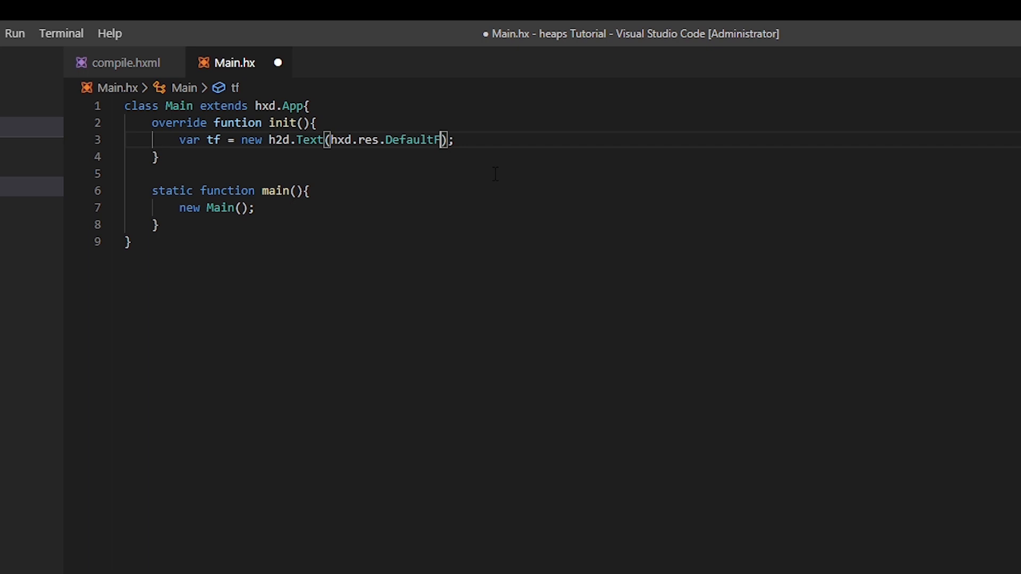
type("ont.g")
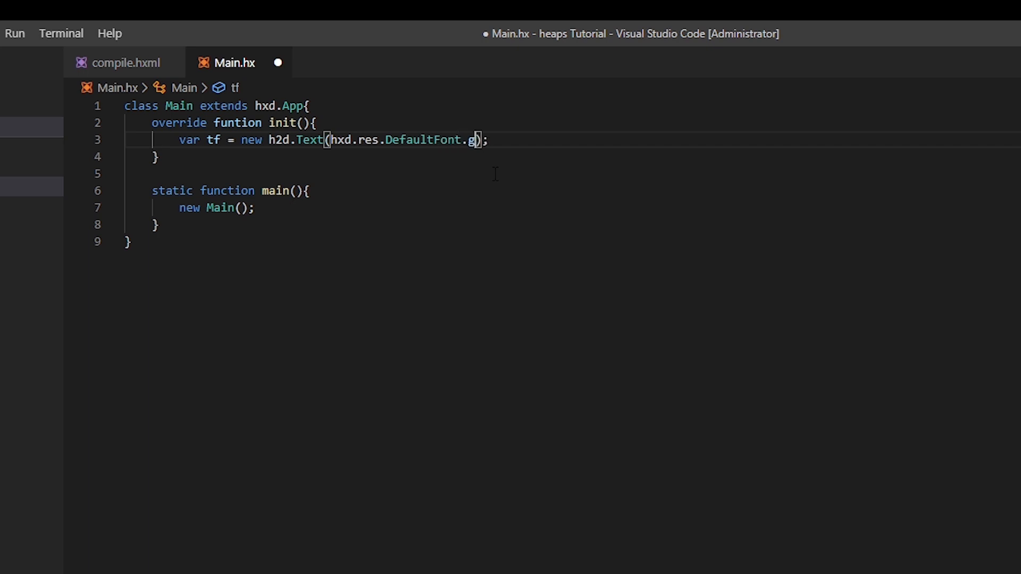
type("et(),")
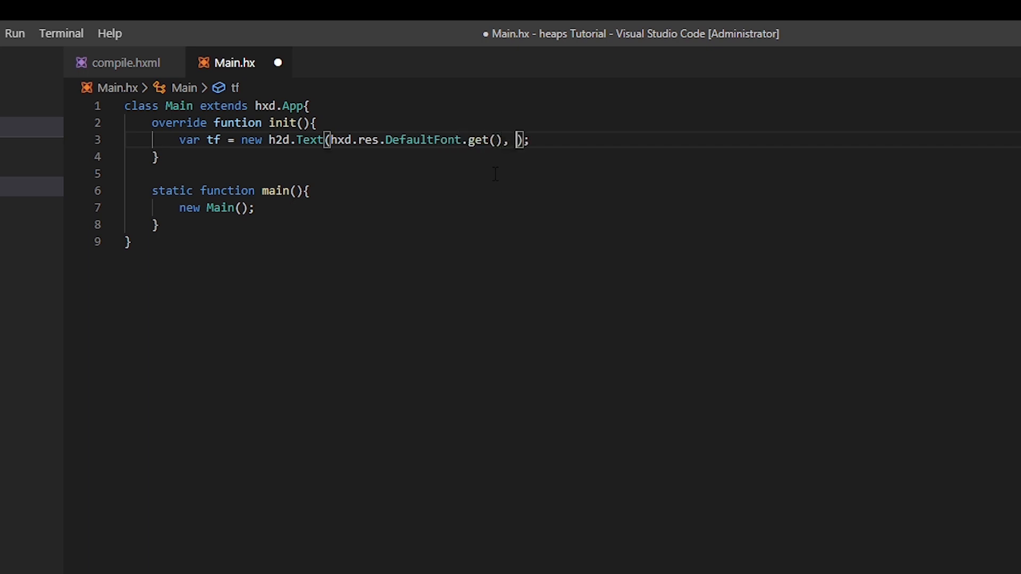
type("s2d")
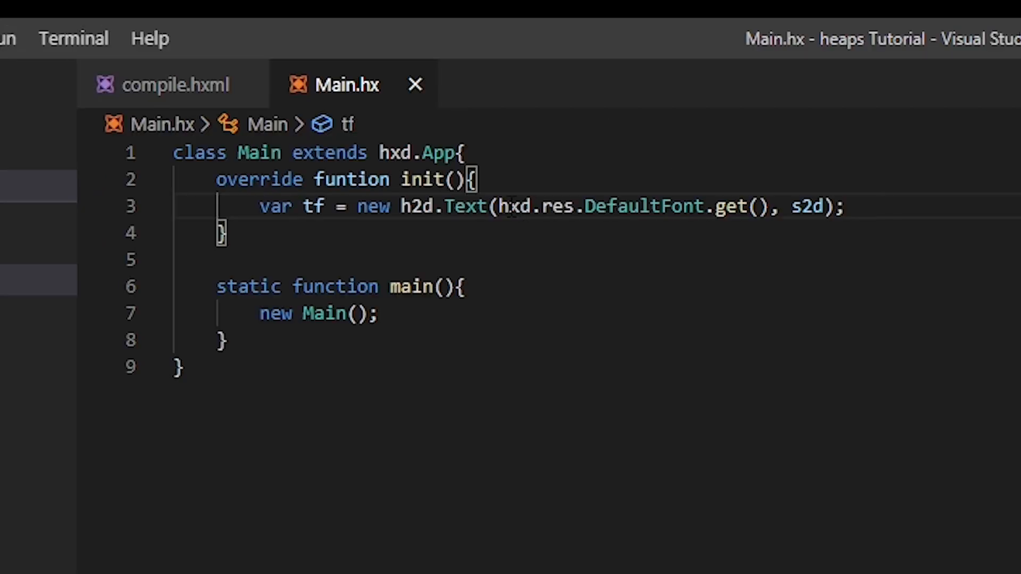
double_click(809, 207)
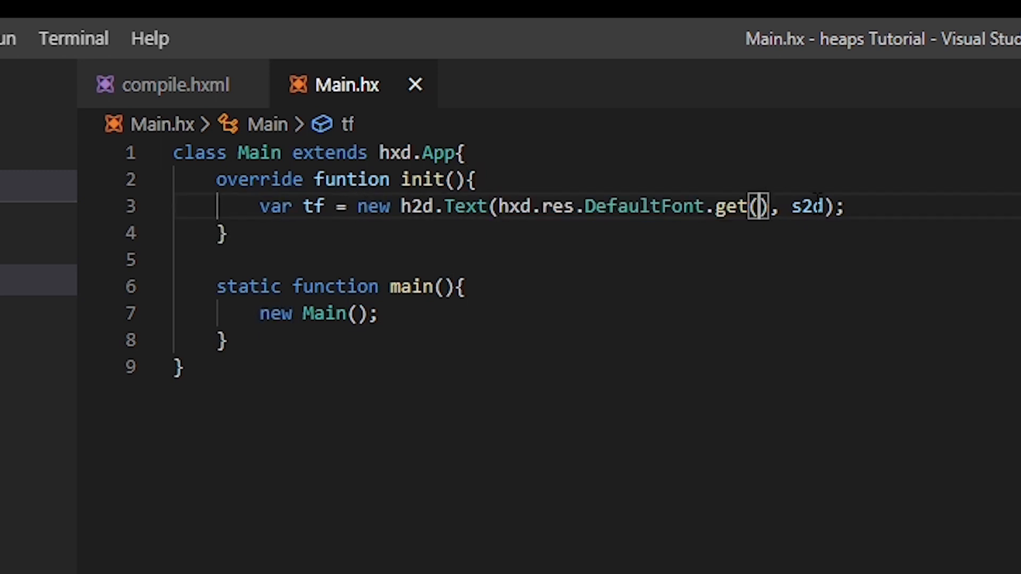
double_click(806, 206)
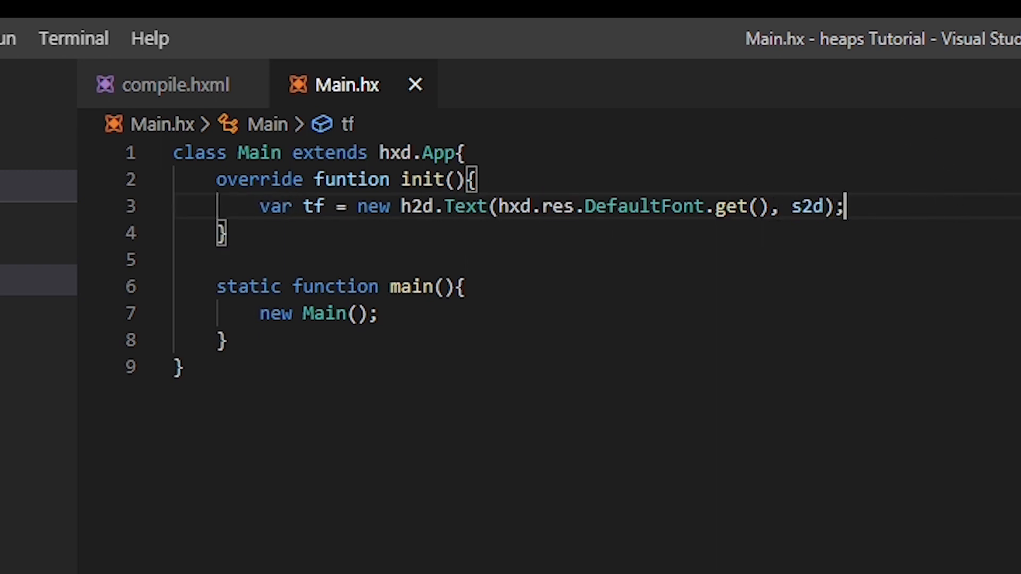
left_click_drag(523, 206, 768, 206)
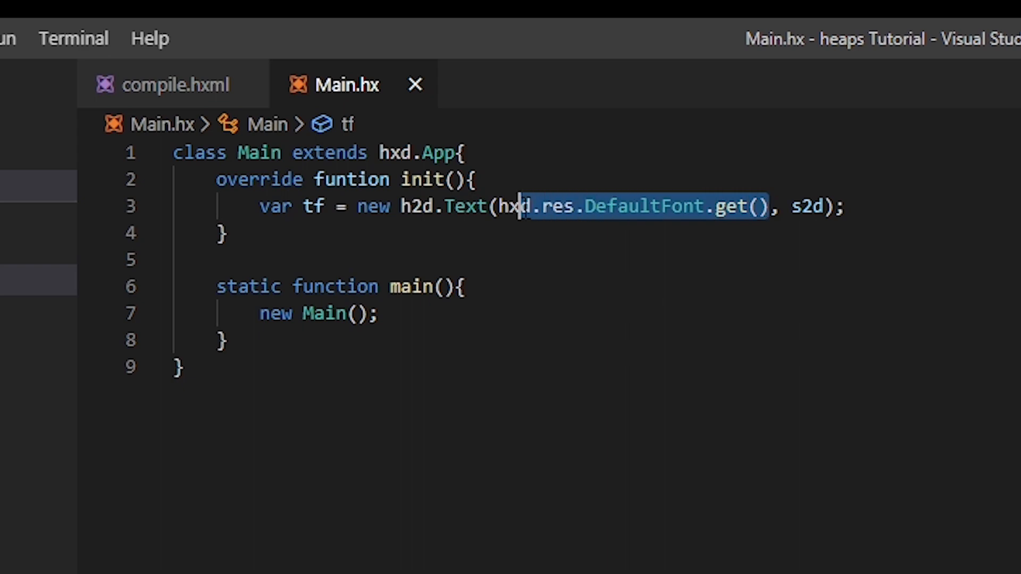
double_click(643, 207)
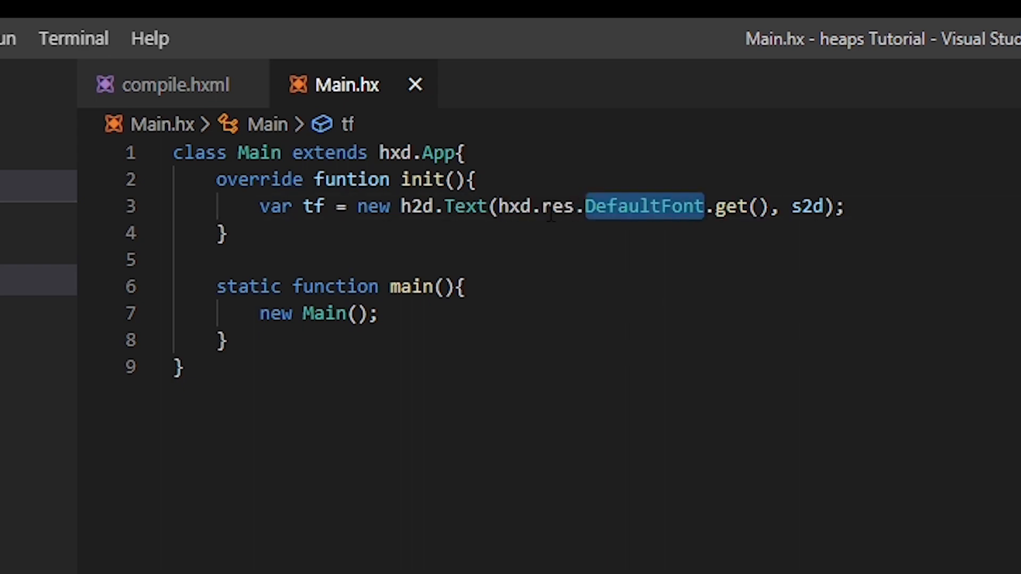
left_click(755, 207)
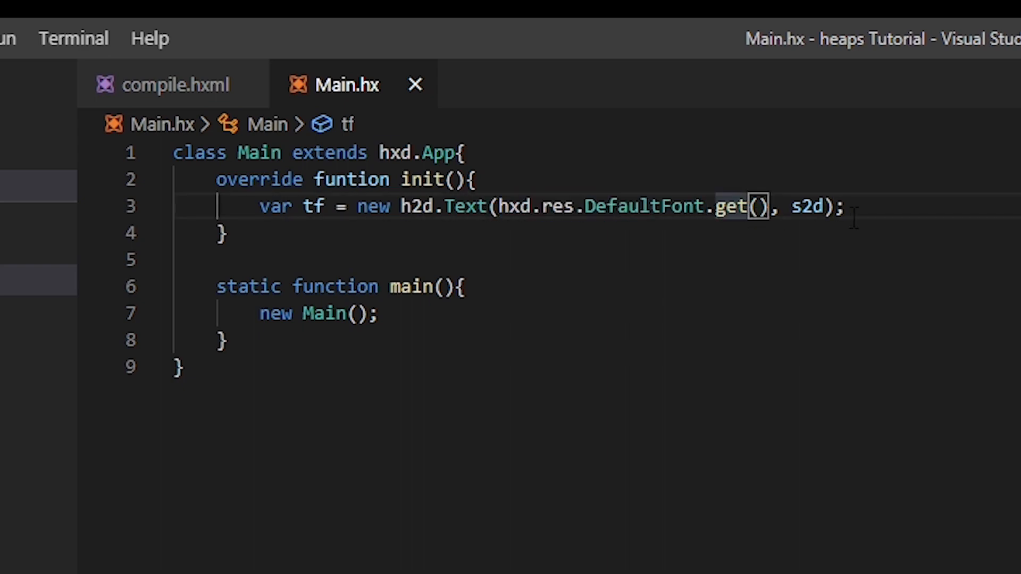
double_click(806, 206)
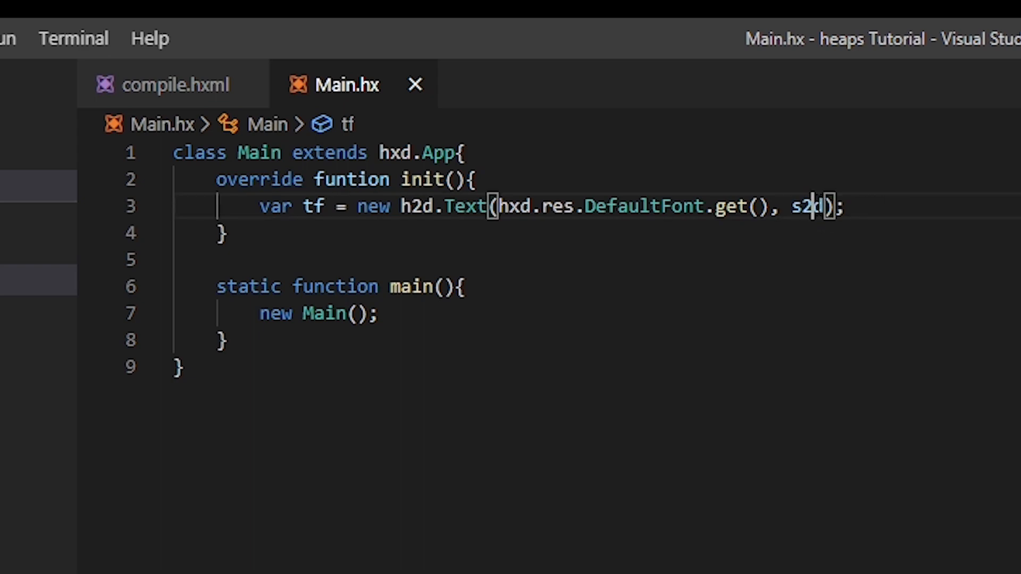
double_click(806, 207)
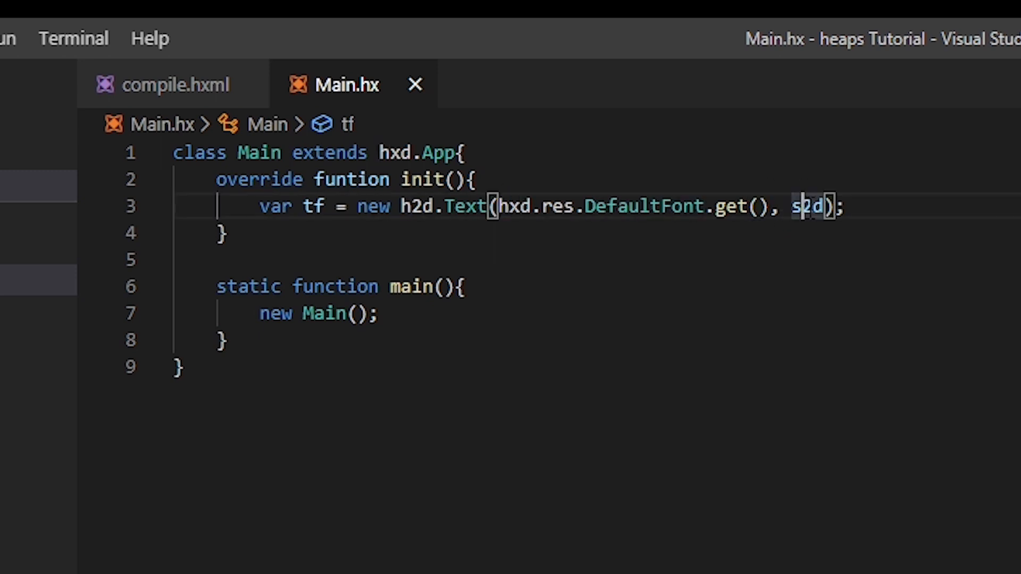
left_click(846, 206)
type("tf")
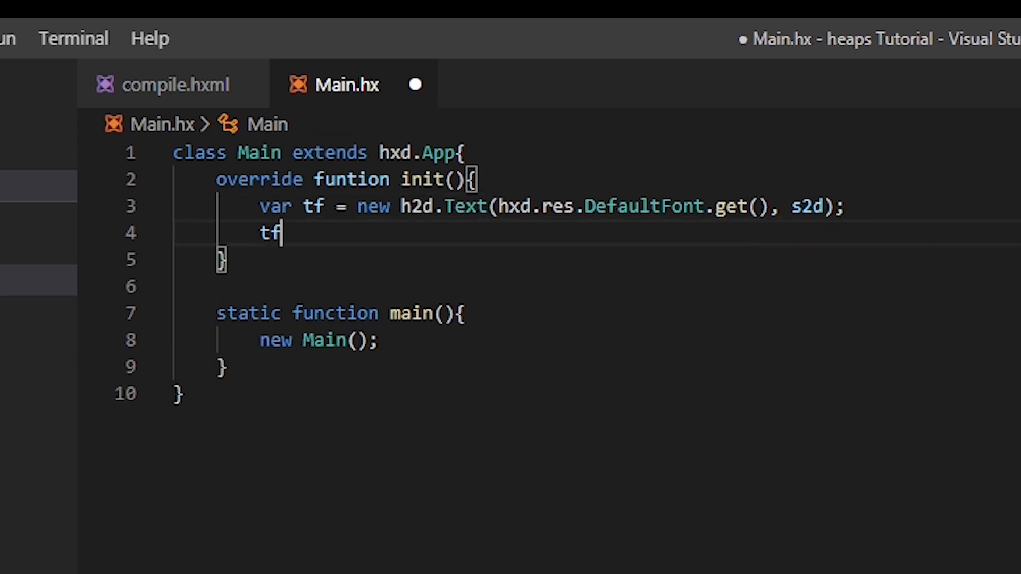
Add the line tf.text = "Hello World !! :)))"; below the text object.
type(".tex")
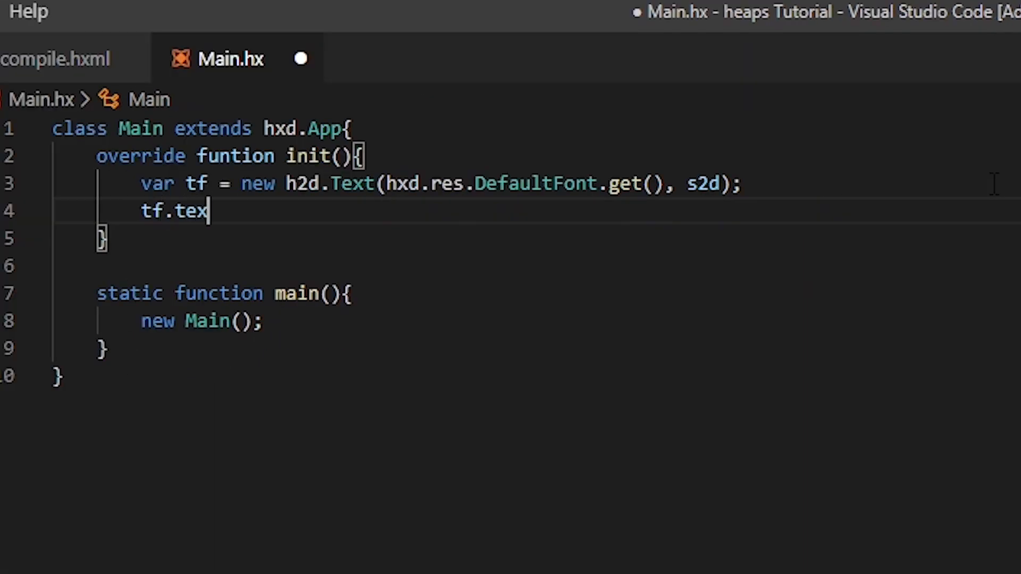
type("t = \"\"")
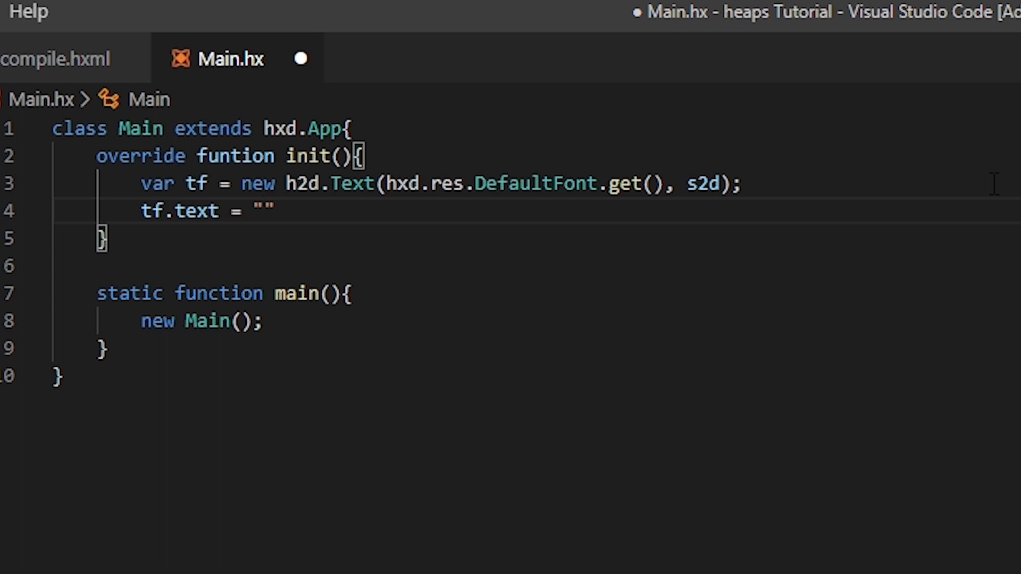
type("Hello")
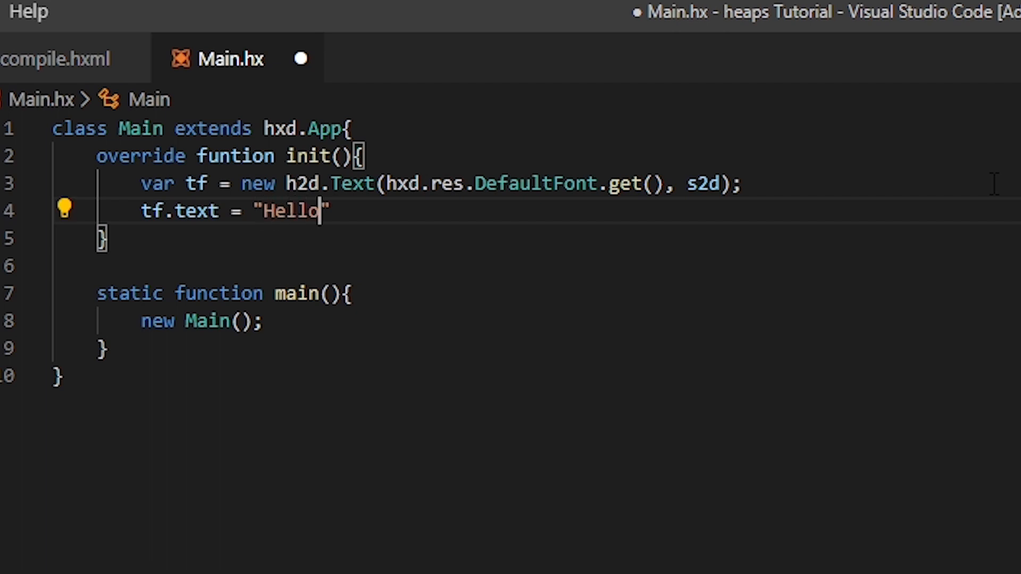
type("World")
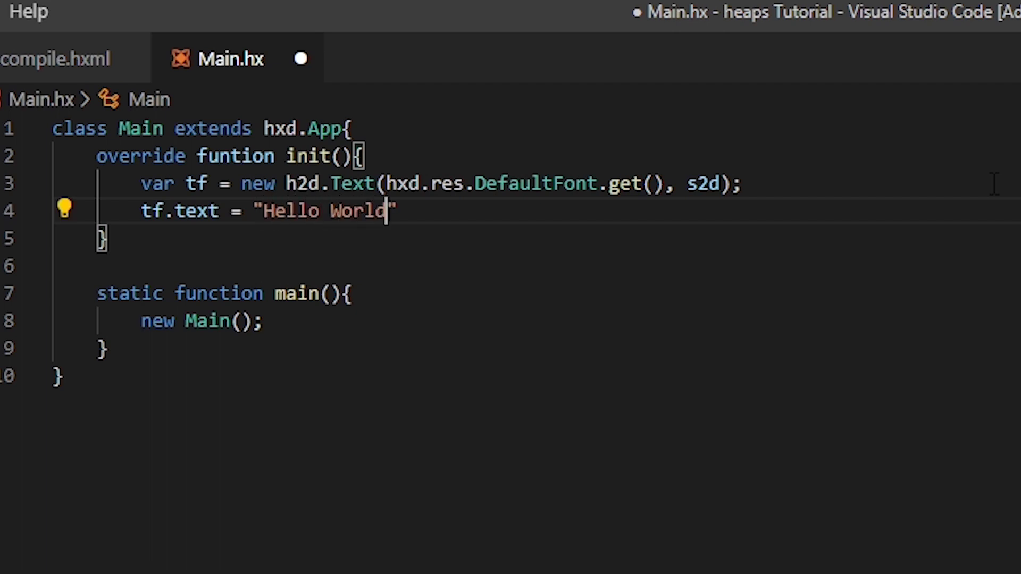
type("!!")
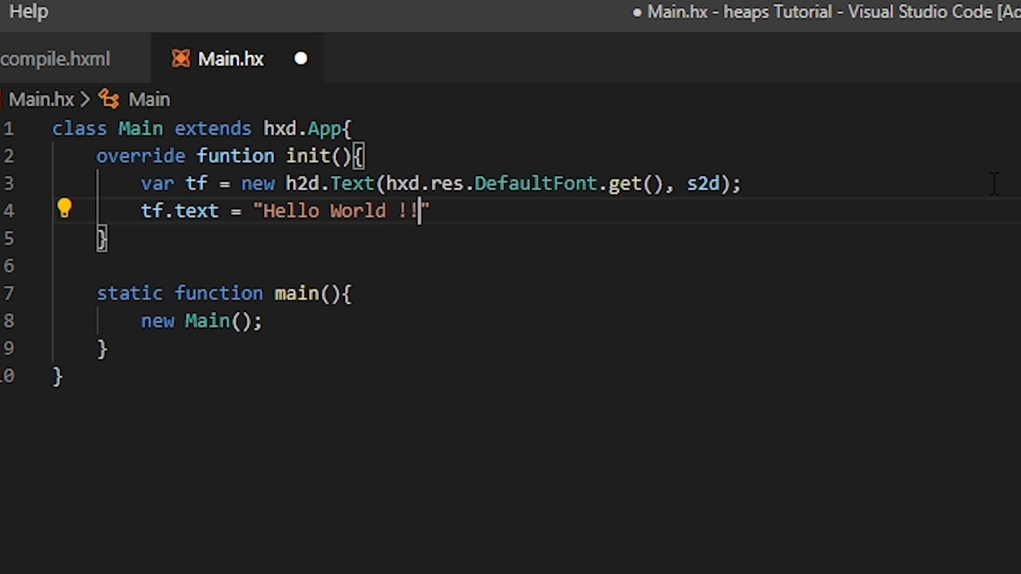
type(":)))")
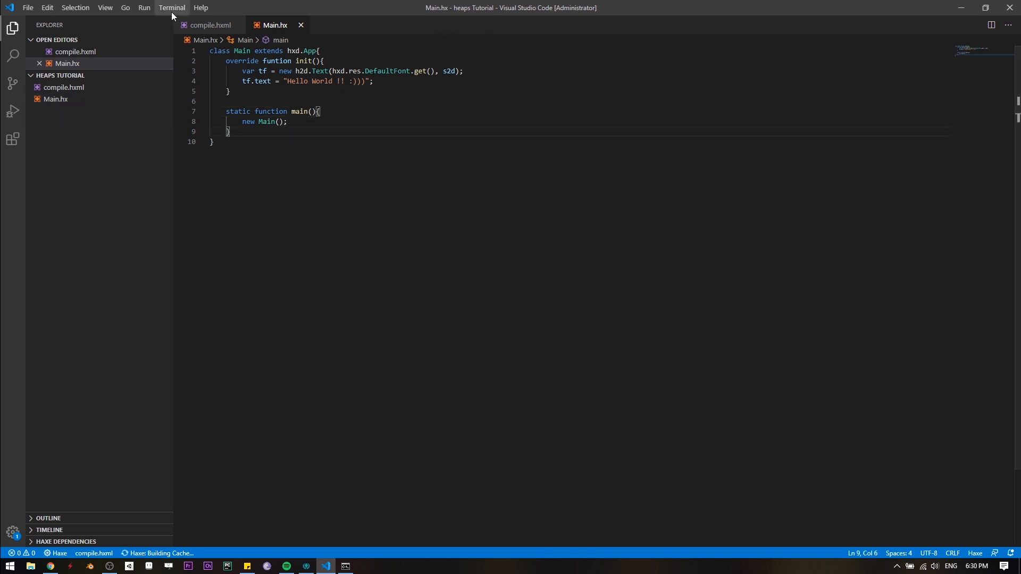
Make 'haxe: active configuration' the default build task, creating .vscode/tasks.json.
left_click(172, 8)
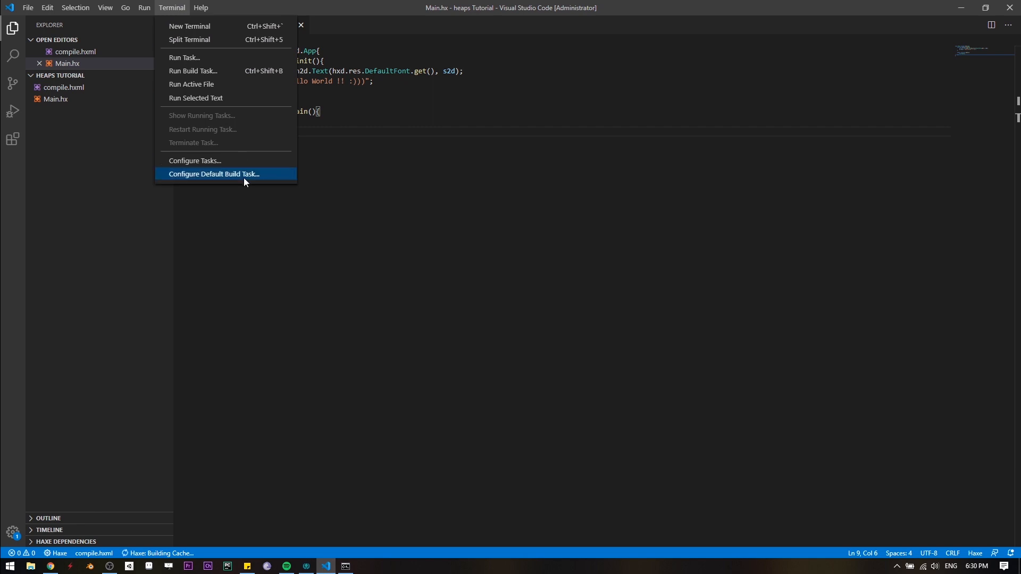
left_click(214, 174)
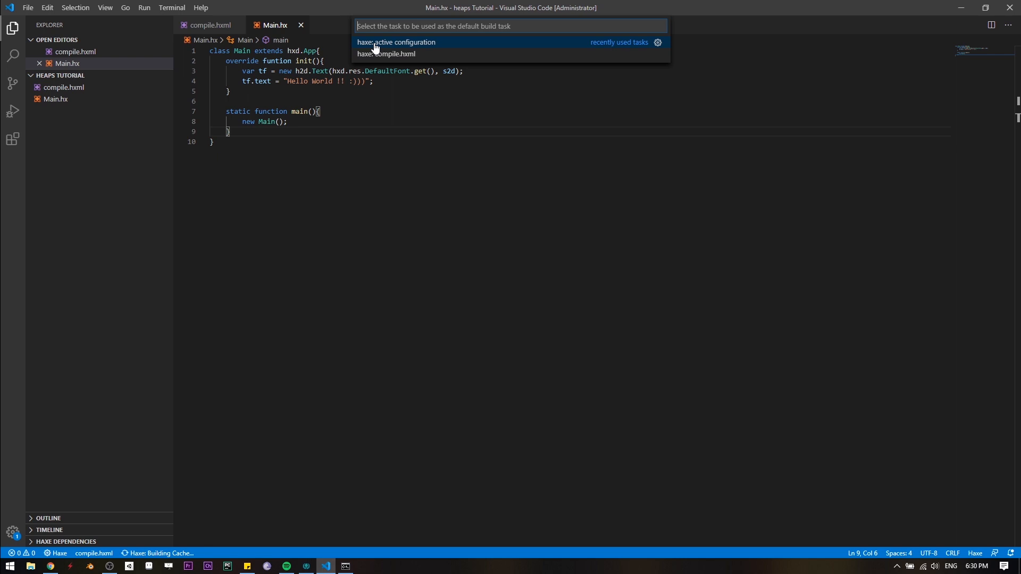
left_click(394, 42)
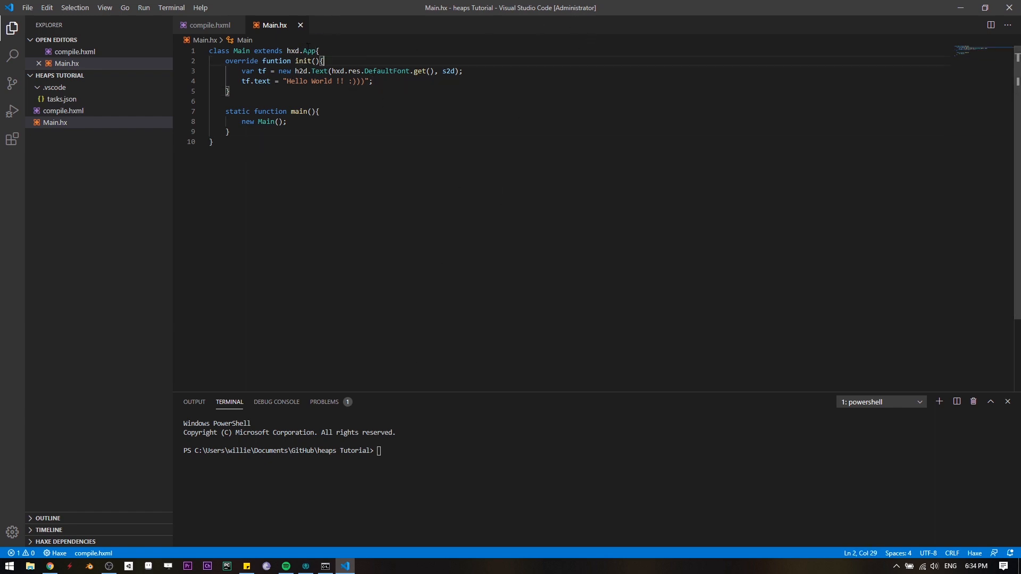
Run 'haxelib install heaps' in the terminal, then return to the Main.hx tab.
left_click(210, 25)
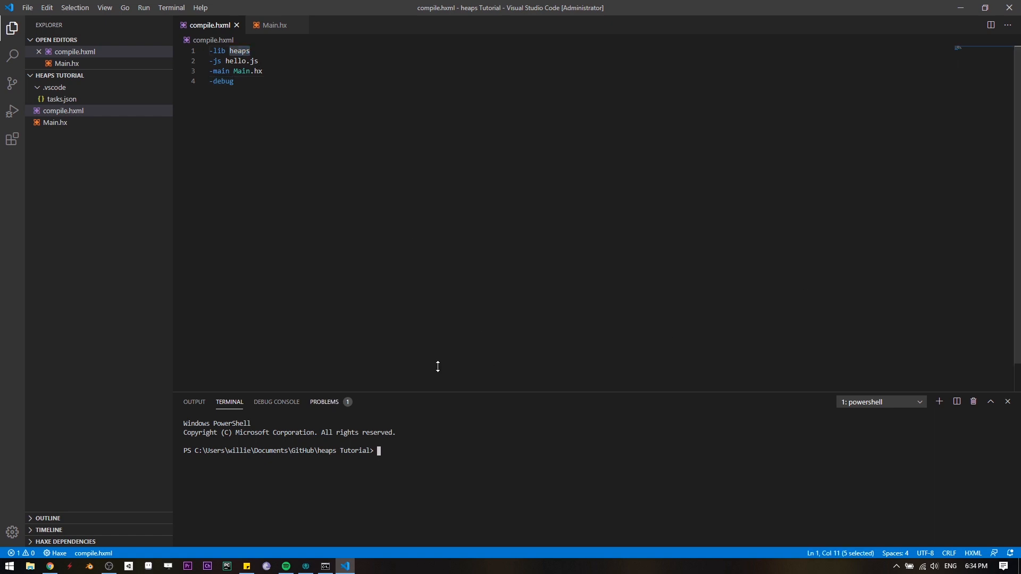
mouse_move(437, 470)
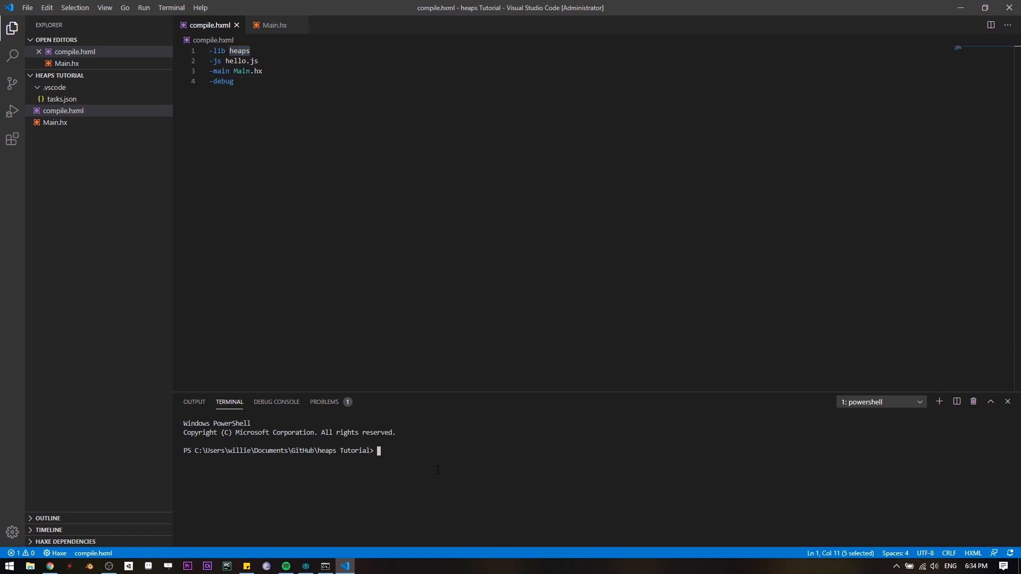
mouse_move(463, 303)
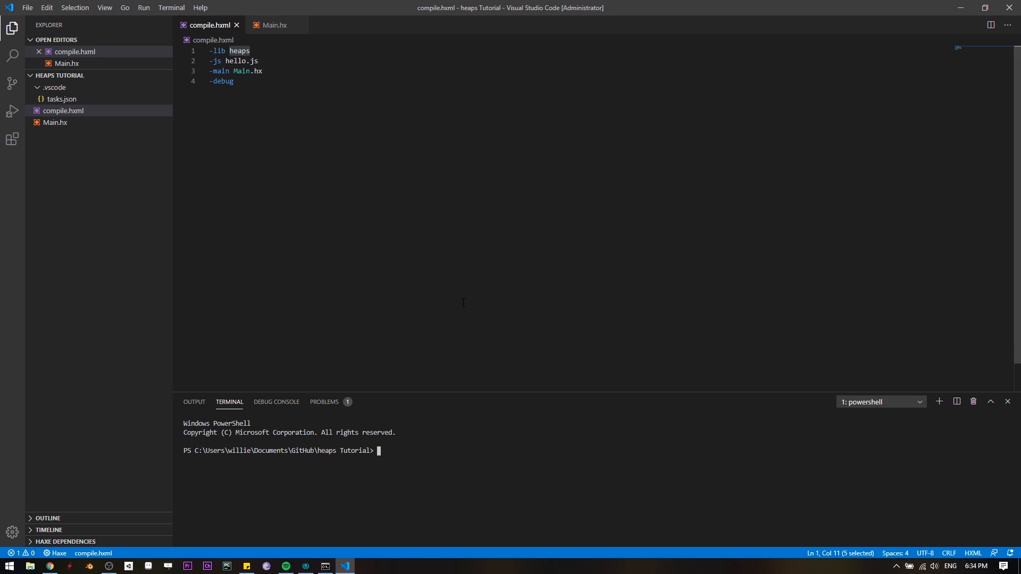
type("haxelib ins")
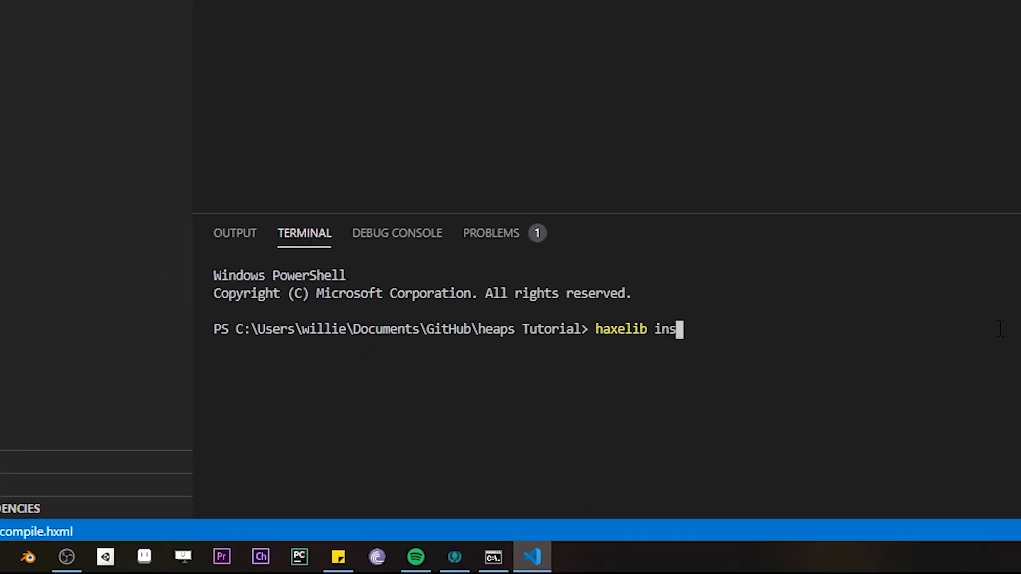
type("tall heaps")
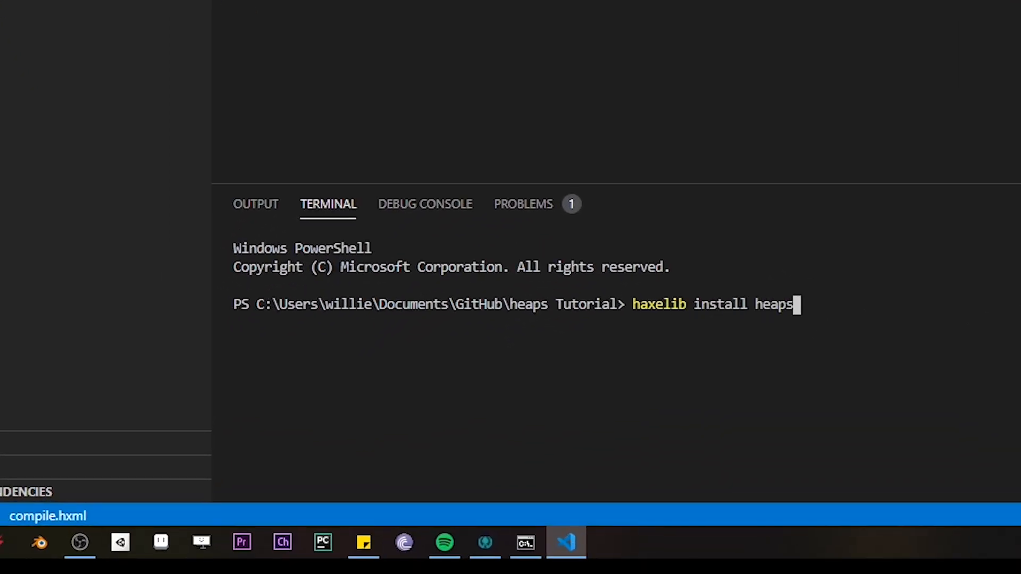
key("Enter")
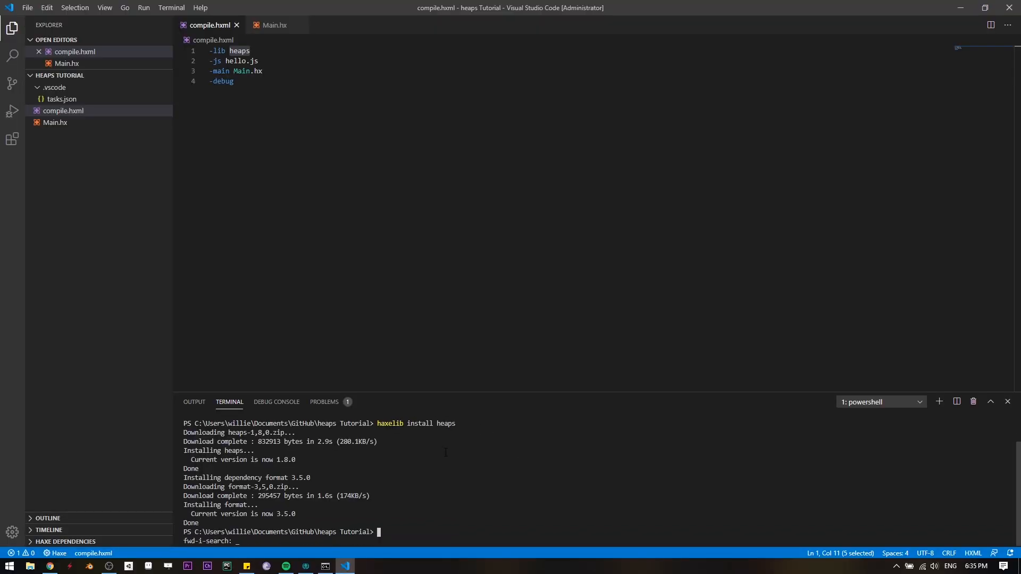
left_click(6, 565)
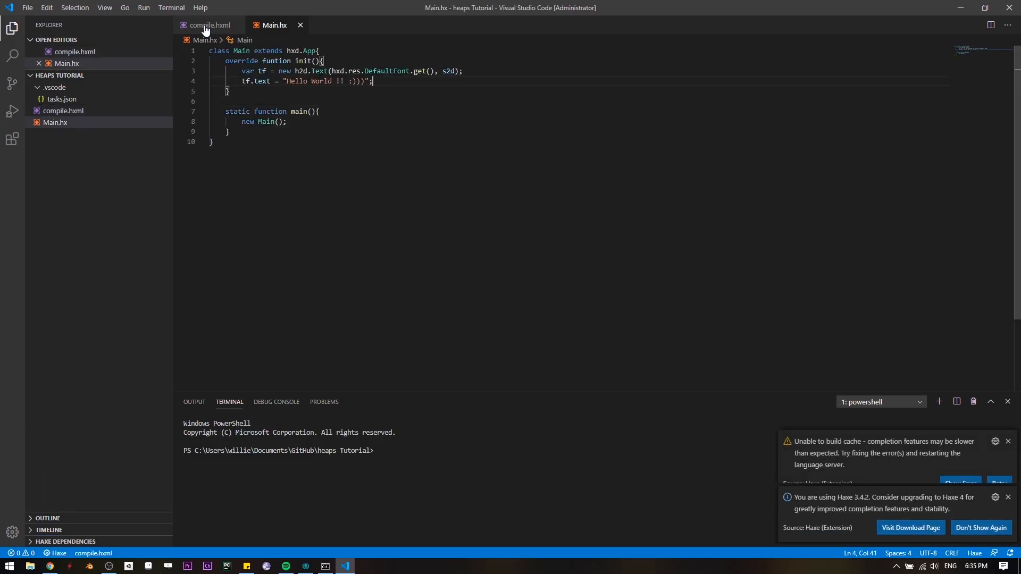
Run the build task to compile hello.js and hello.js.map, then close hello.js.
left_click(171, 8)
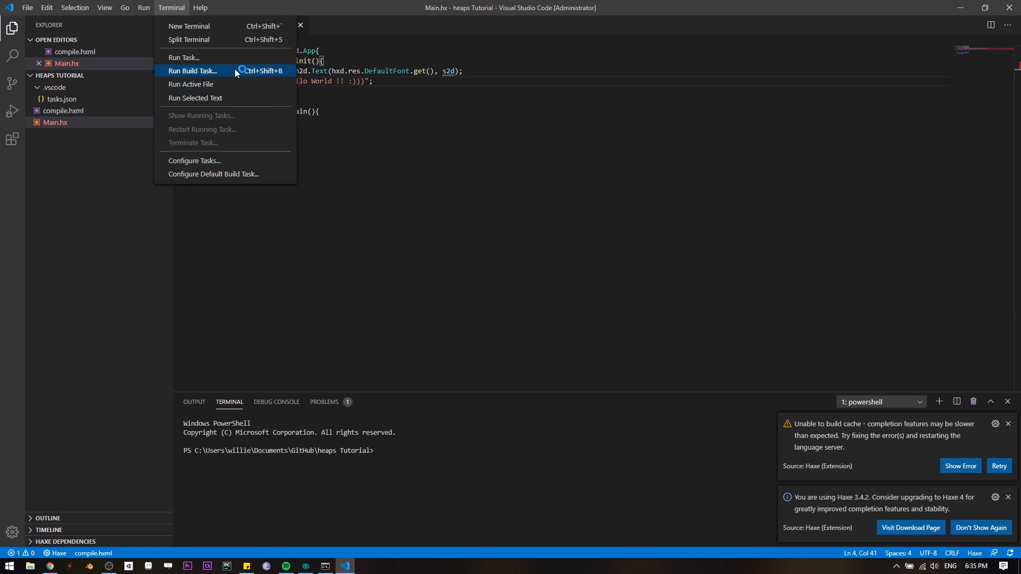
left_click(193, 71)
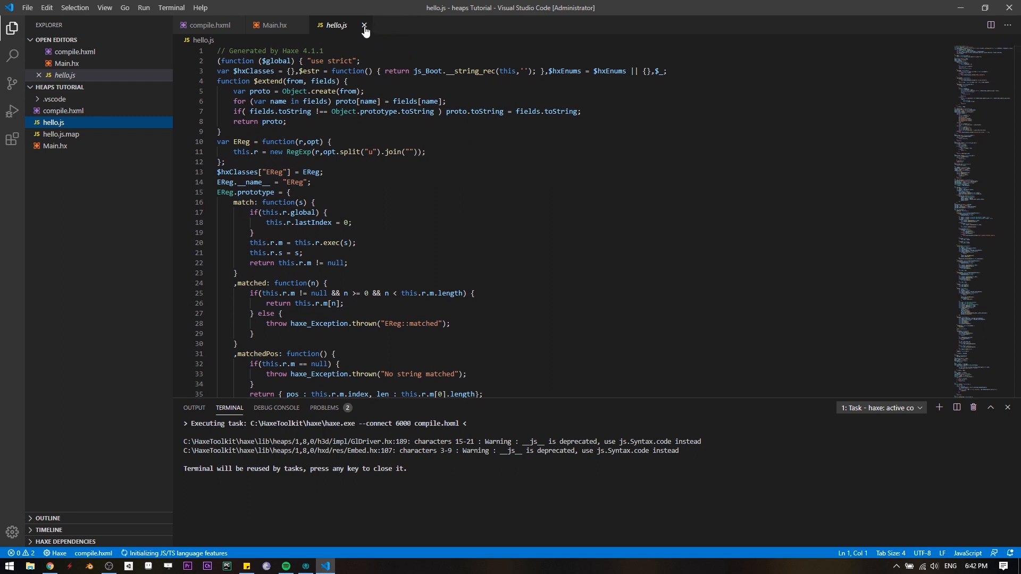
left_click(362, 25)
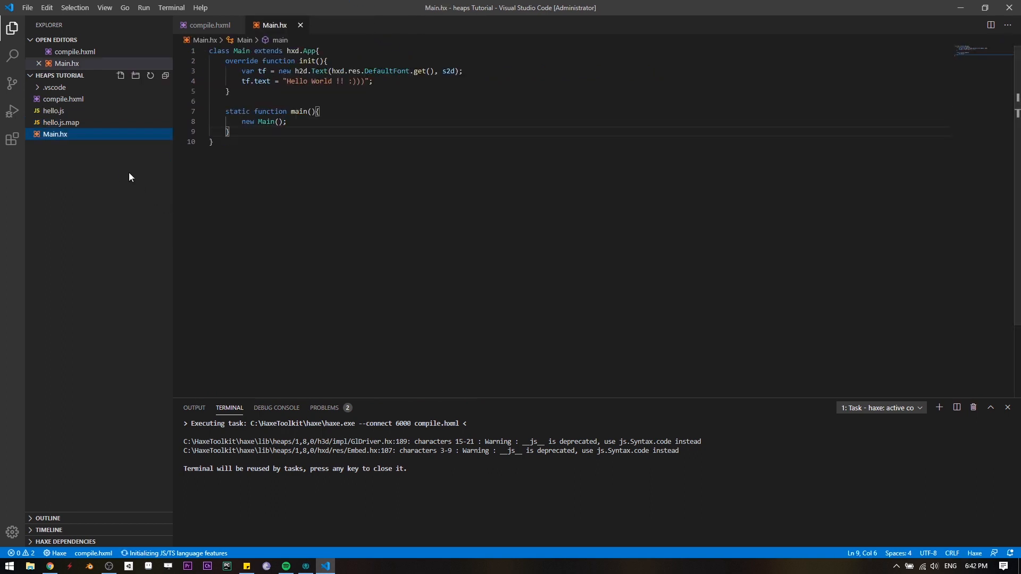
Create a new index.html file in the project folder and place the cursor inside it.
right_click(131, 177)
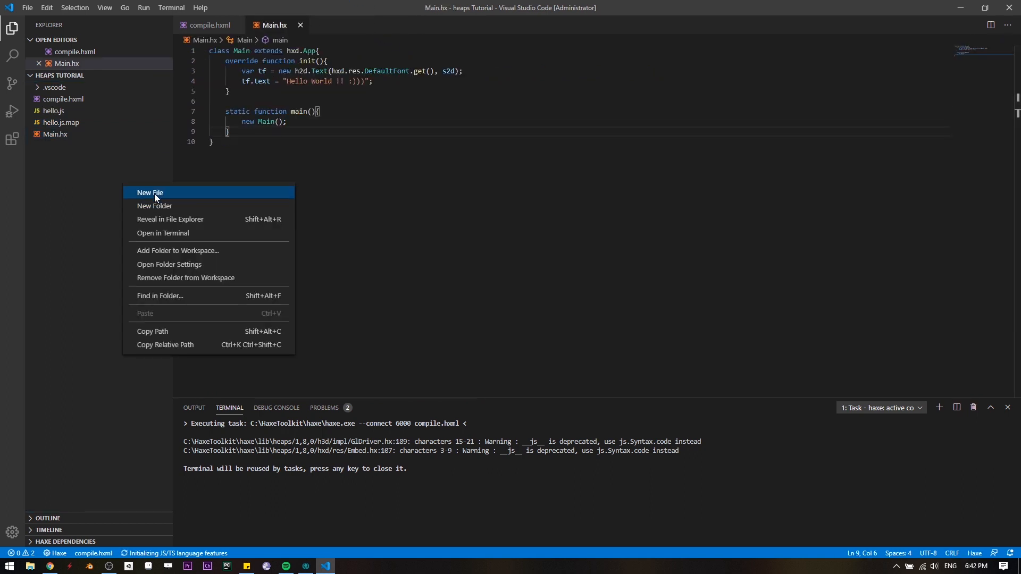
left_click(150, 192)
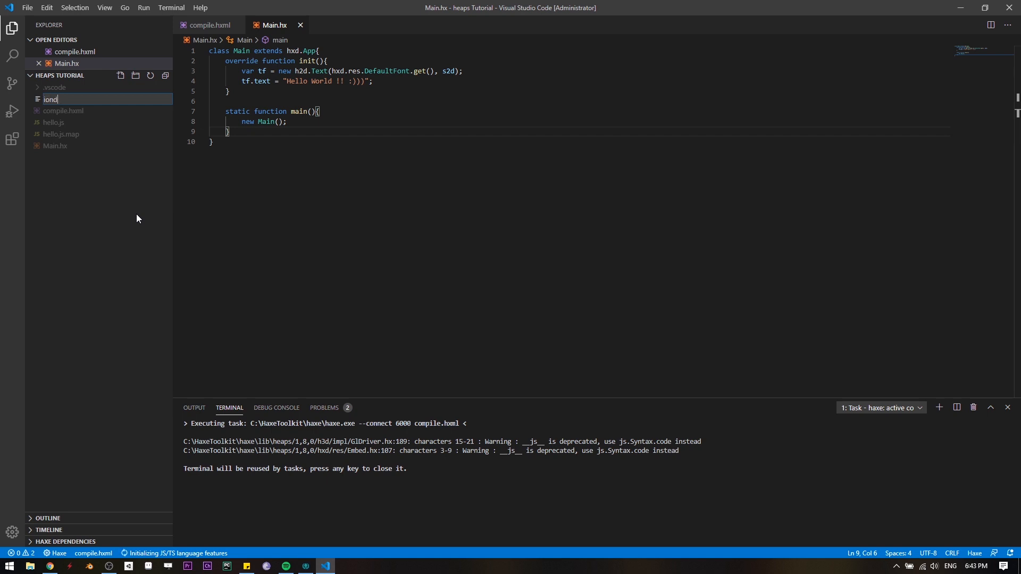
type("index.htm")
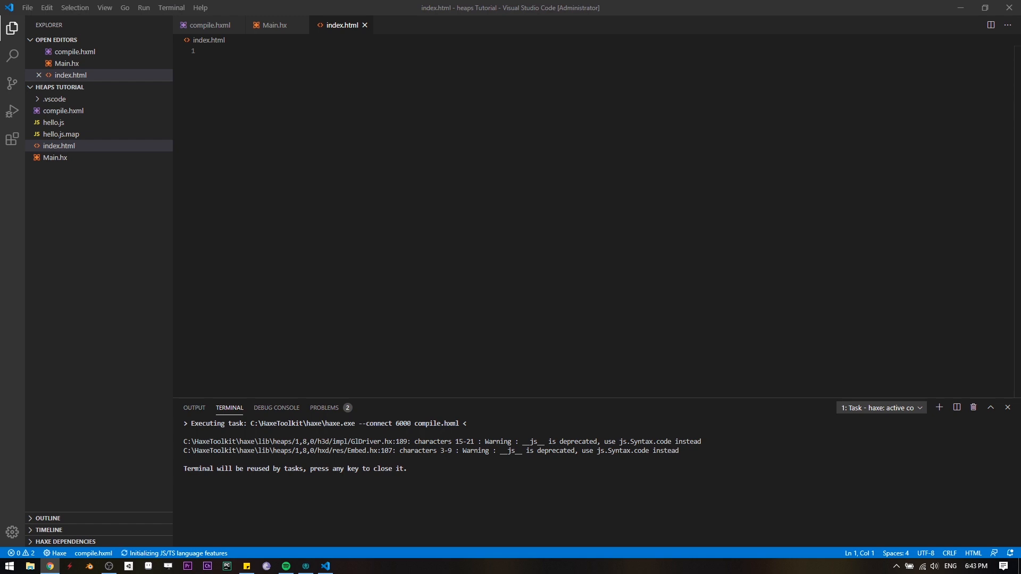
left_click(209, 51)
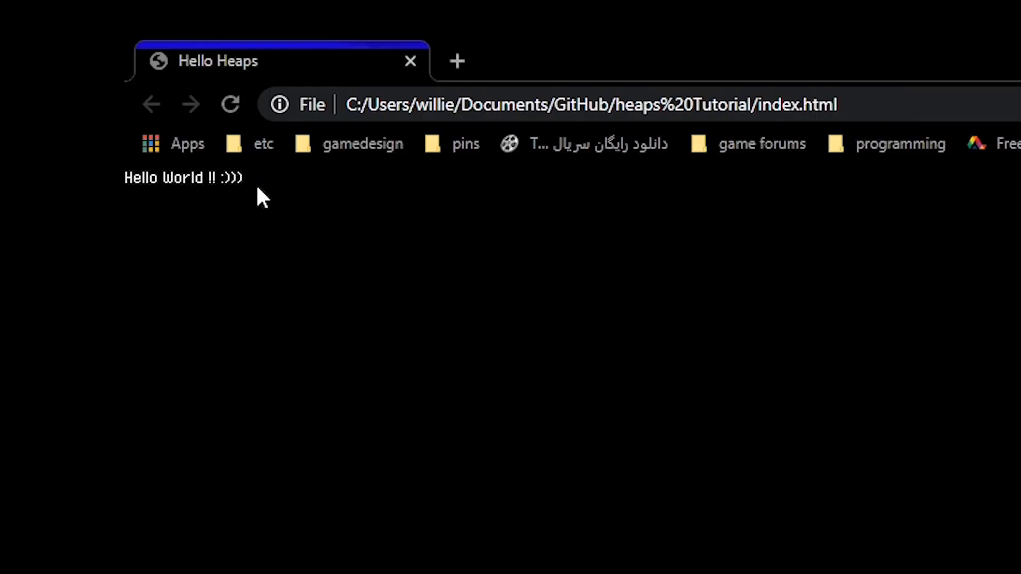
mouse_move(173, 202)
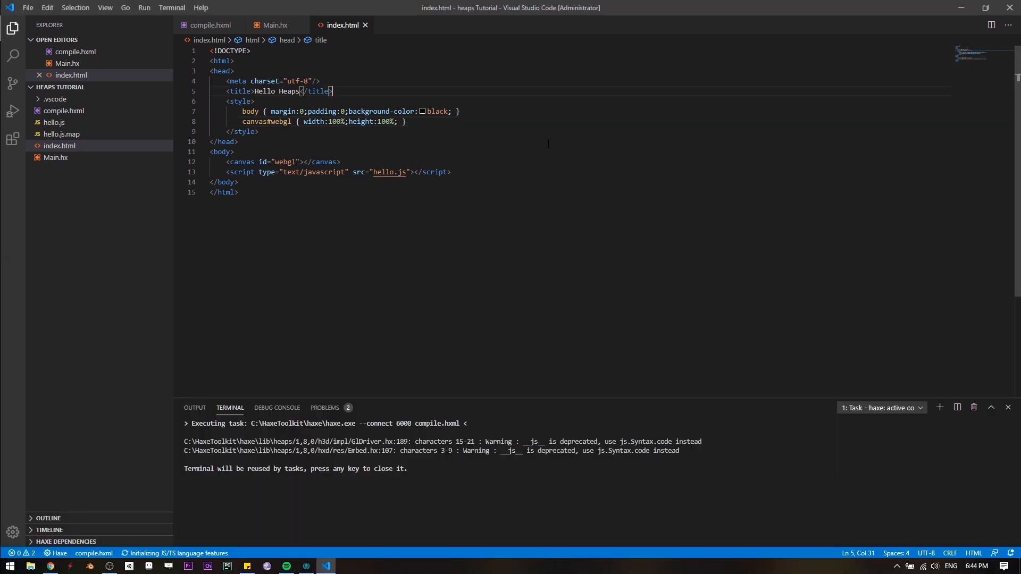
Review the Main.hx and compile.hxml tabs, then close both editors.
left_click(274, 25)
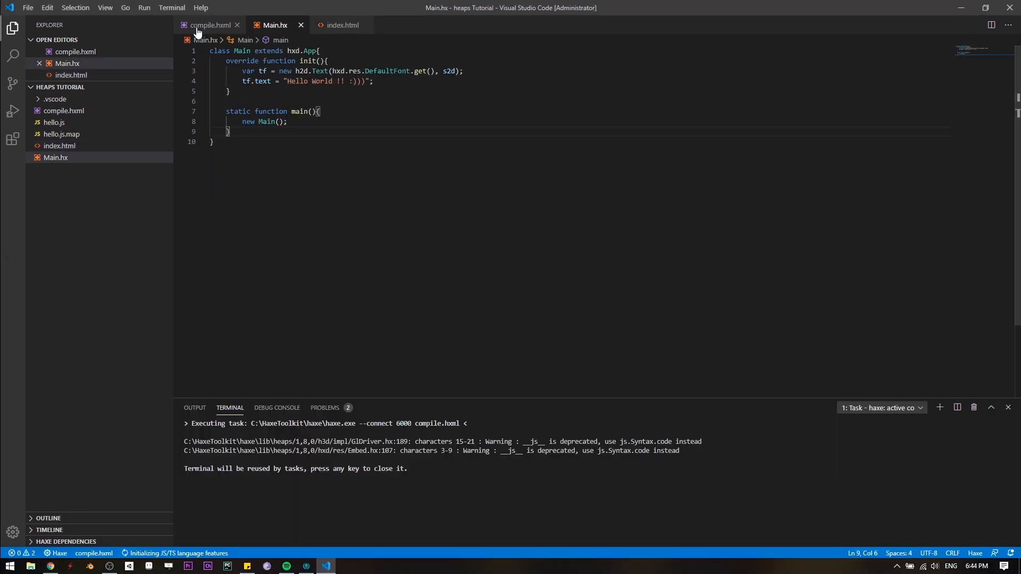
left_click(210, 25)
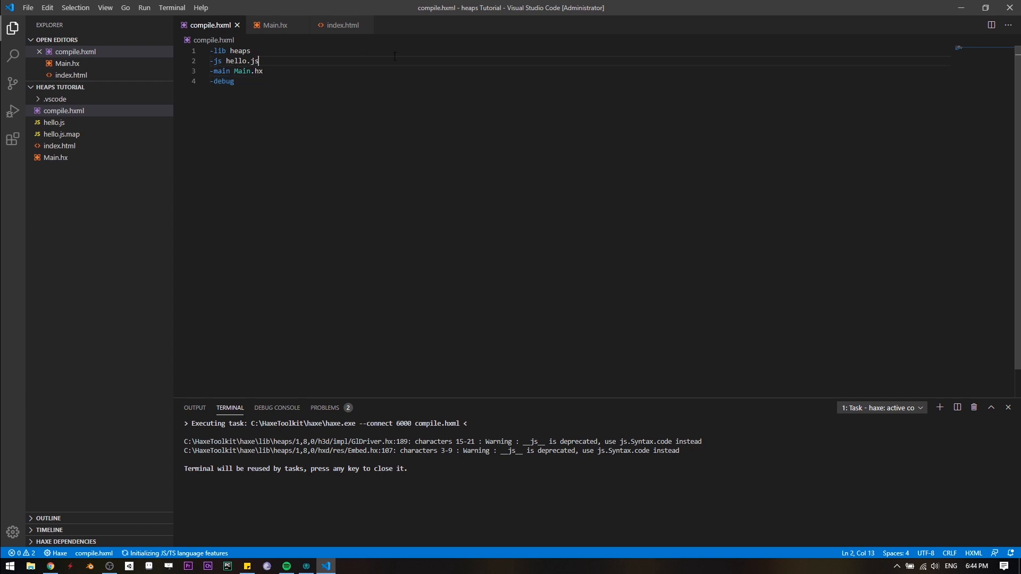
left_click(243, 25)
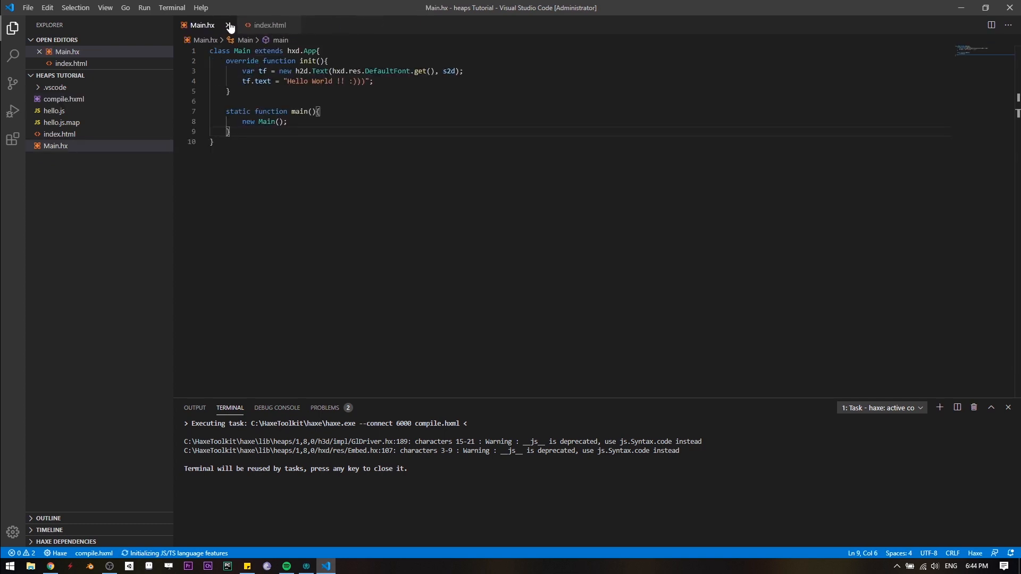
left_click(230, 25)
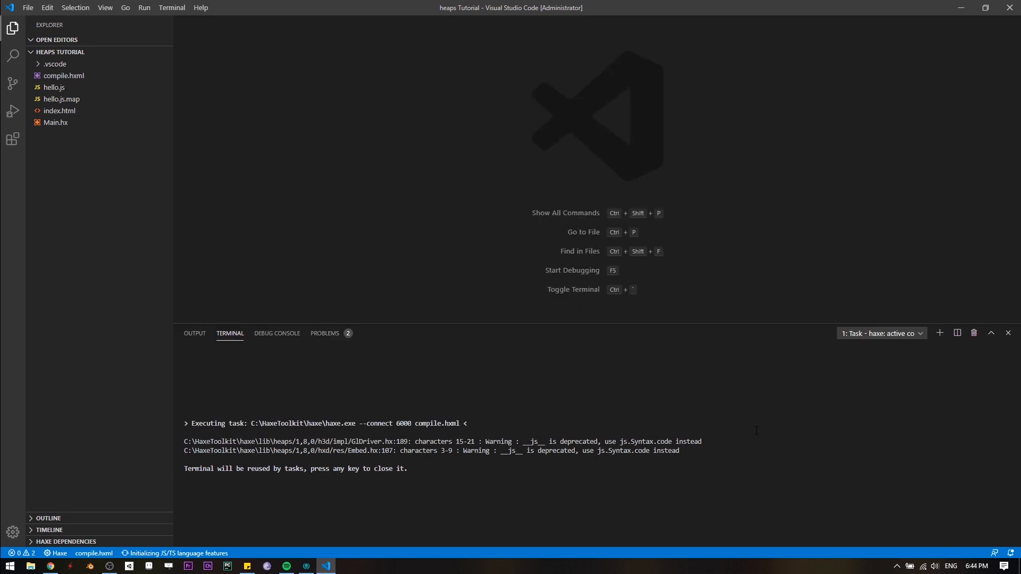
Drag the terminal panel's top border down to enlarge the editor area.
left_click_drag(731, 324, 731, 410)
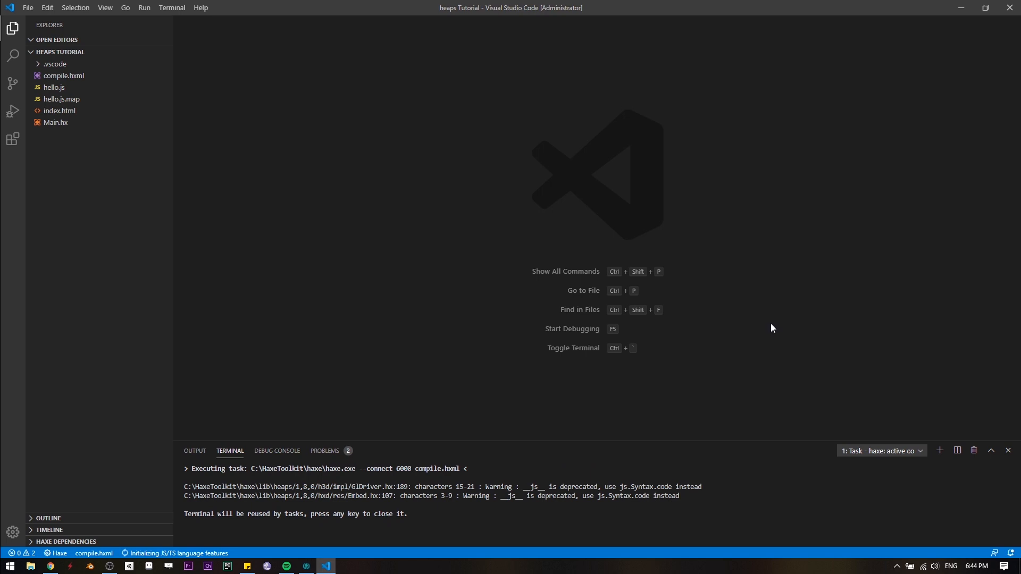
mouse_move(769, 324)
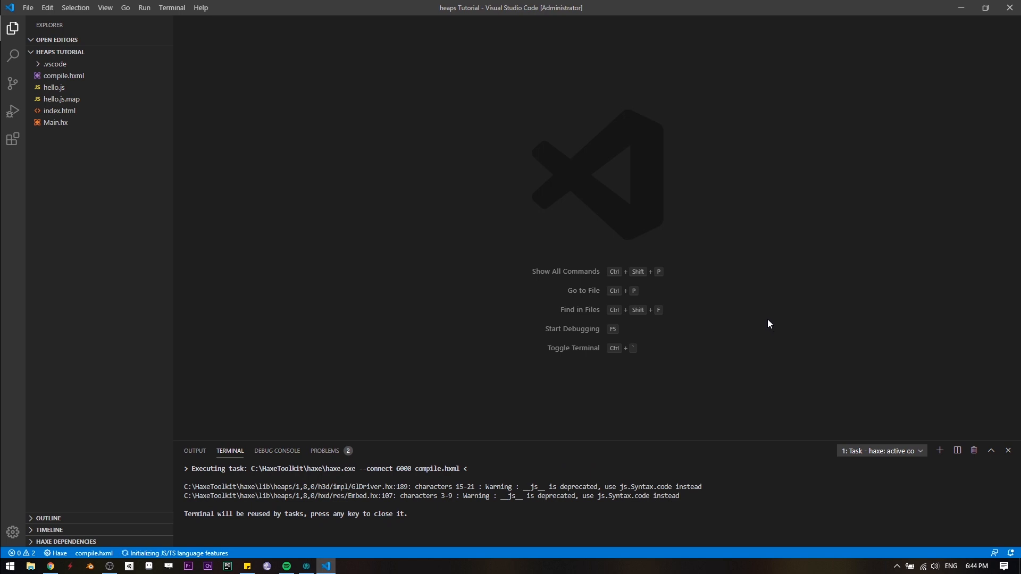
mouse_move(675, 238)
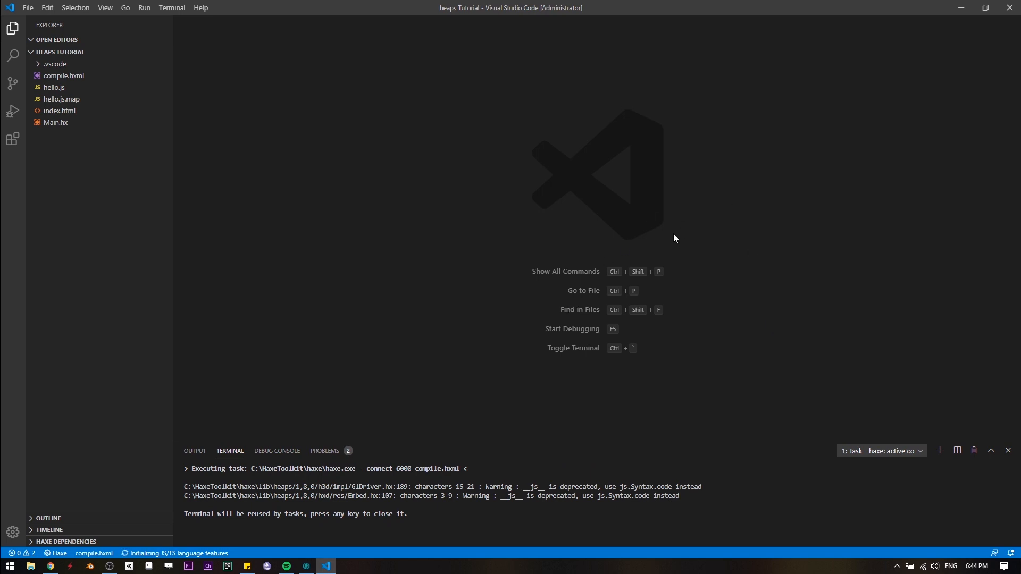
mouse_move(648, 250)
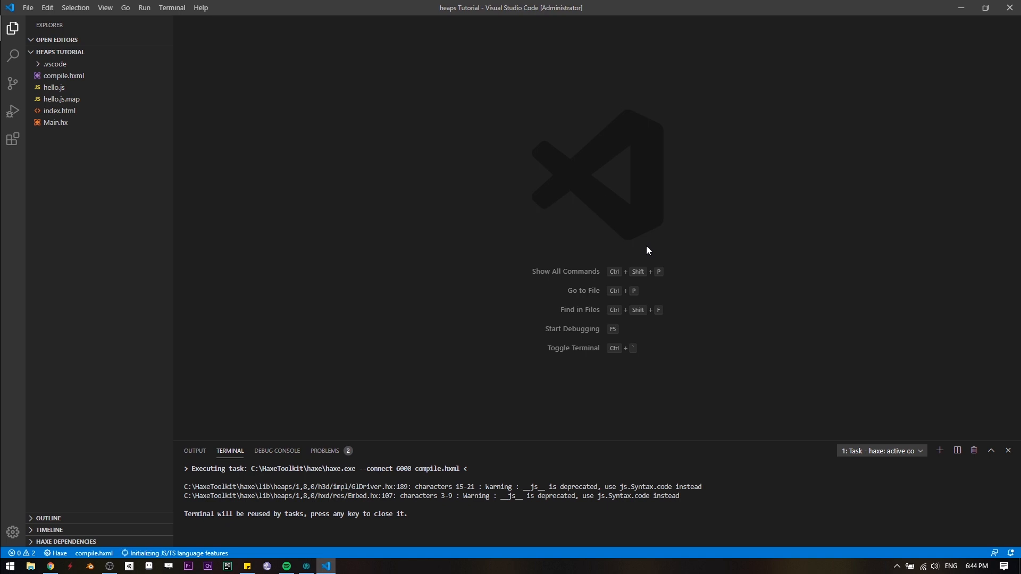
mouse_move(923, 189)
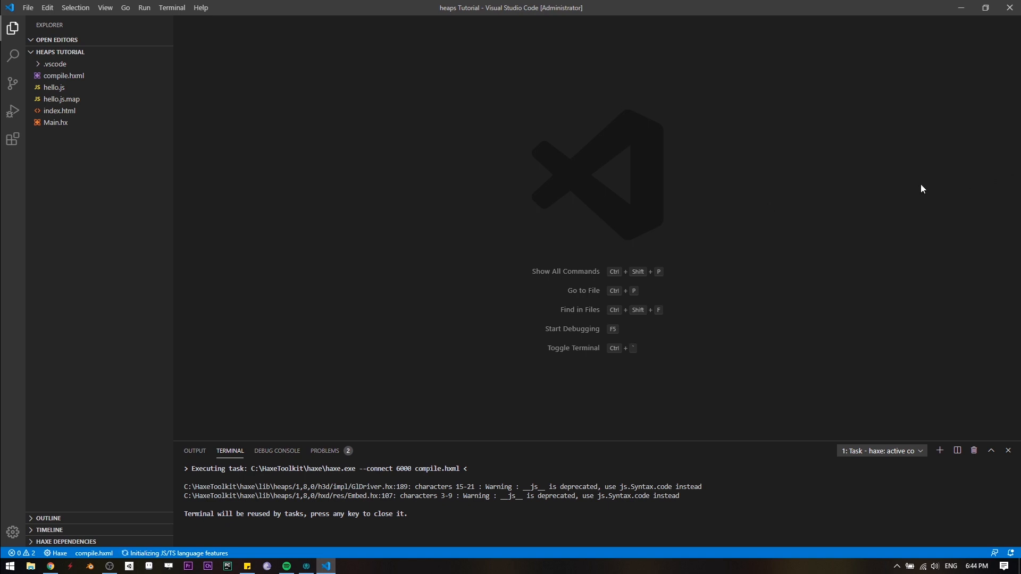
mouse_move(875, 168)
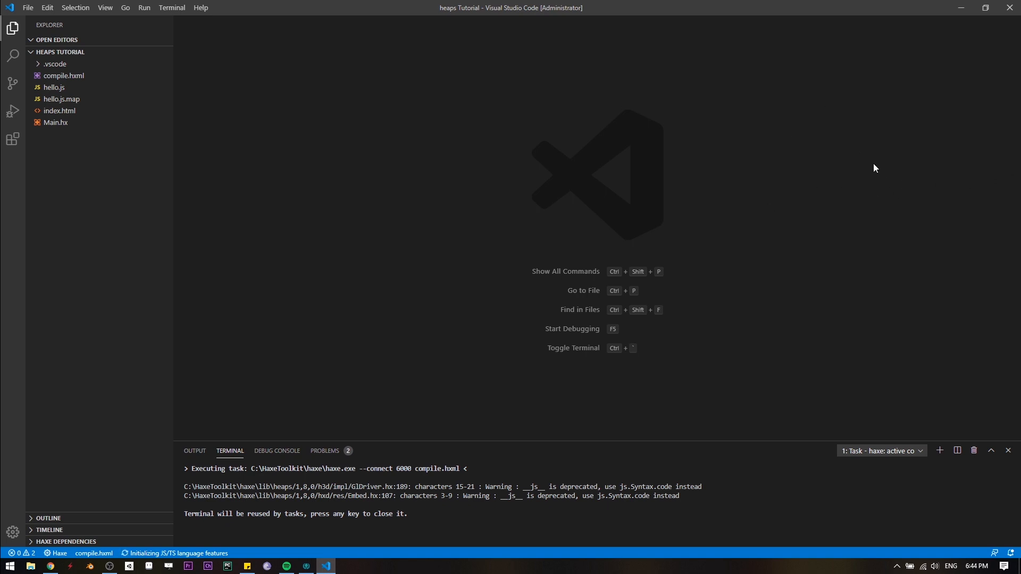
mouse_move(707, 197)
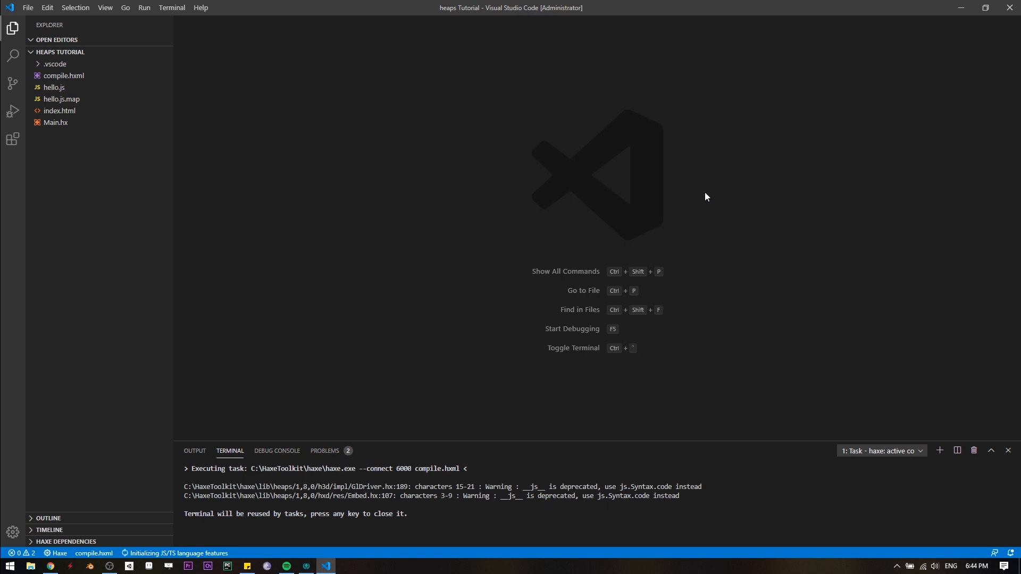
mouse_move(816, 157)
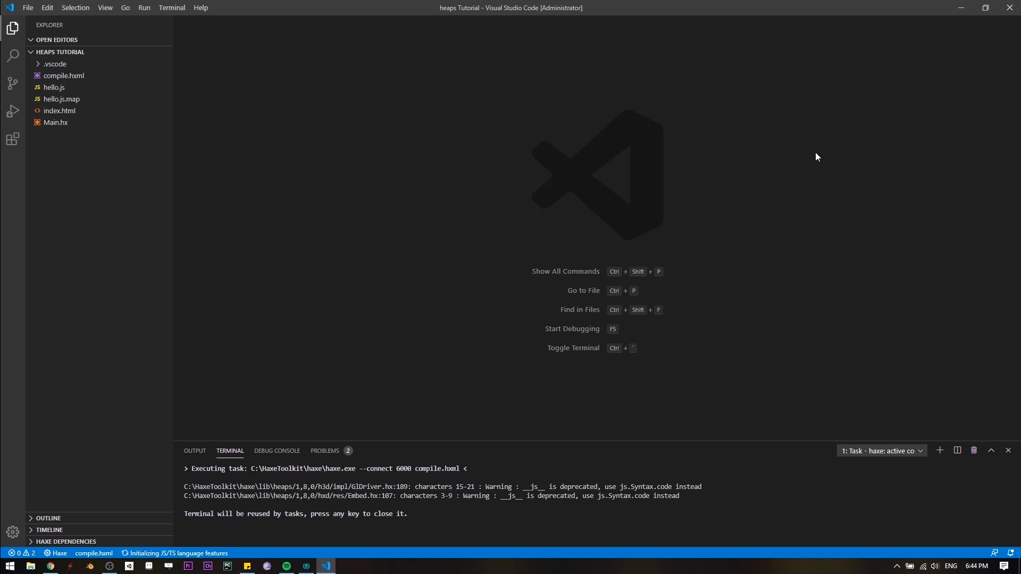
mouse_move(823, 158)
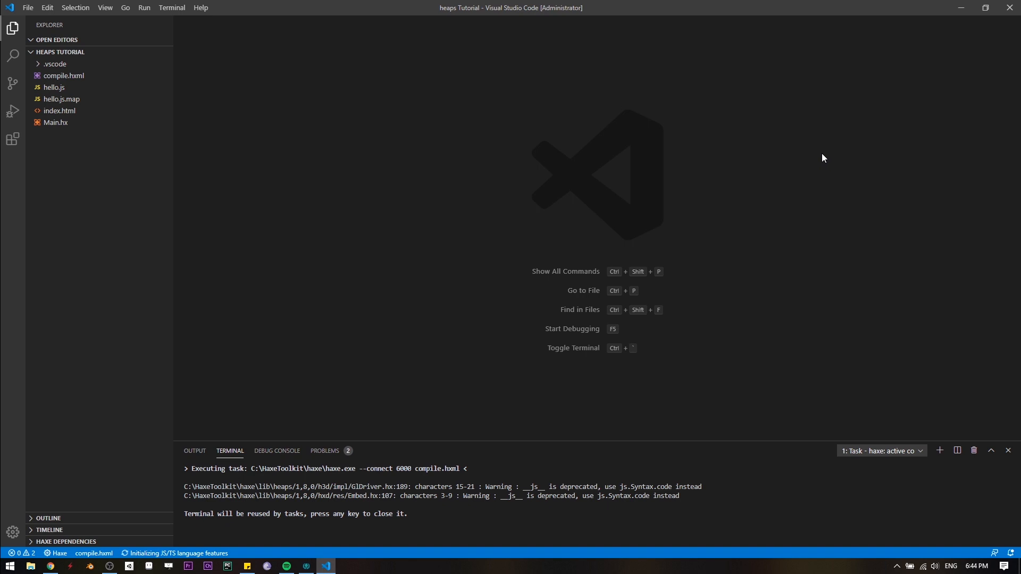
mouse_move(820, 72)
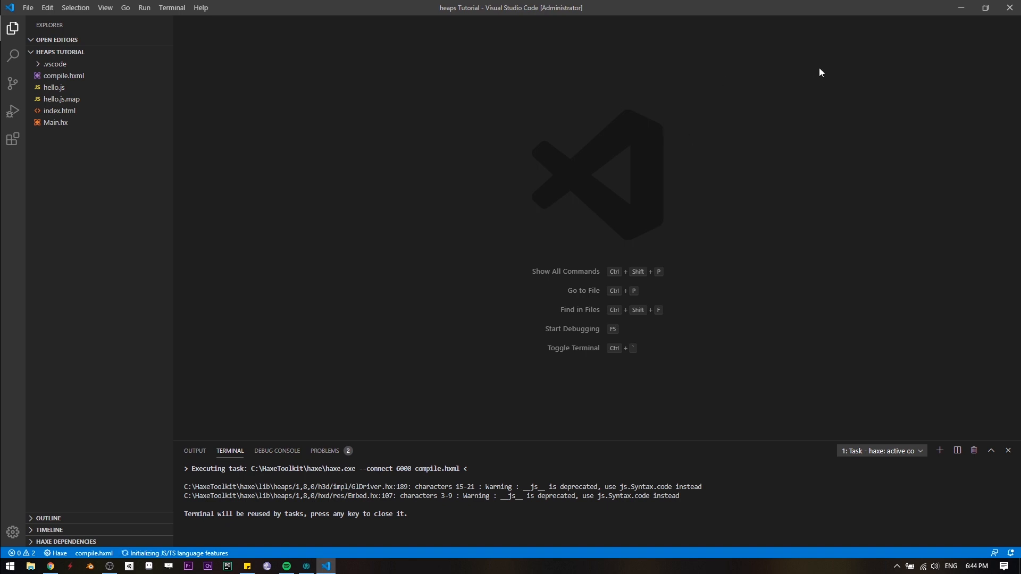
mouse_move(919, 66)
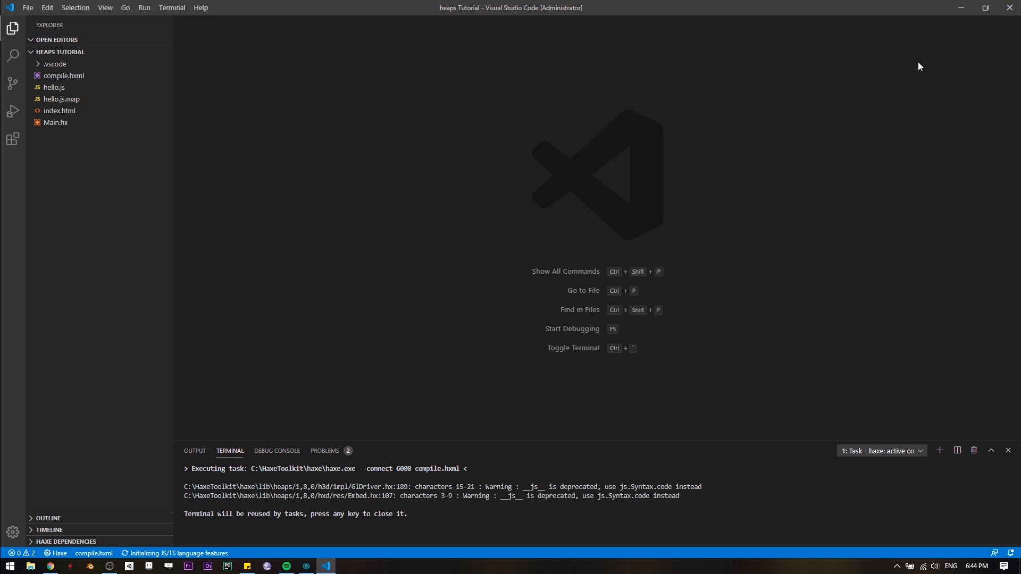
mouse_move(915, 62)
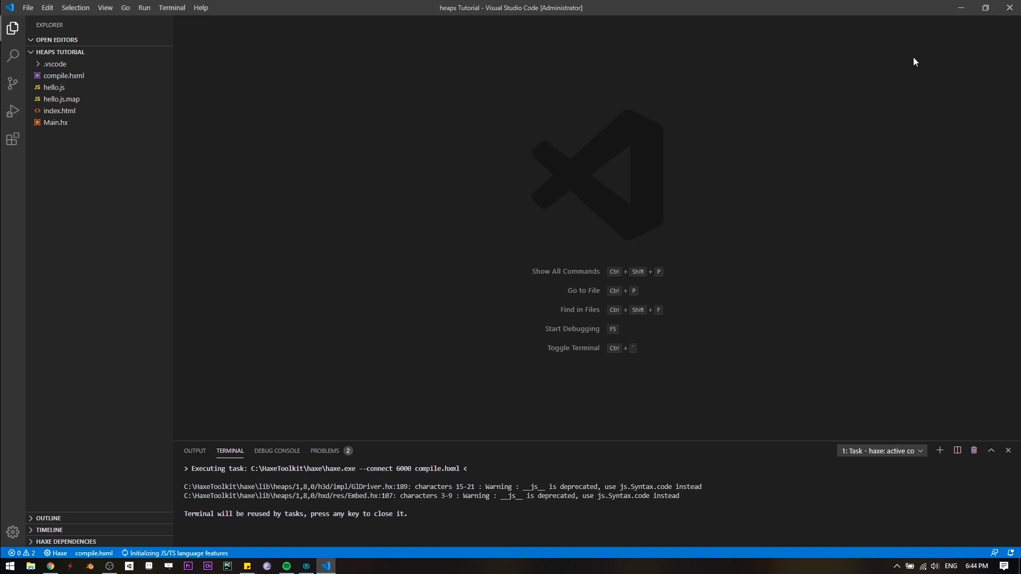
mouse_move(923, 94)
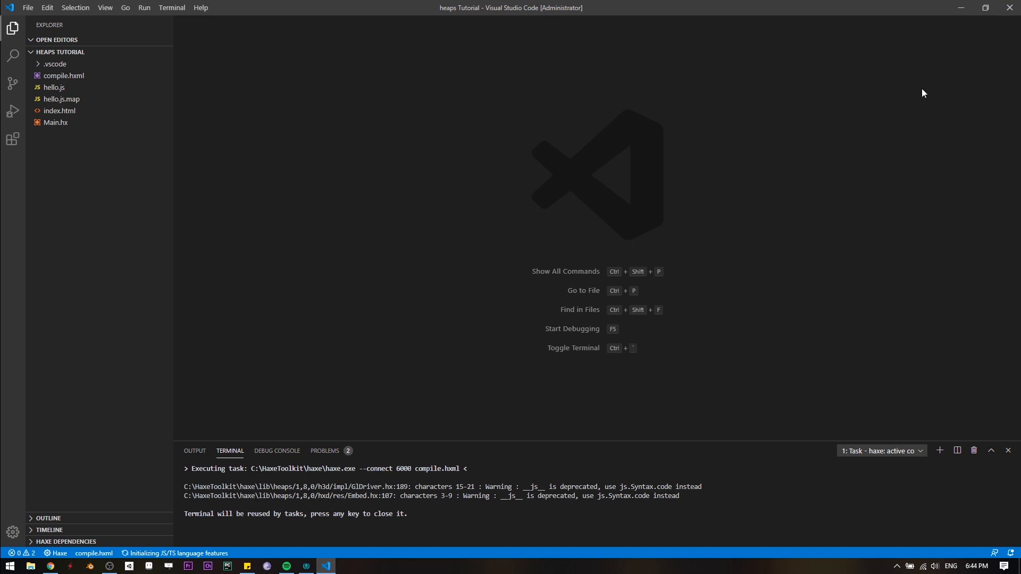
mouse_move(972, 75)
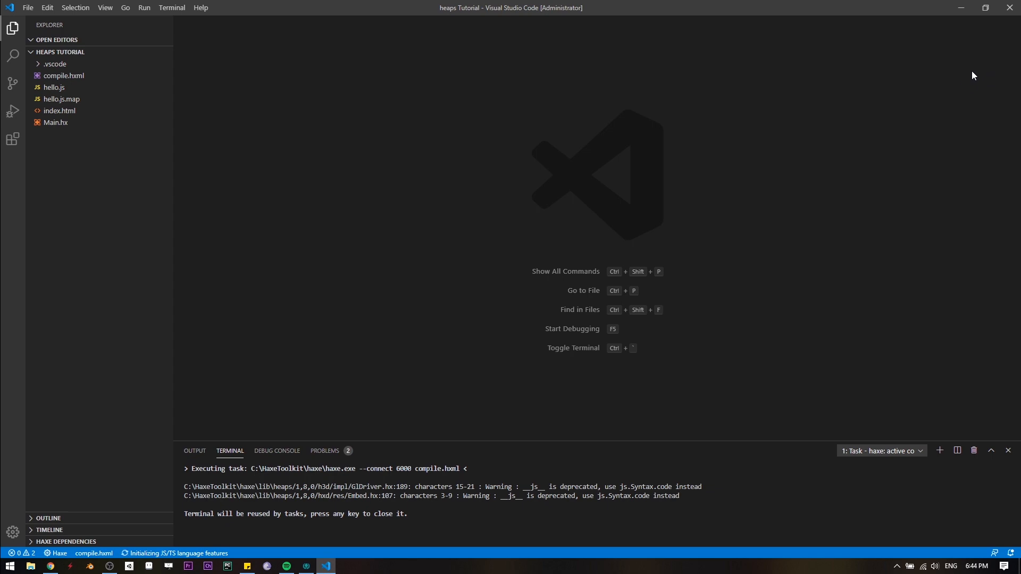